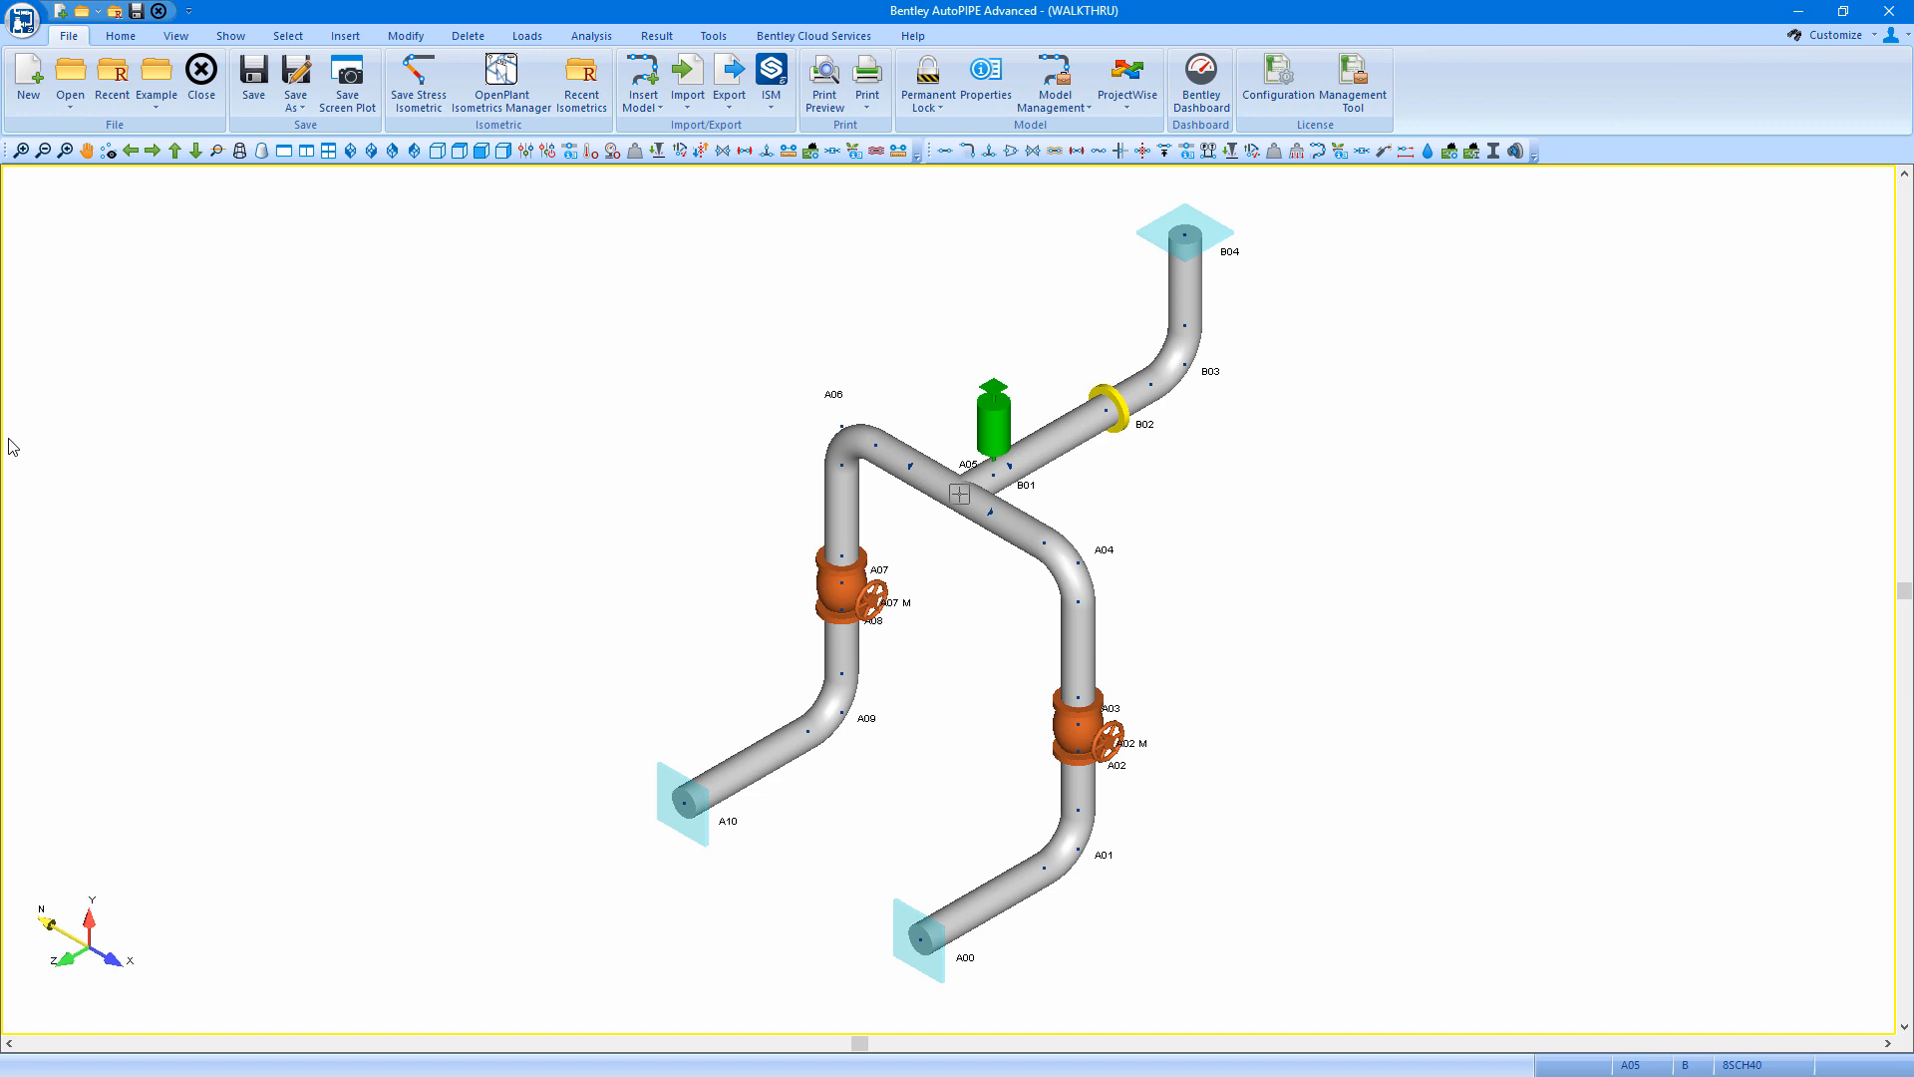
pyautogui.moveTo(766, 425)
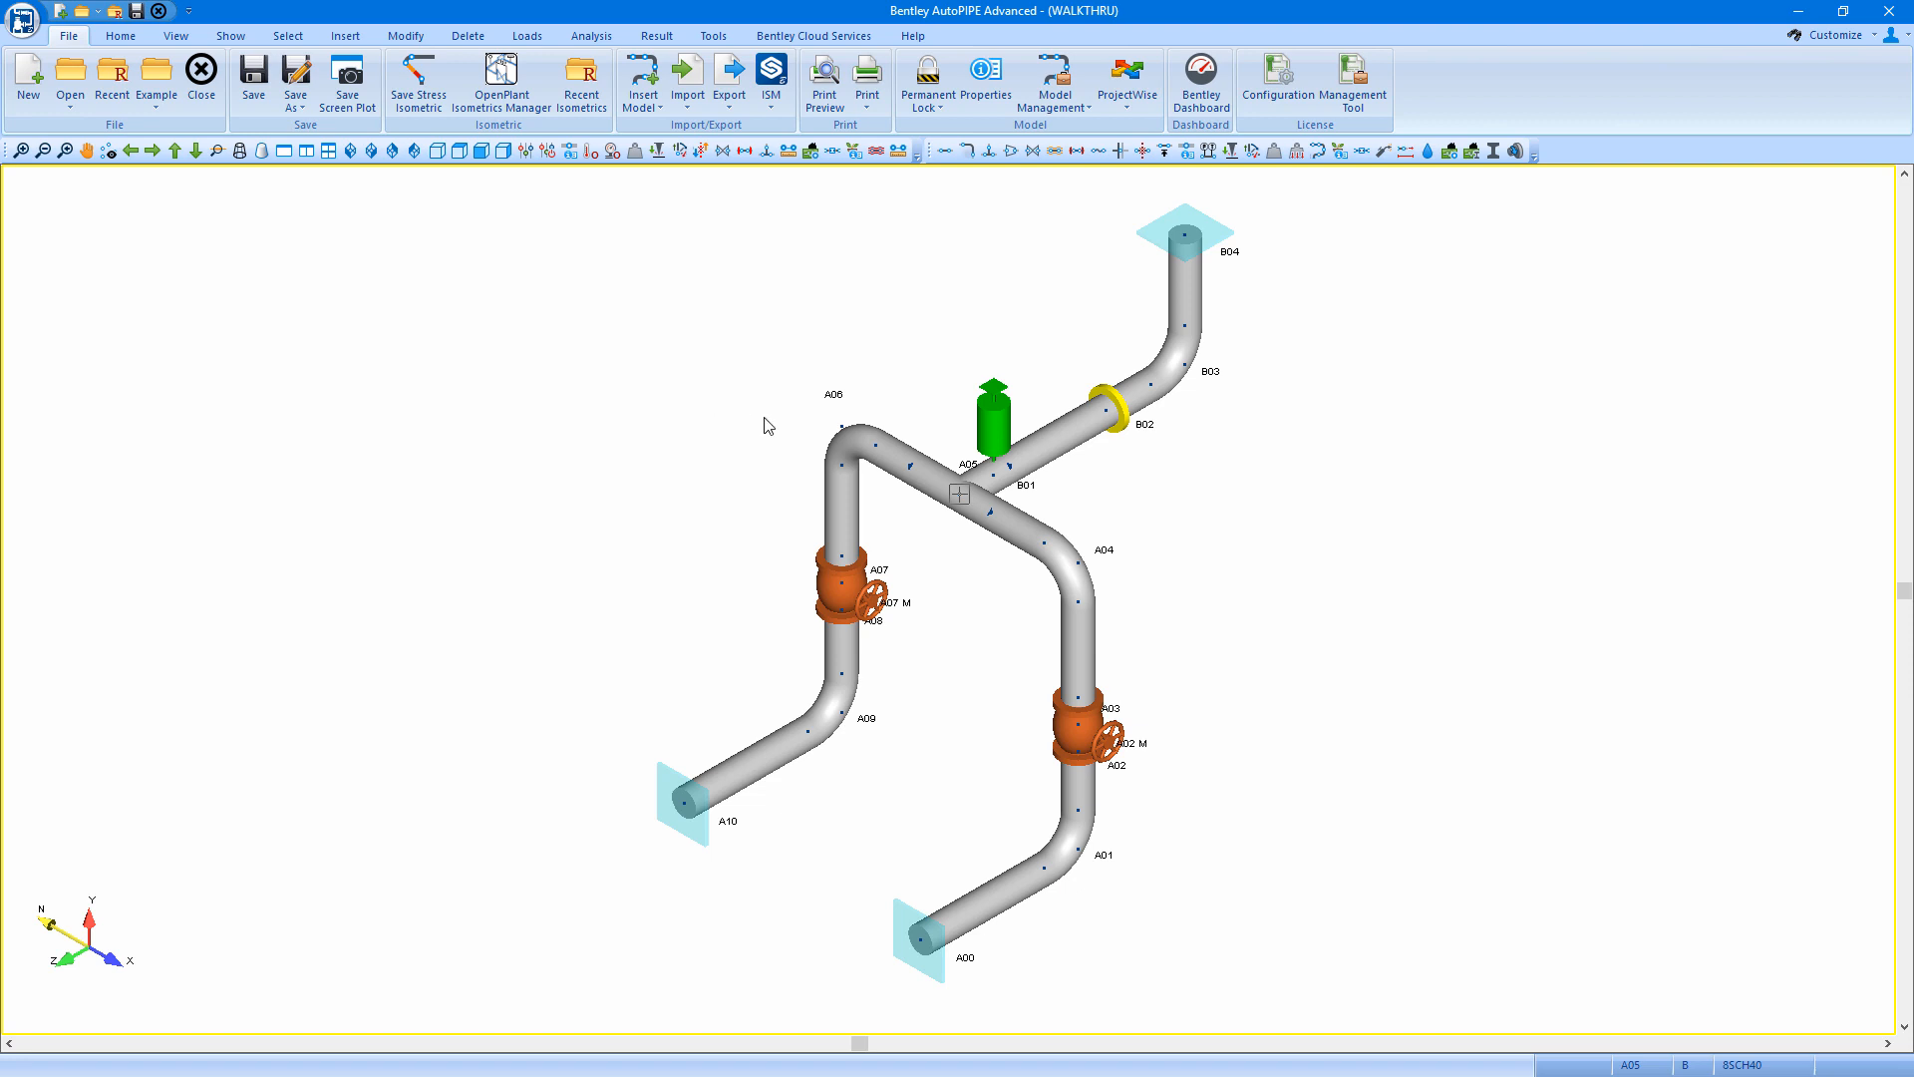
pyautogui.moveTo(418, 76)
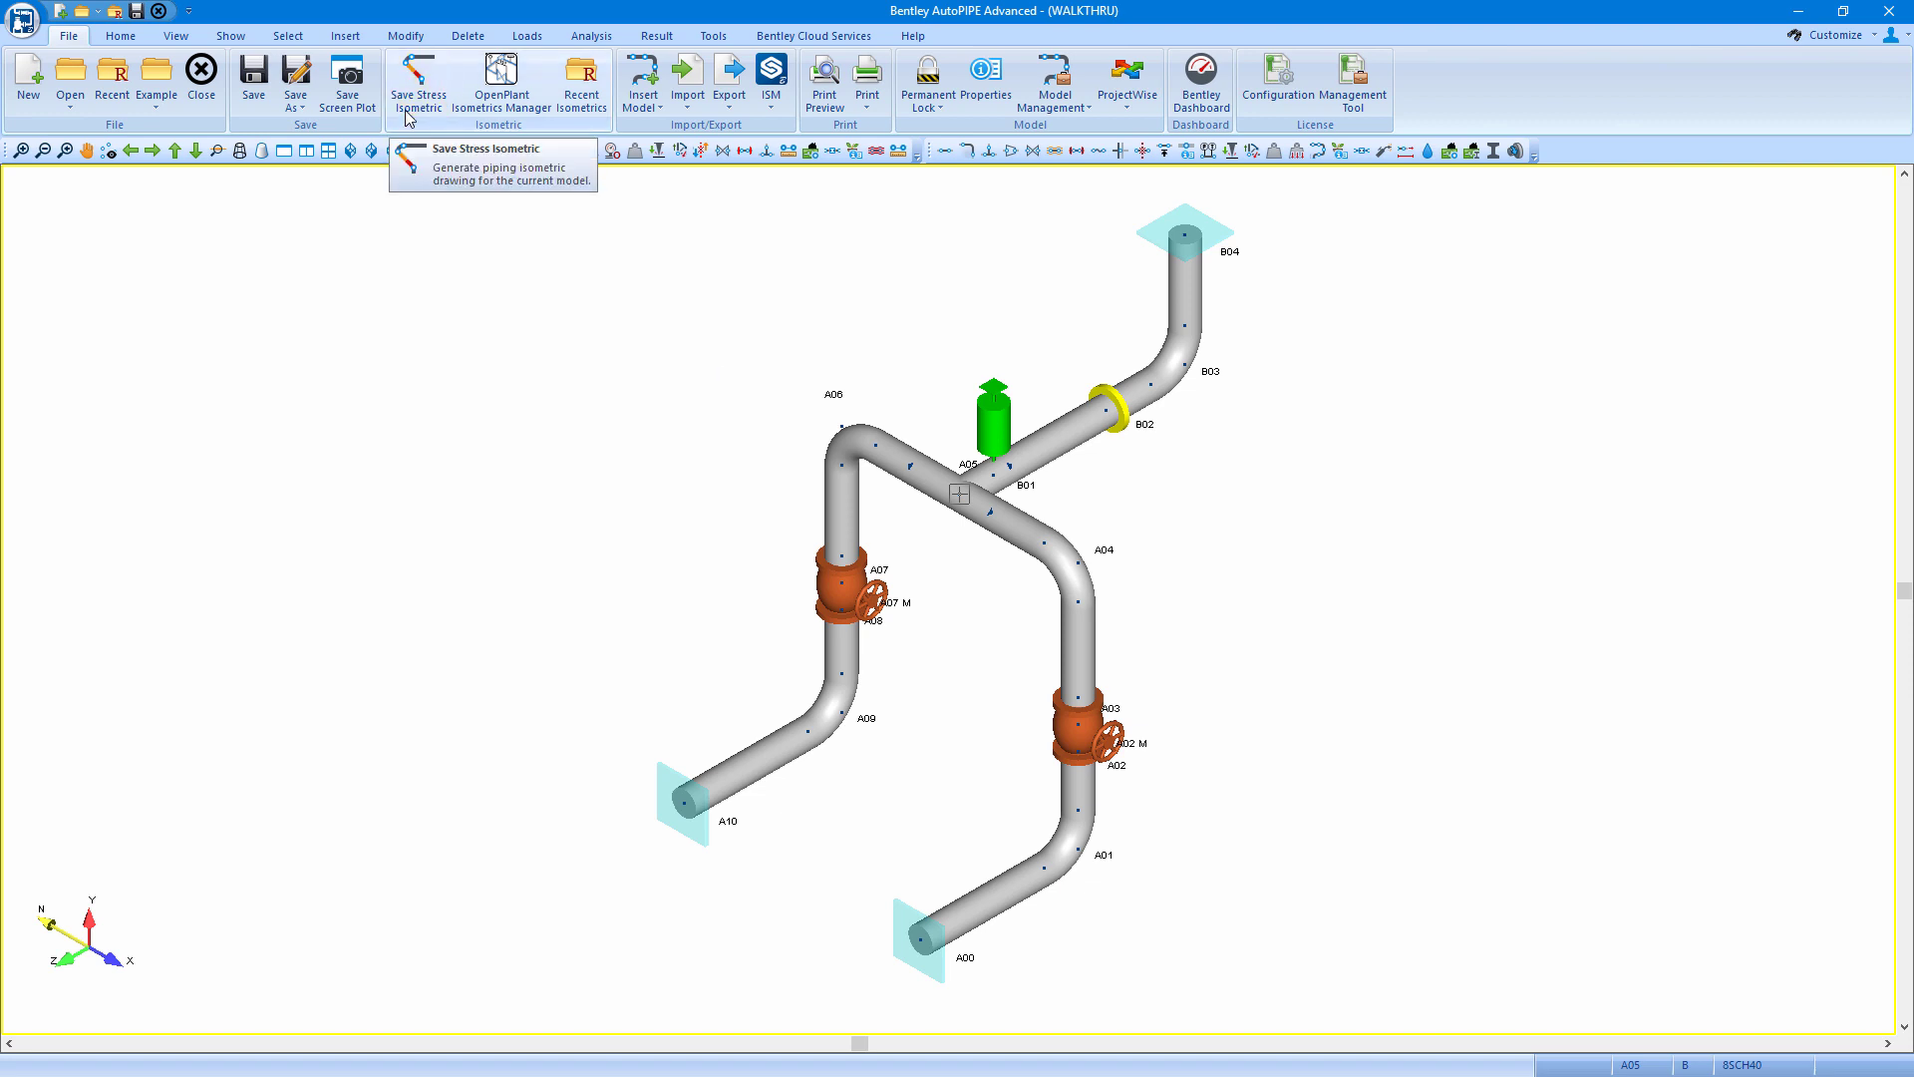
# Start Save Stress Isometric, confirm the file name and accept the plot settings.
pyautogui.click(417, 80)
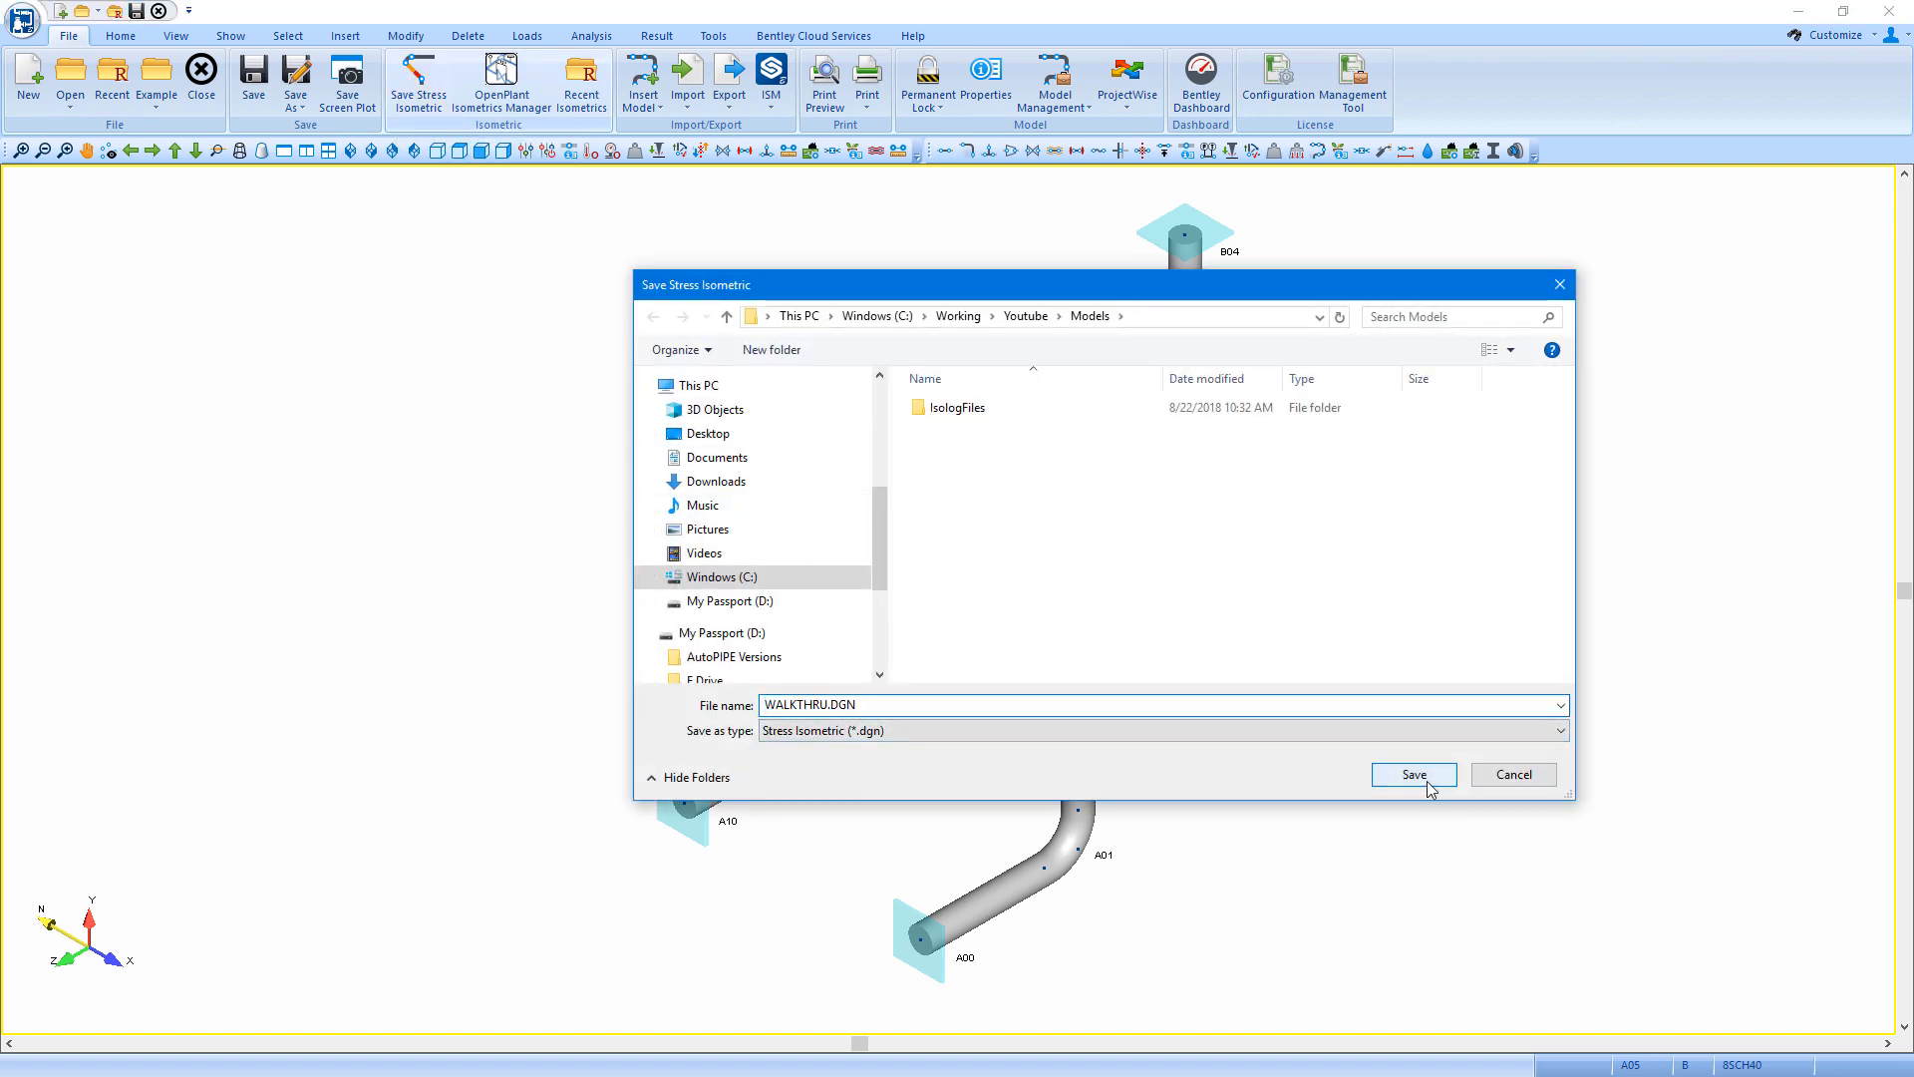
pyautogui.click(1414, 774)
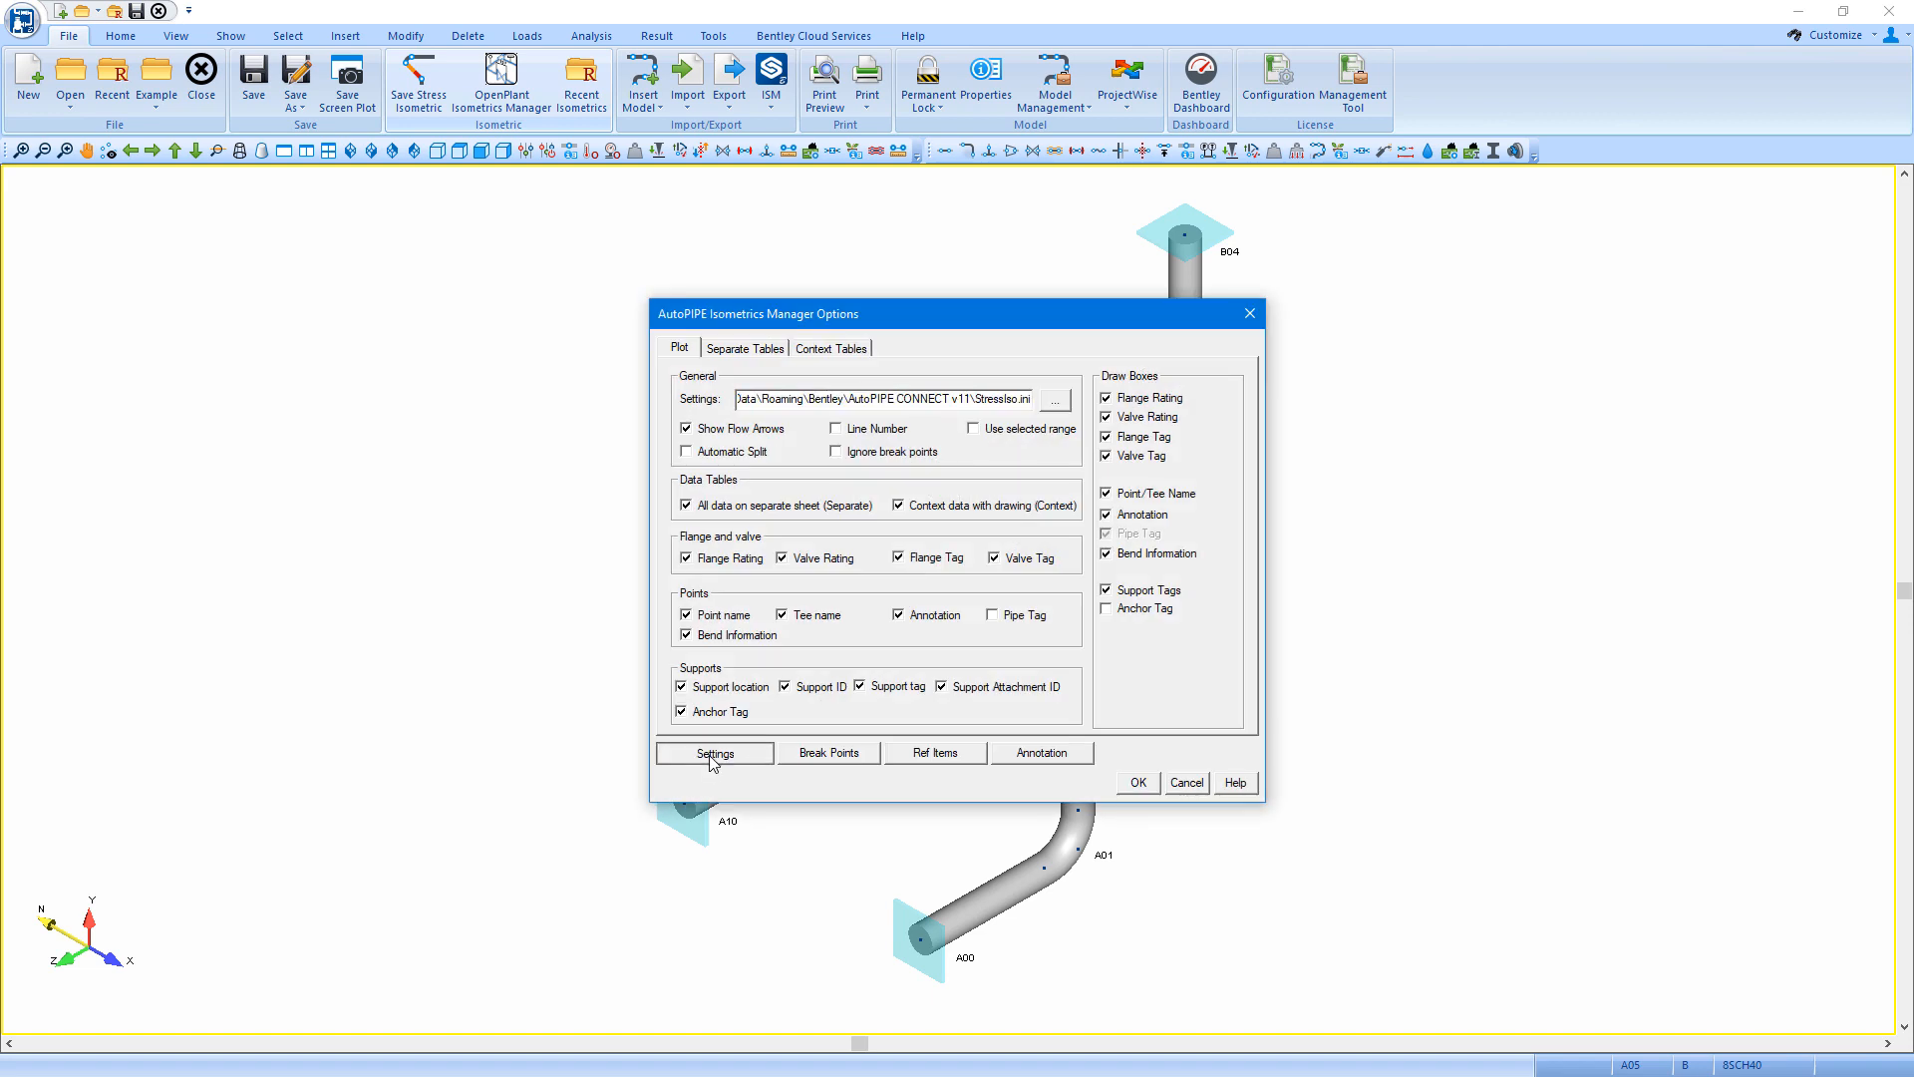
pyautogui.click(714, 753)
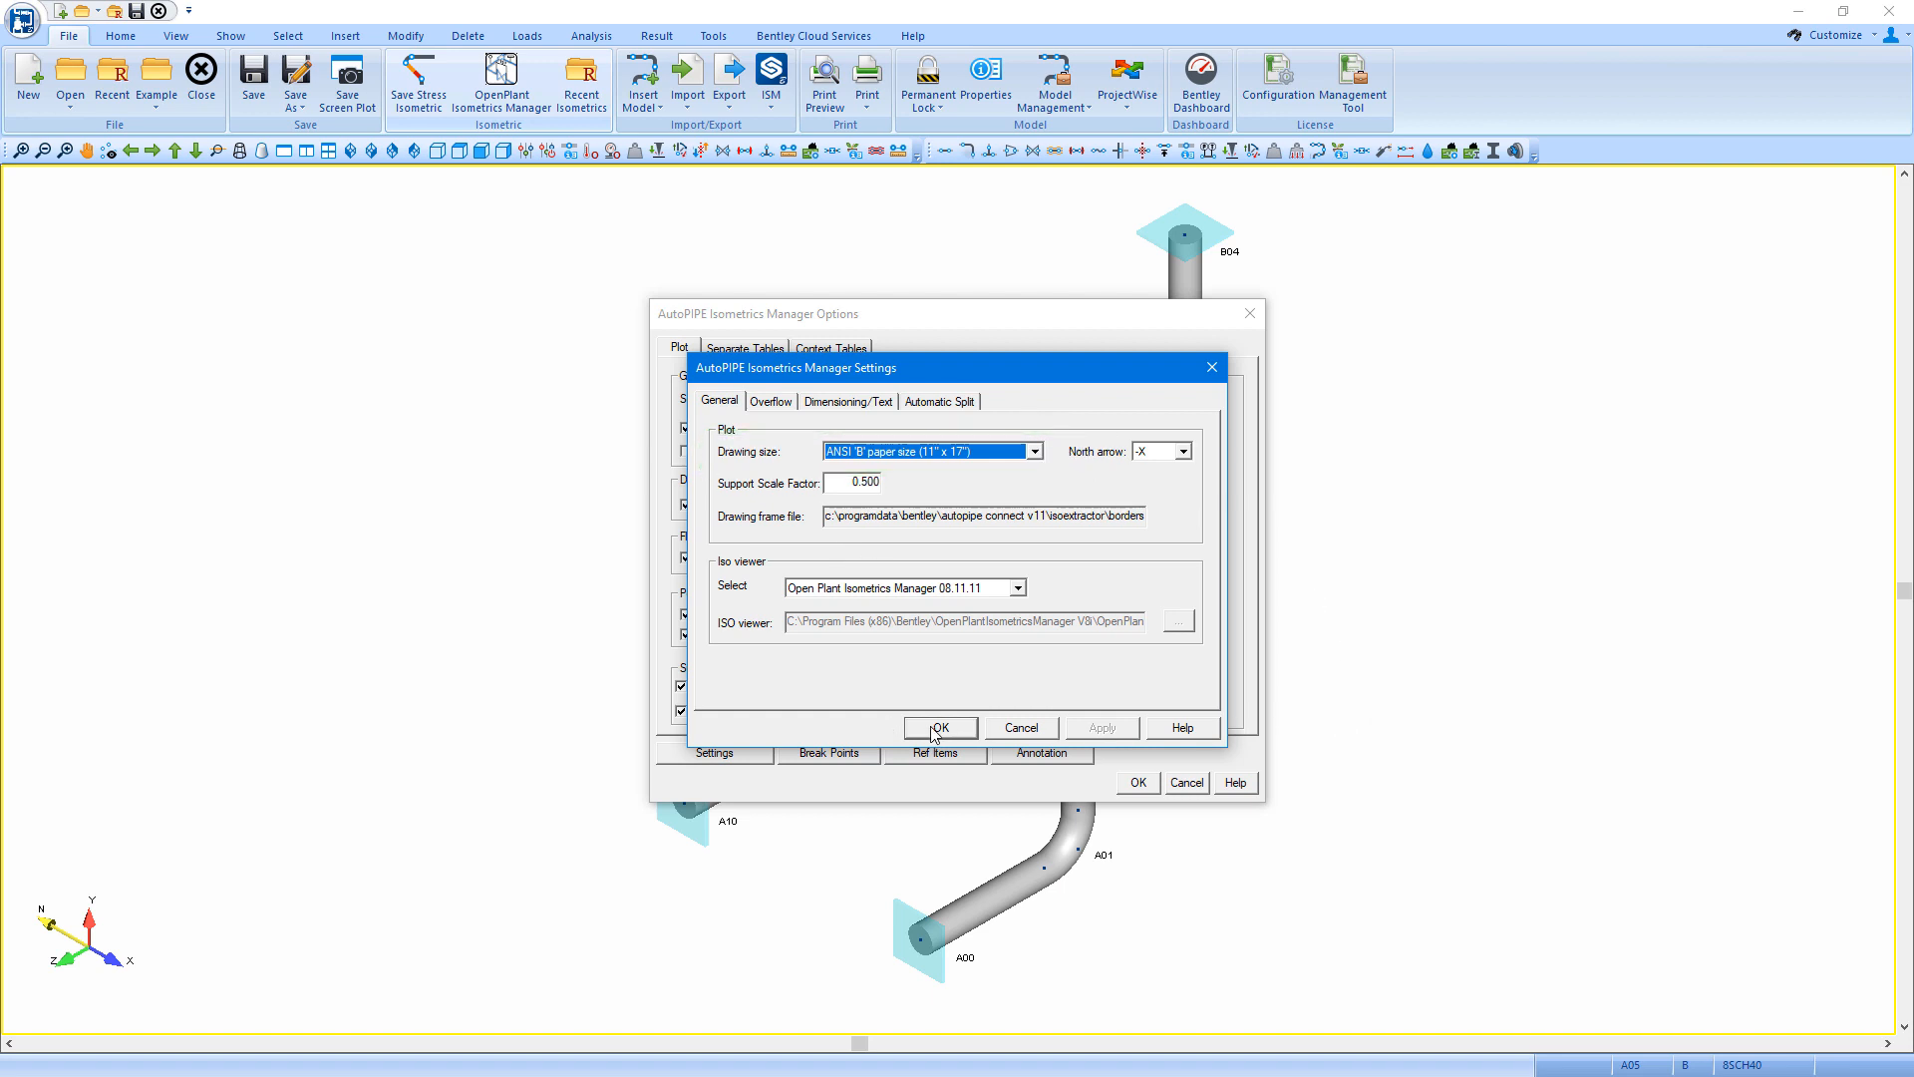
pyautogui.click(939, 727)
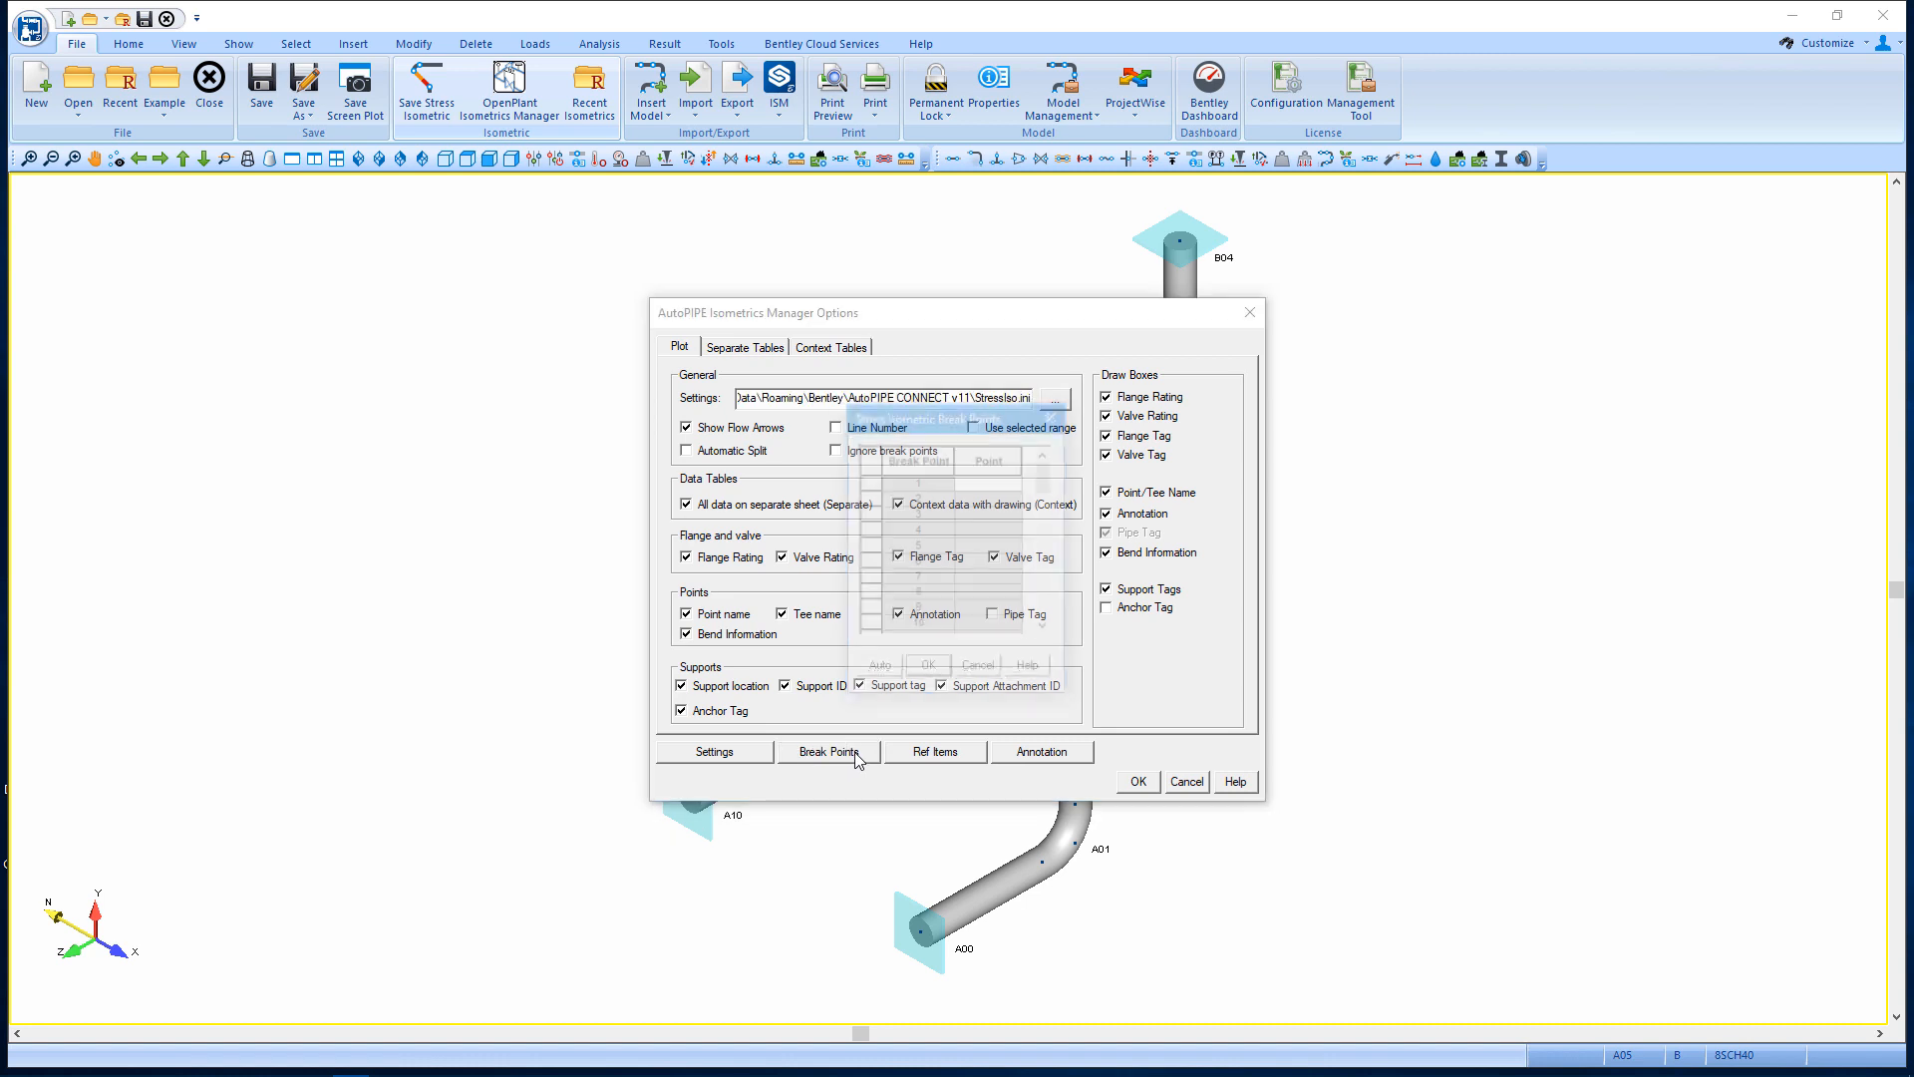
# Add break point B01 and confirm the isometric options to bring up the data editor.
pyautogui.click(825, 752)
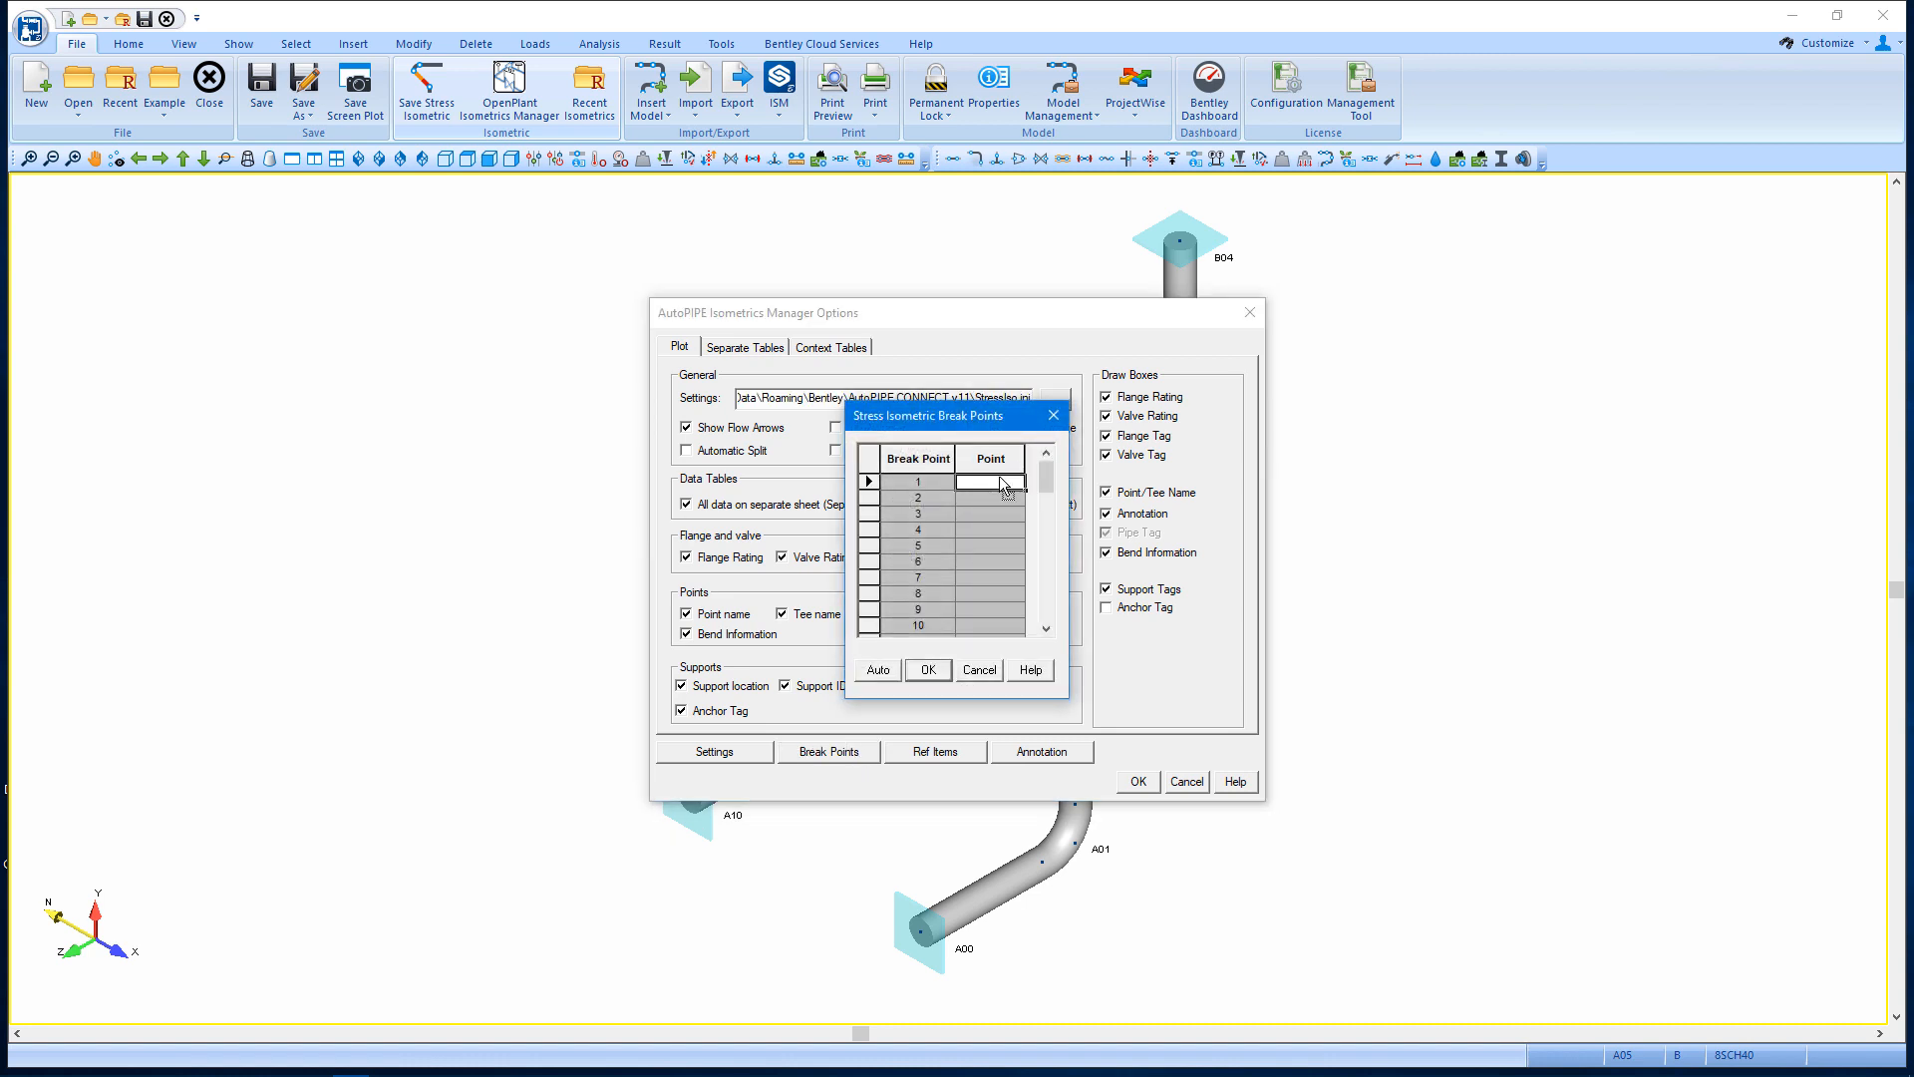
pyautogui.write('B01')
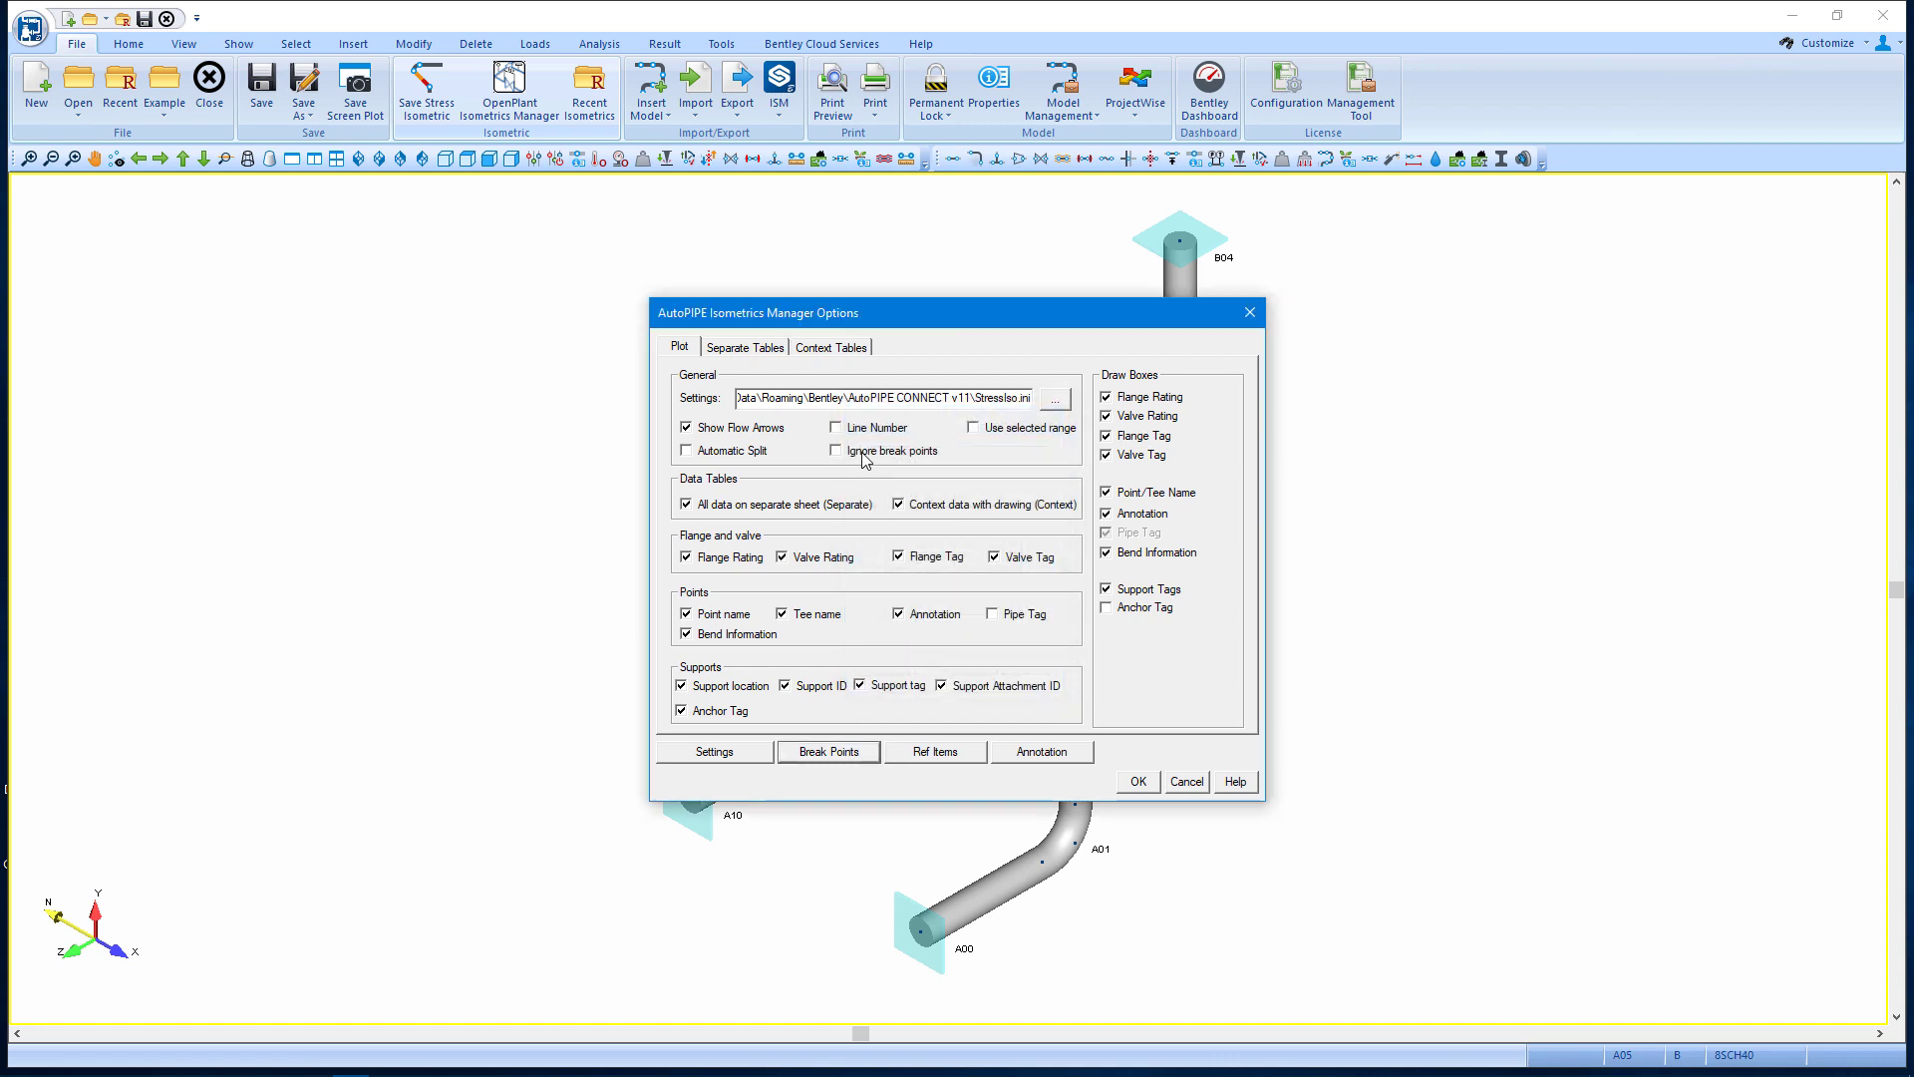
pyautogui.click(1136, 781)
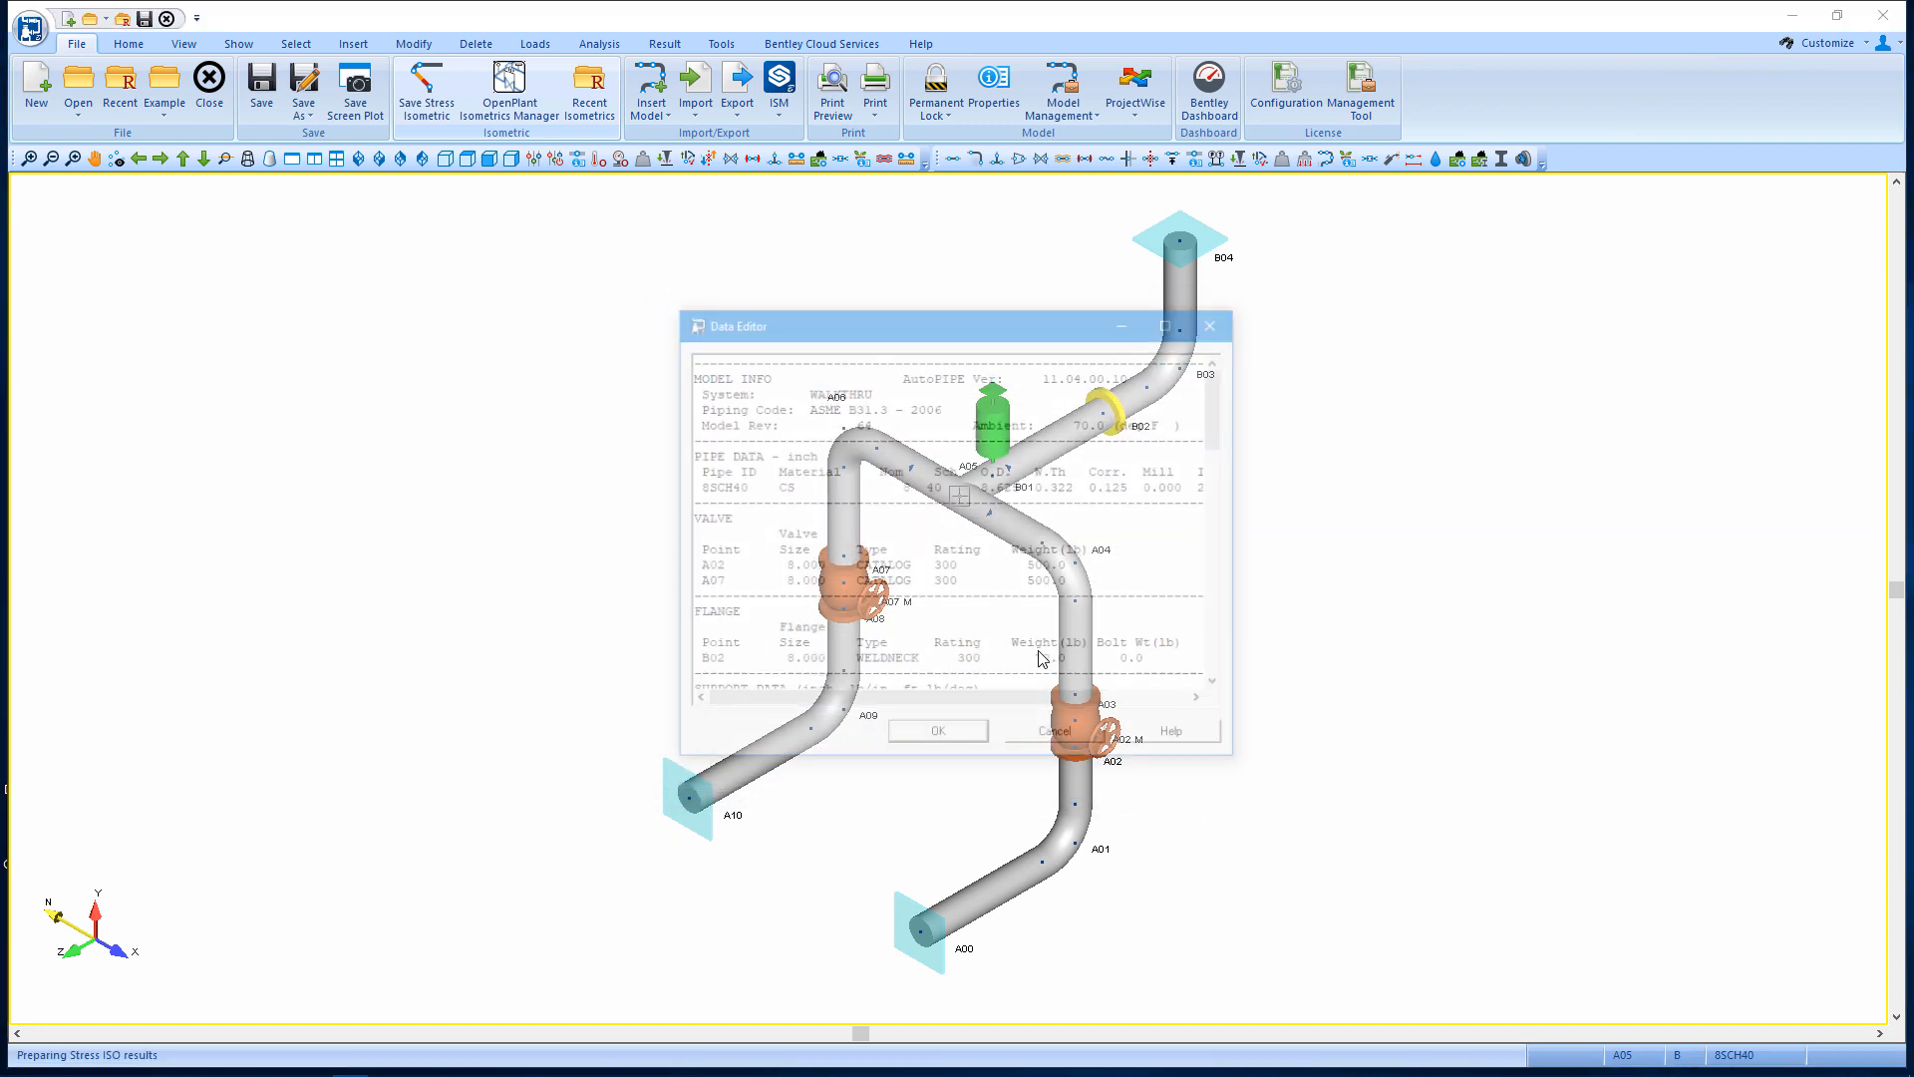
# Accept the data report so the stress isometric sheet 1 of 2 opens in Isometrics Manager.
pyautogui.click(937, 730)
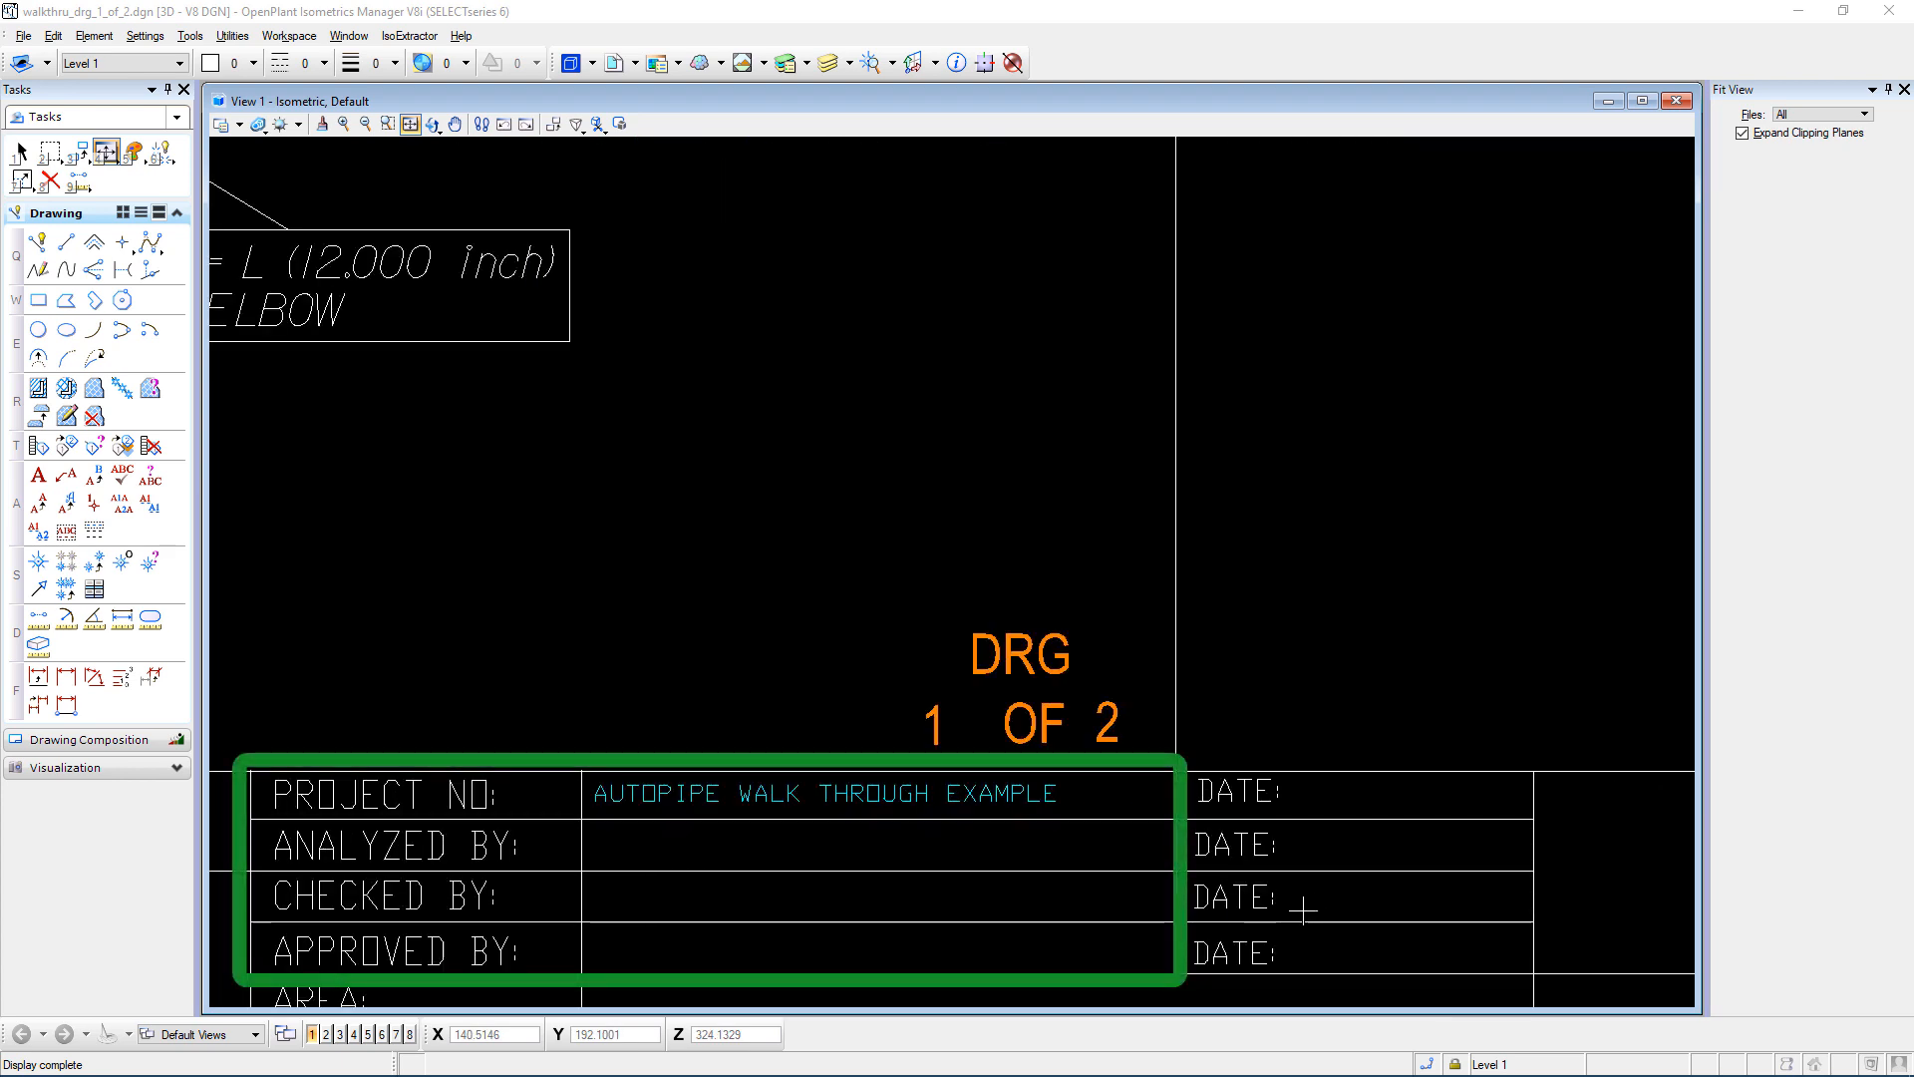
pyautogui.moveTo(1001, 849)
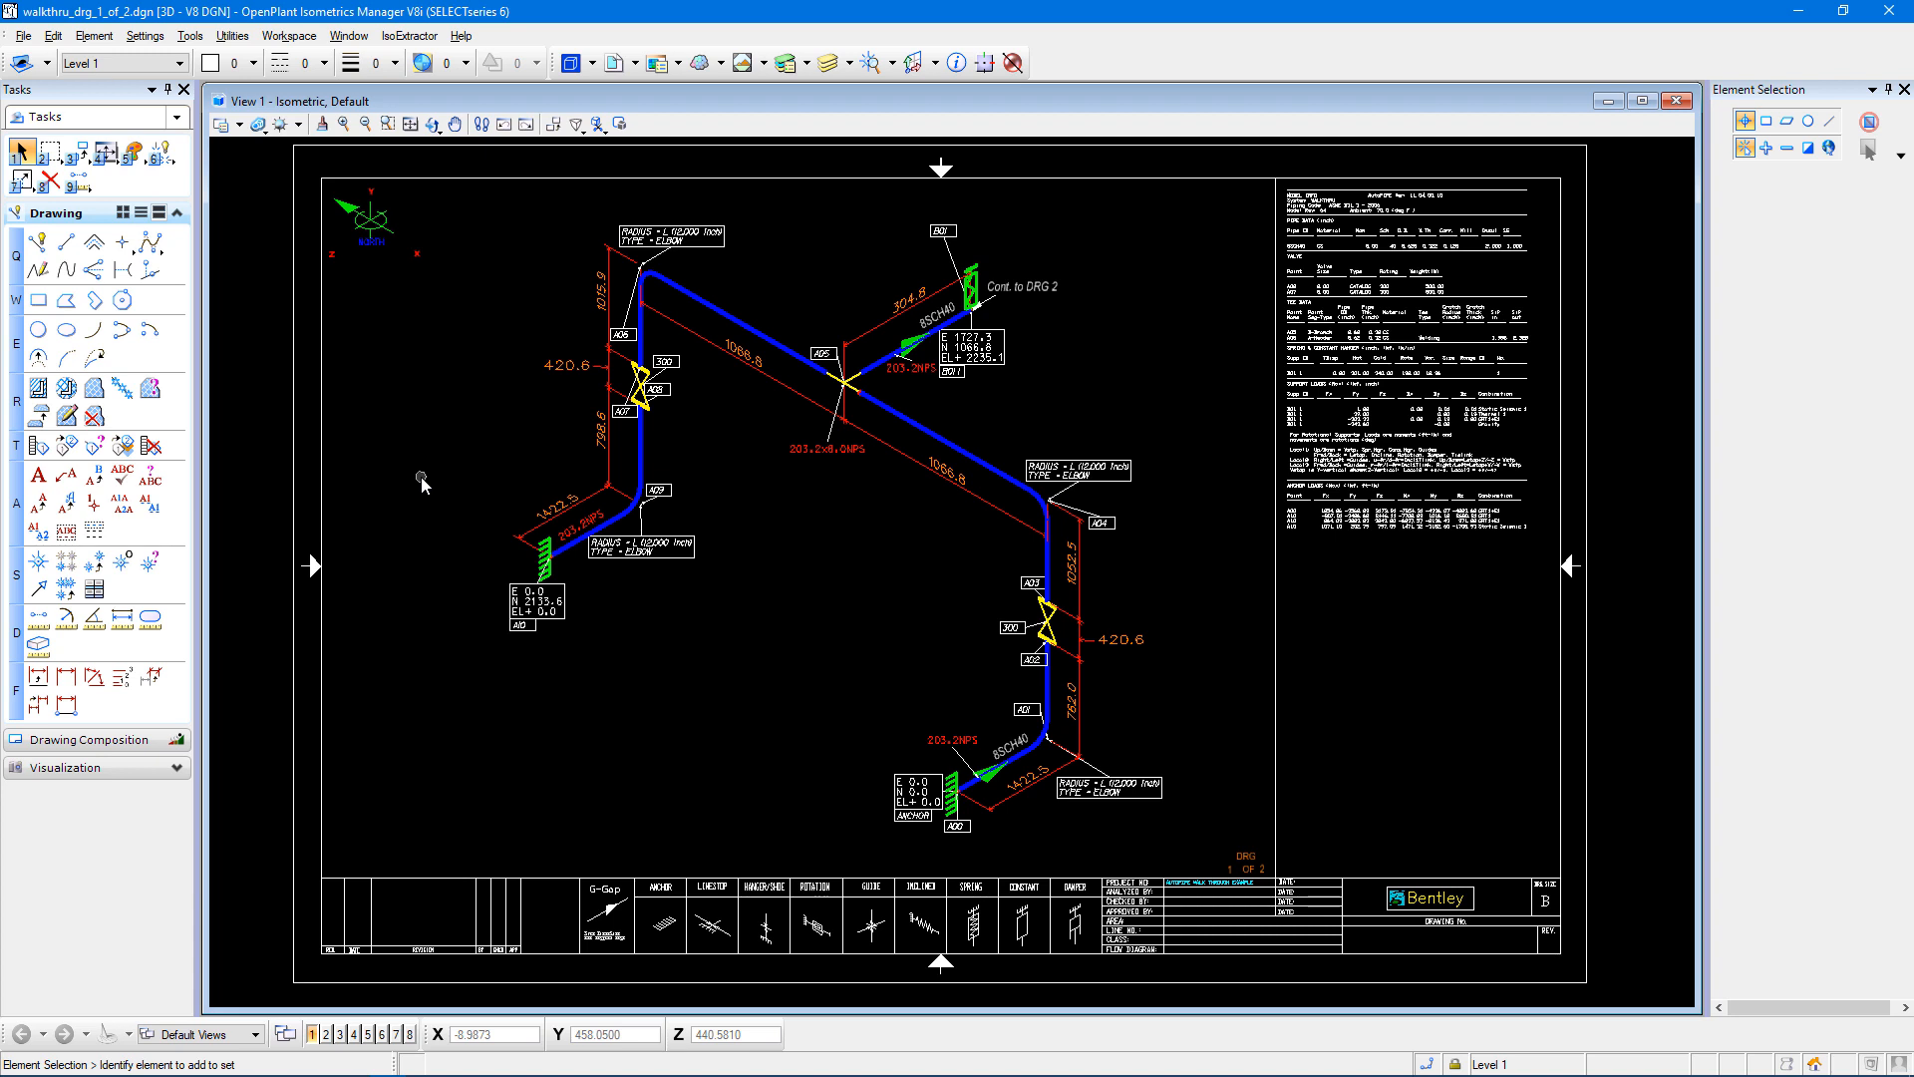
# Browse to the isoextractor BORDERS\DGN folder and choose BBORD.dgn to open.
pyautogui.click(22, 34)
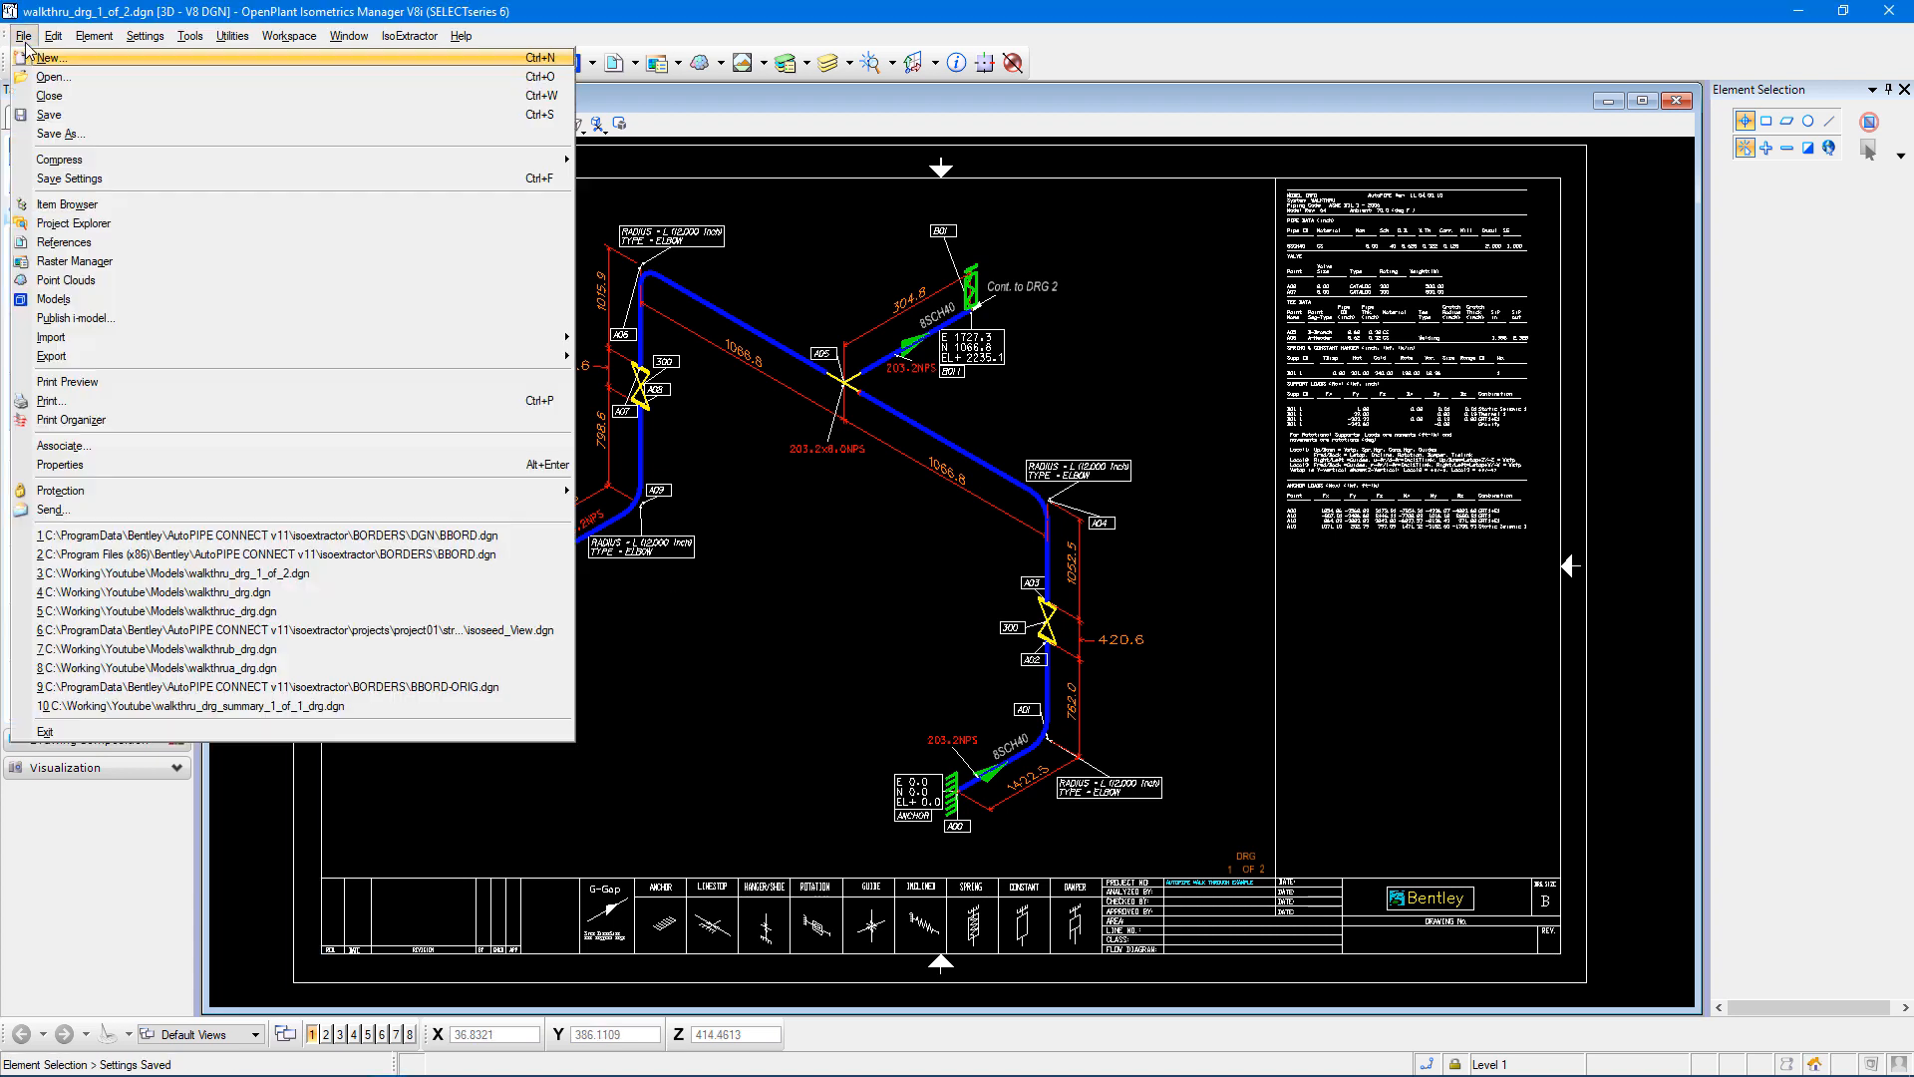
pyautogui.click(52, 76)
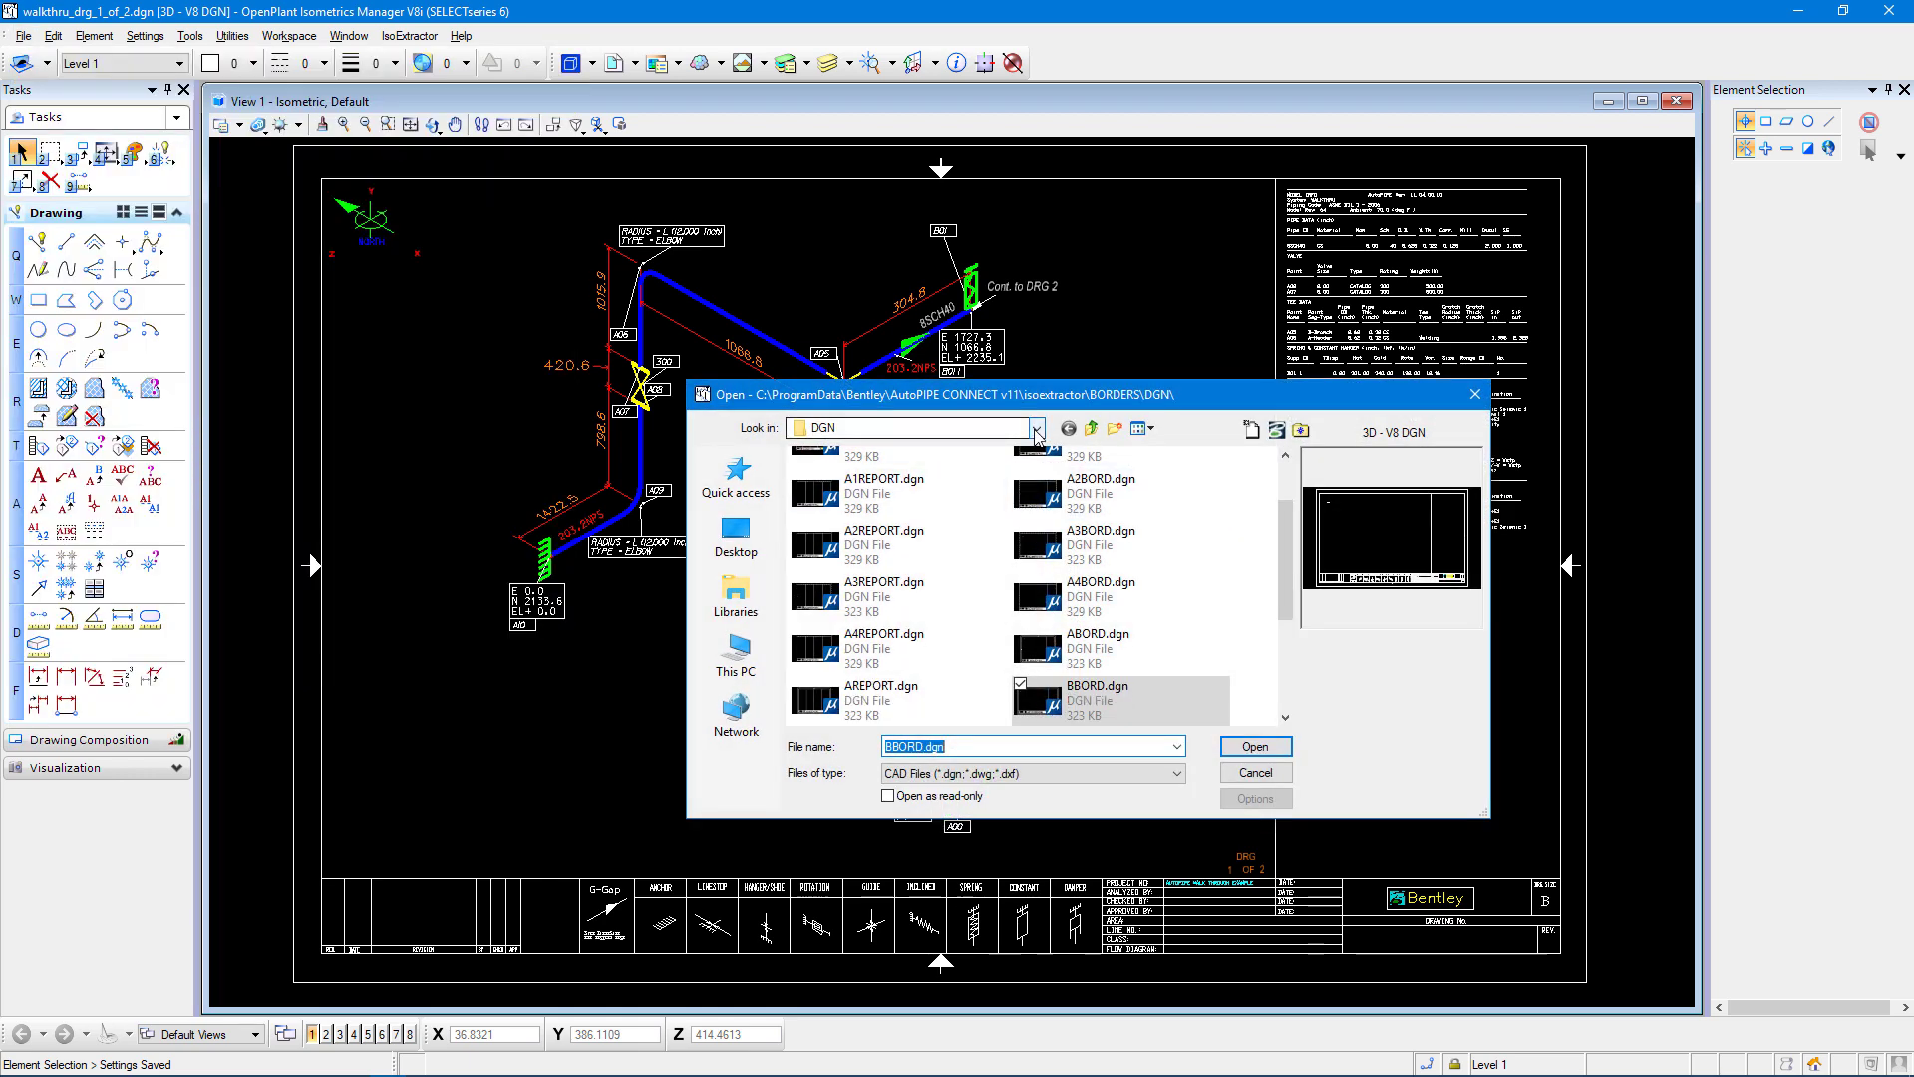
pyautogui.click(1036, 426)
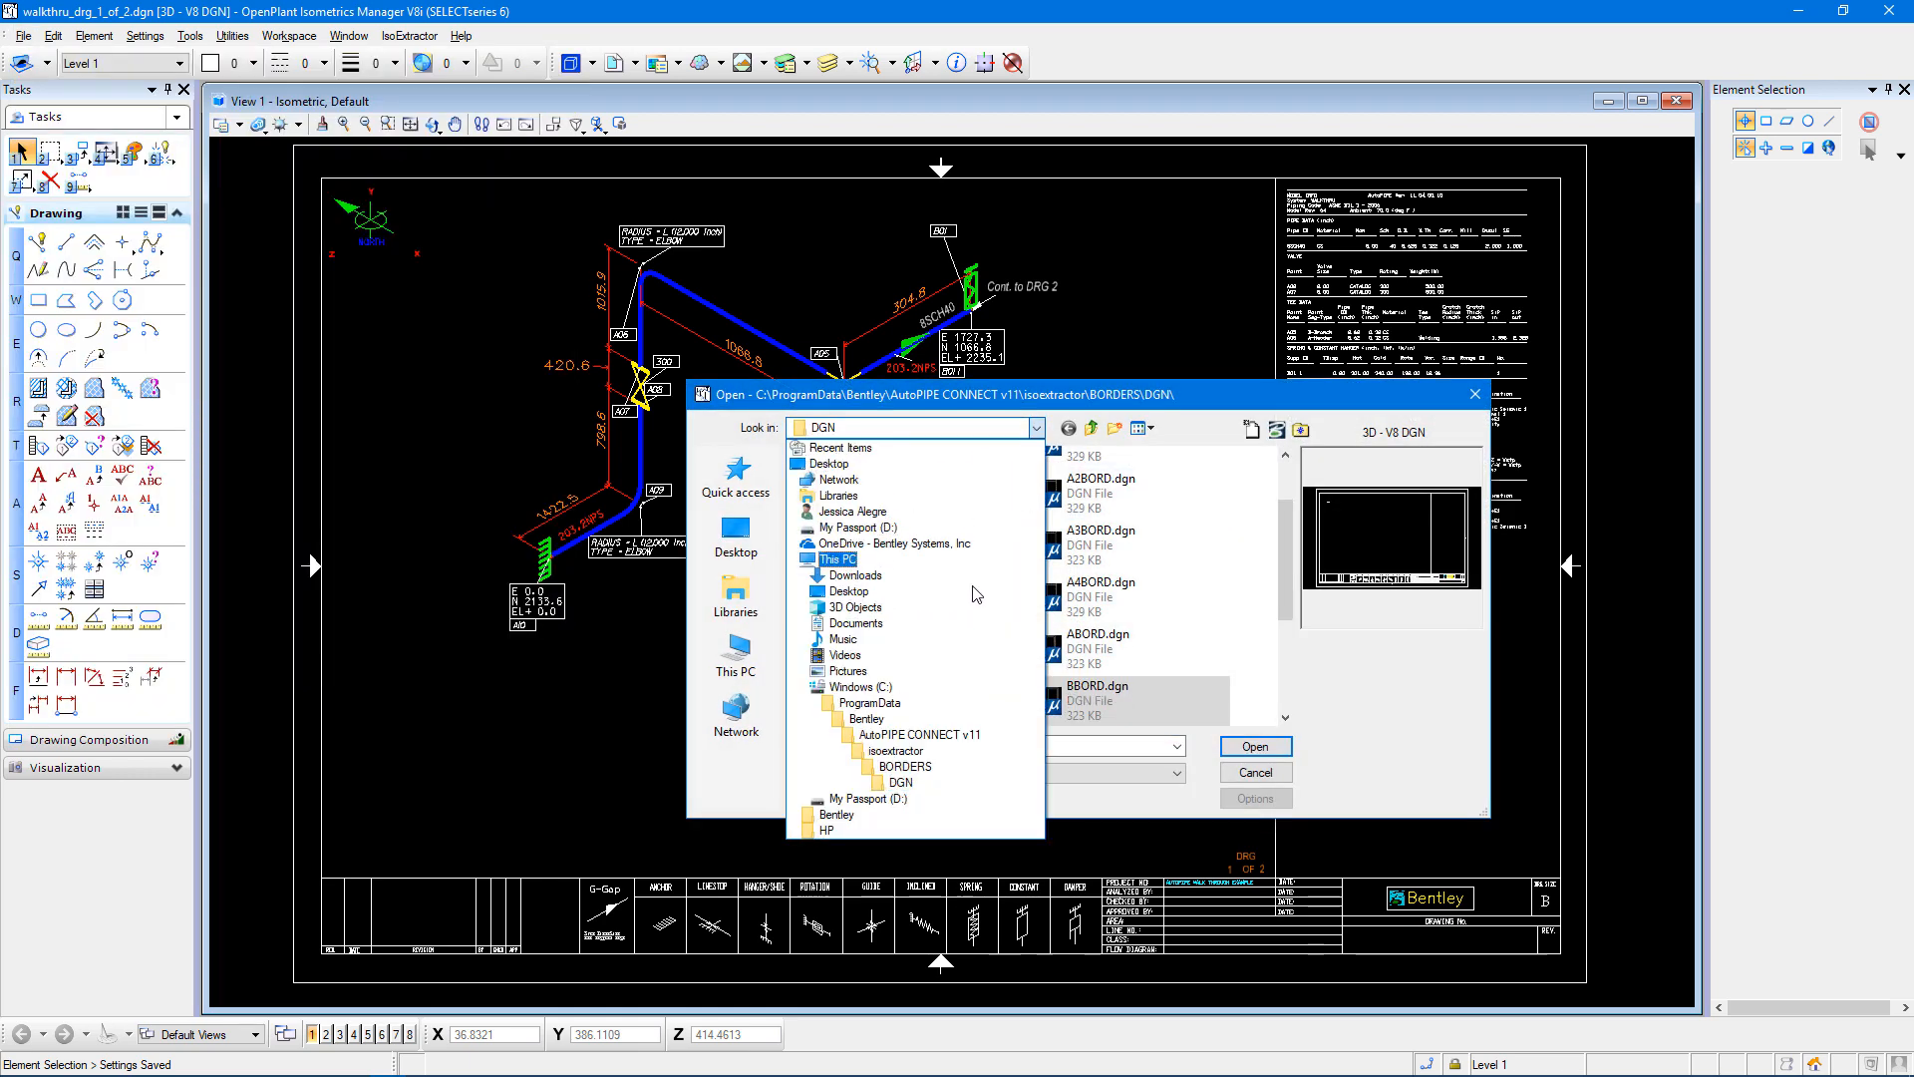
pyautogui.click(867, 701)
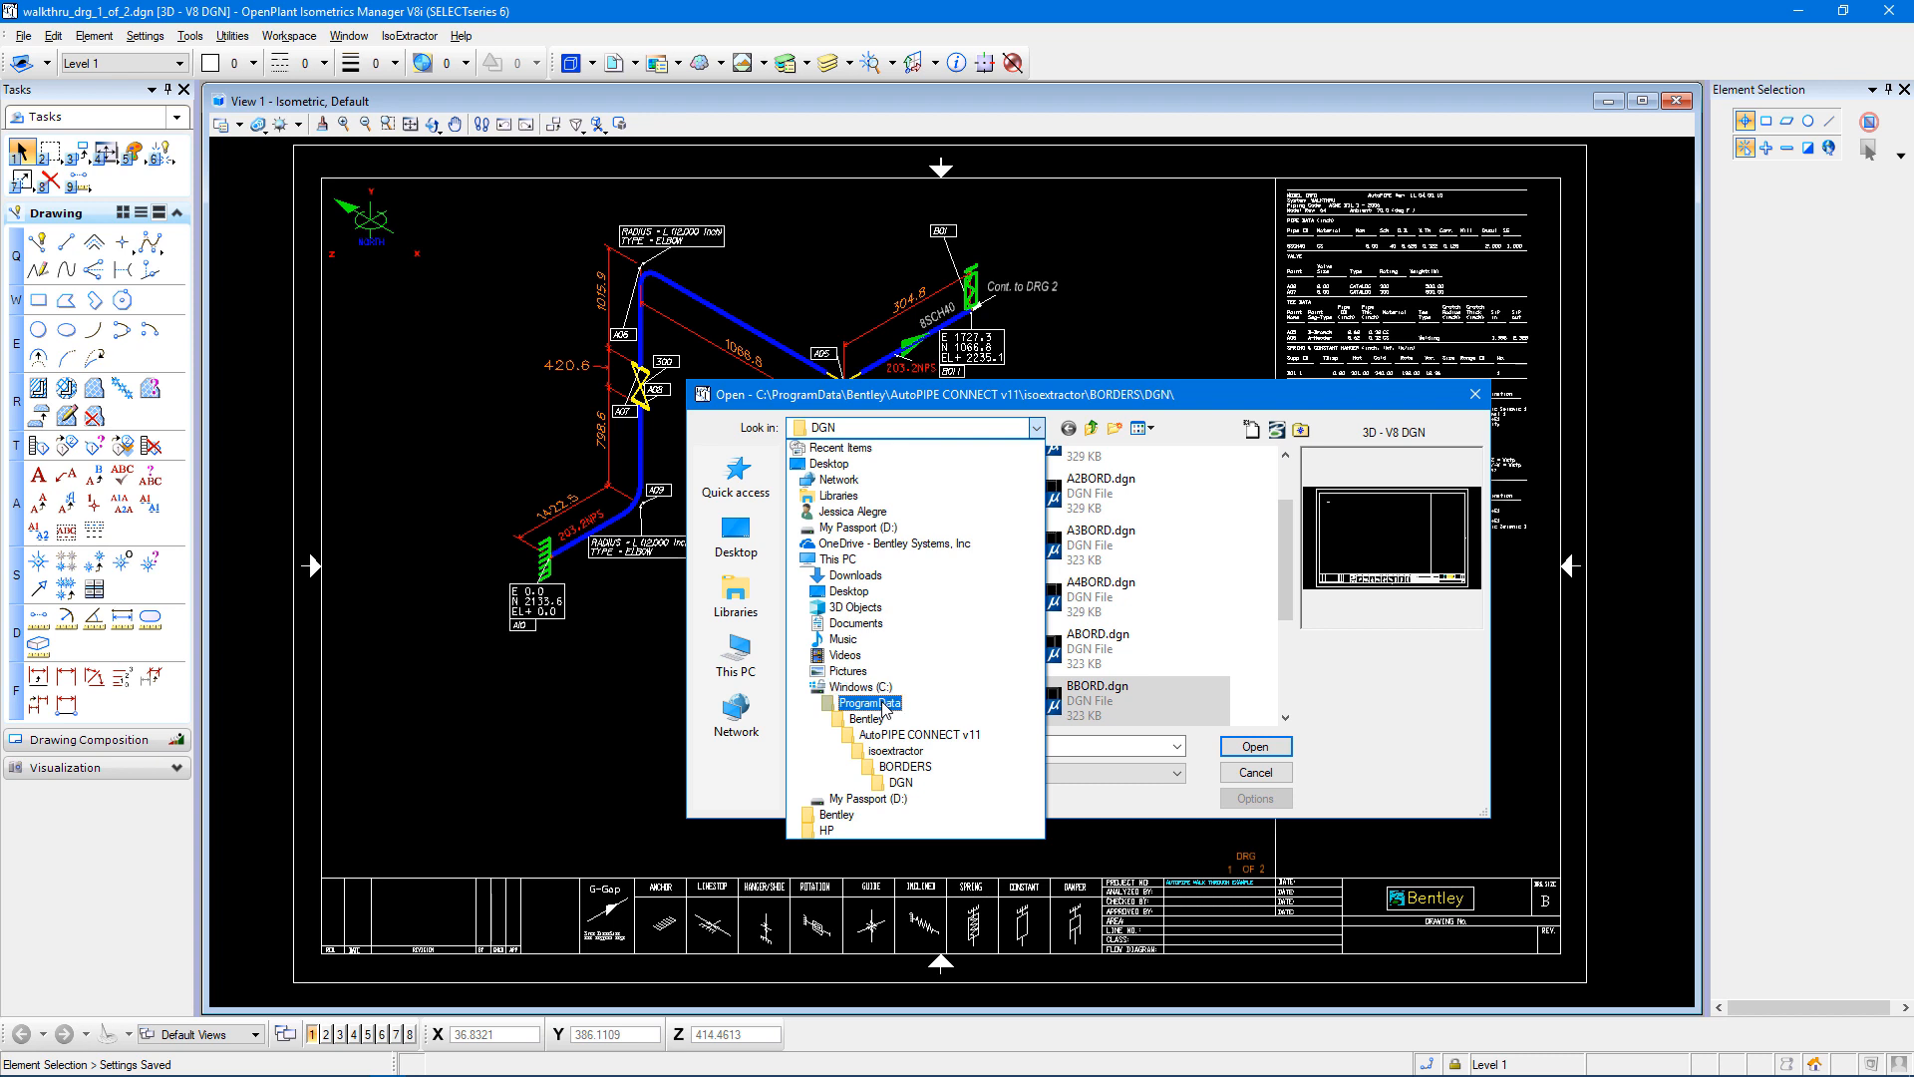
pyautogui.click(917, 734)
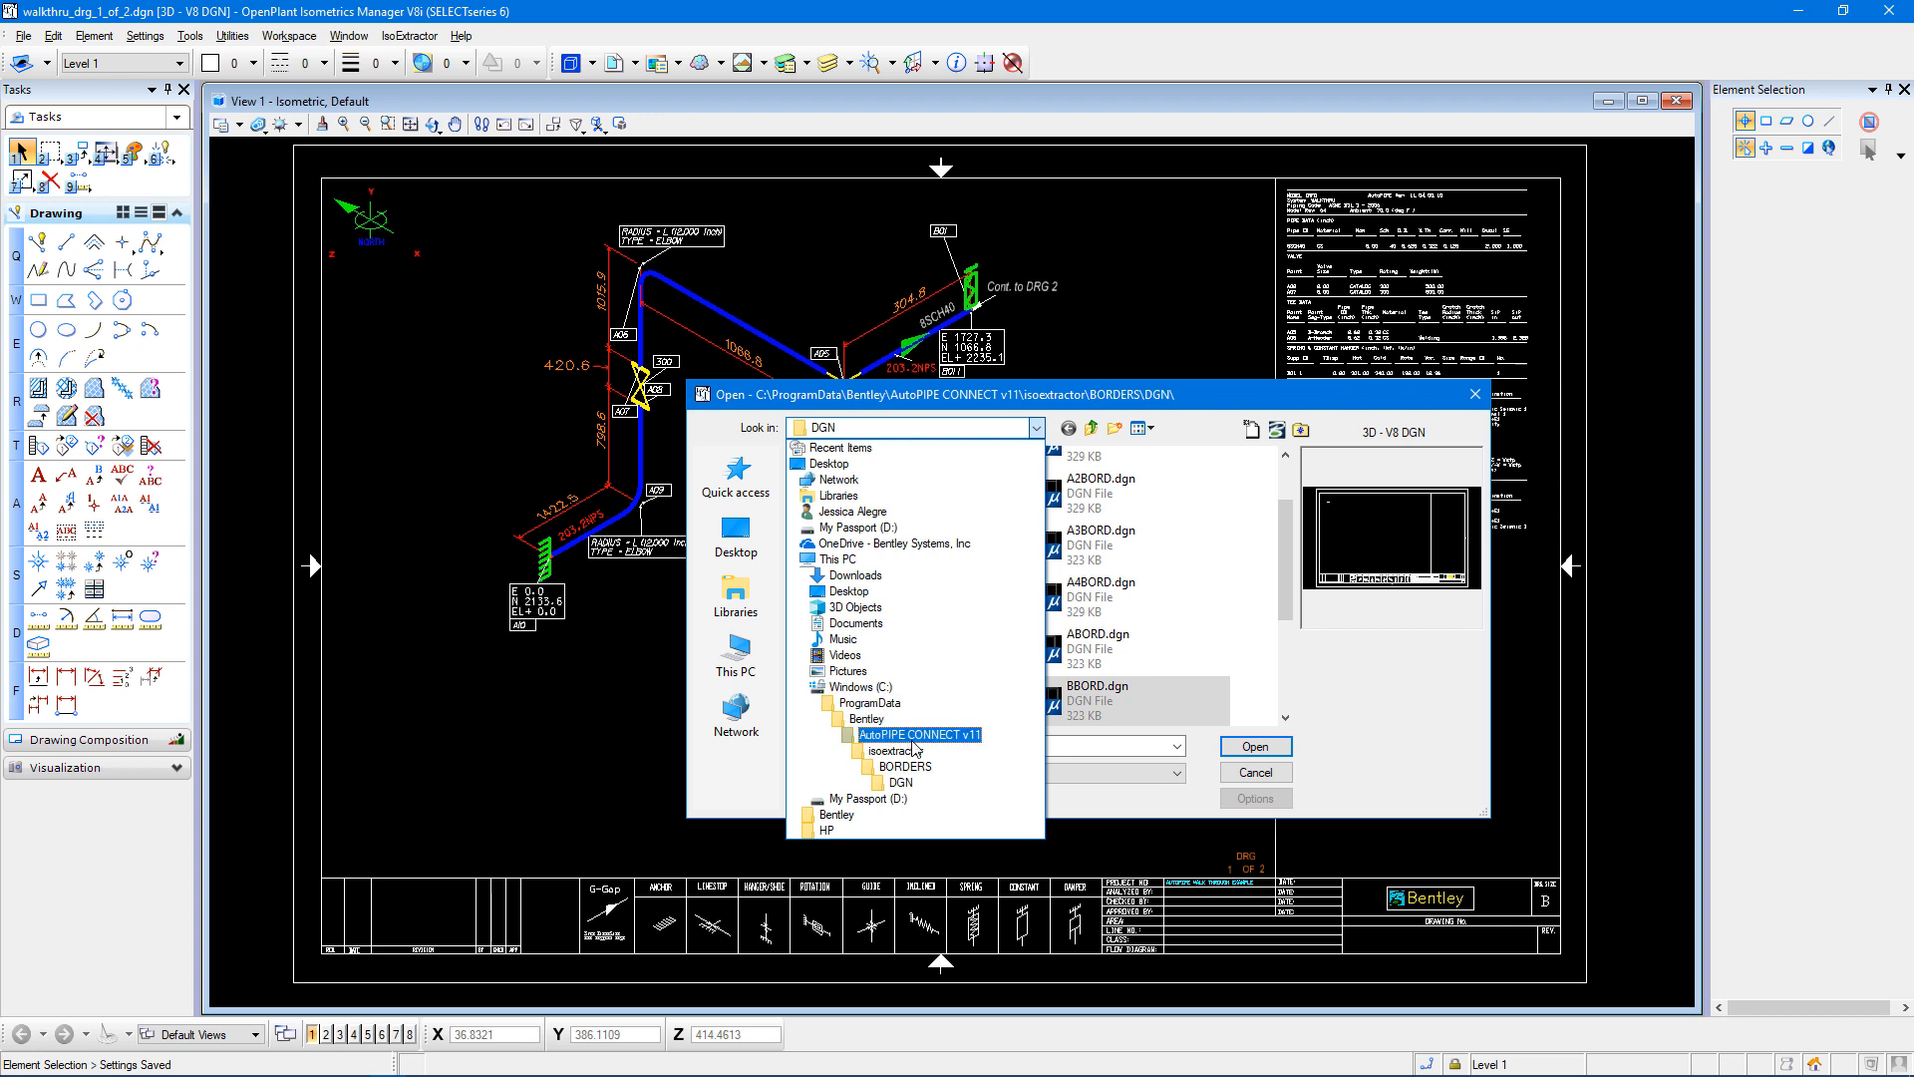
pyautogui.click(893, 750)
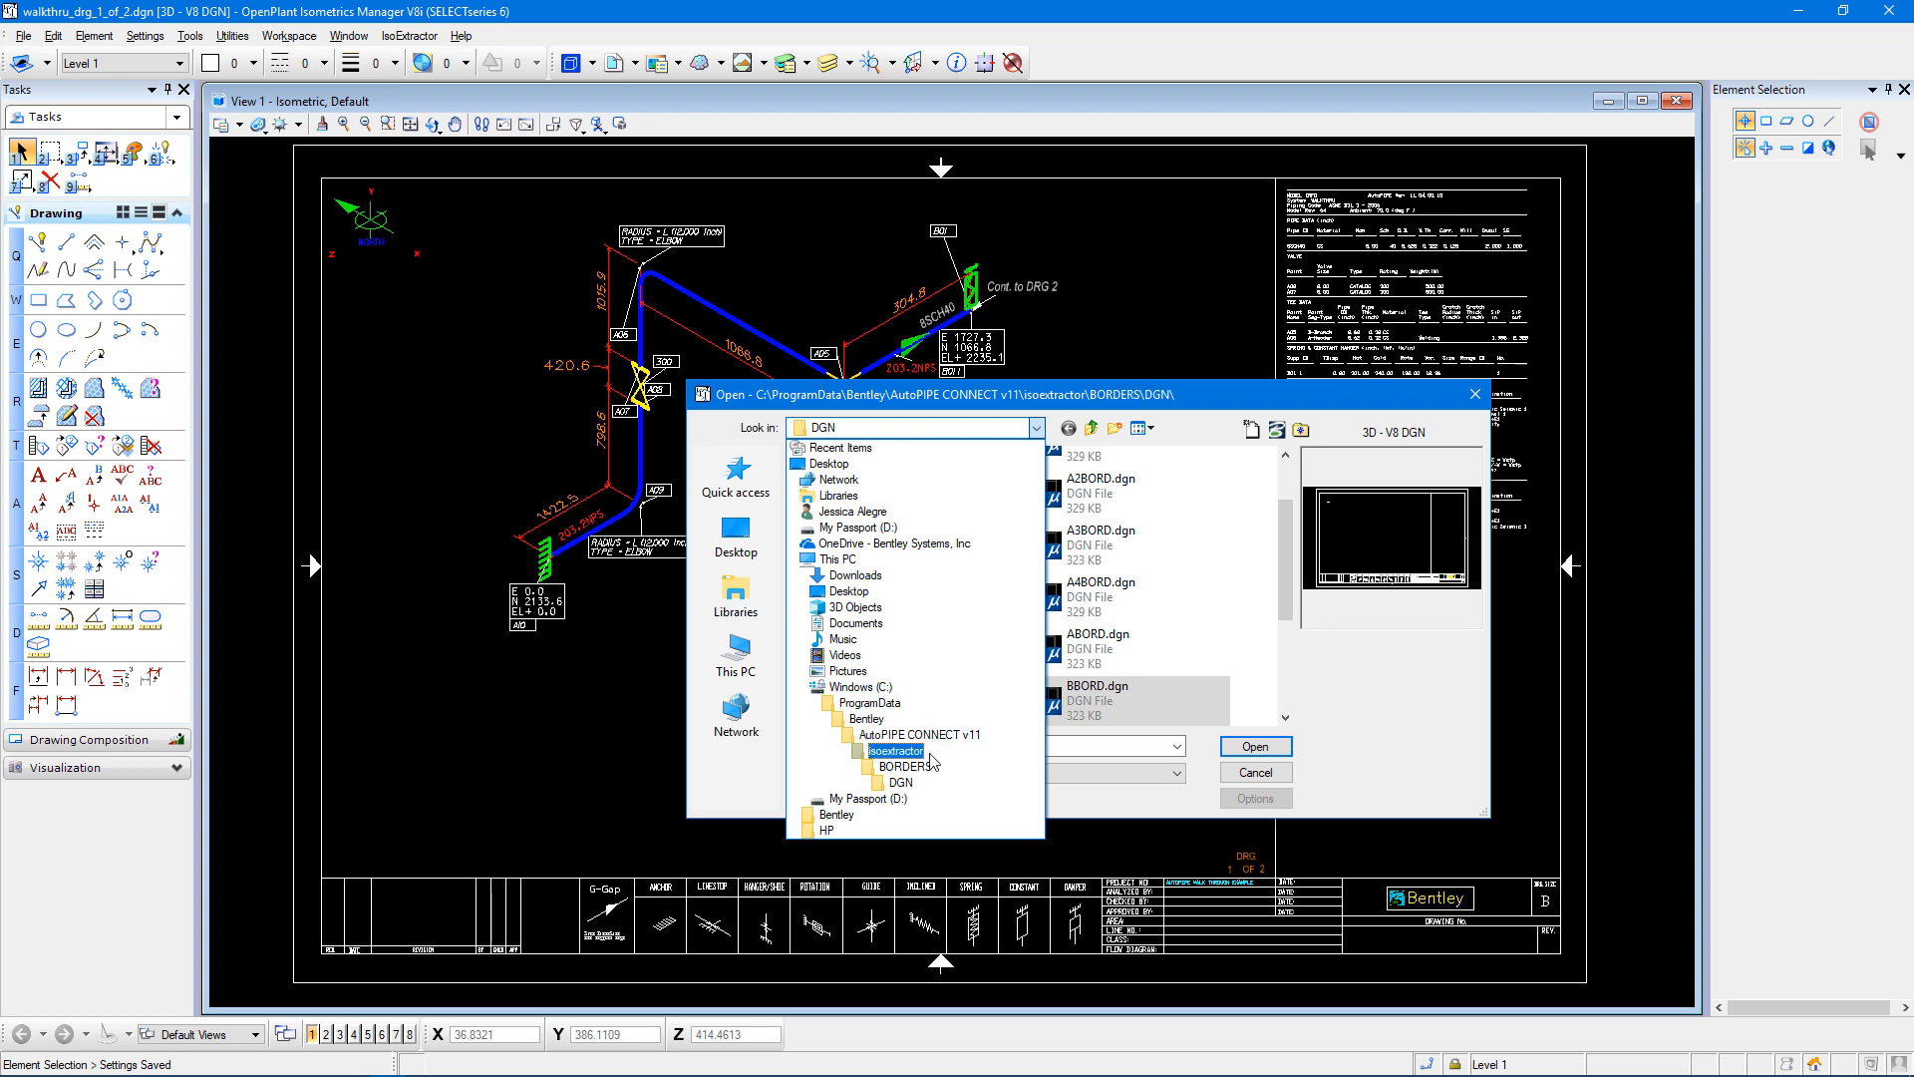
pyautogui.click(905, 766)
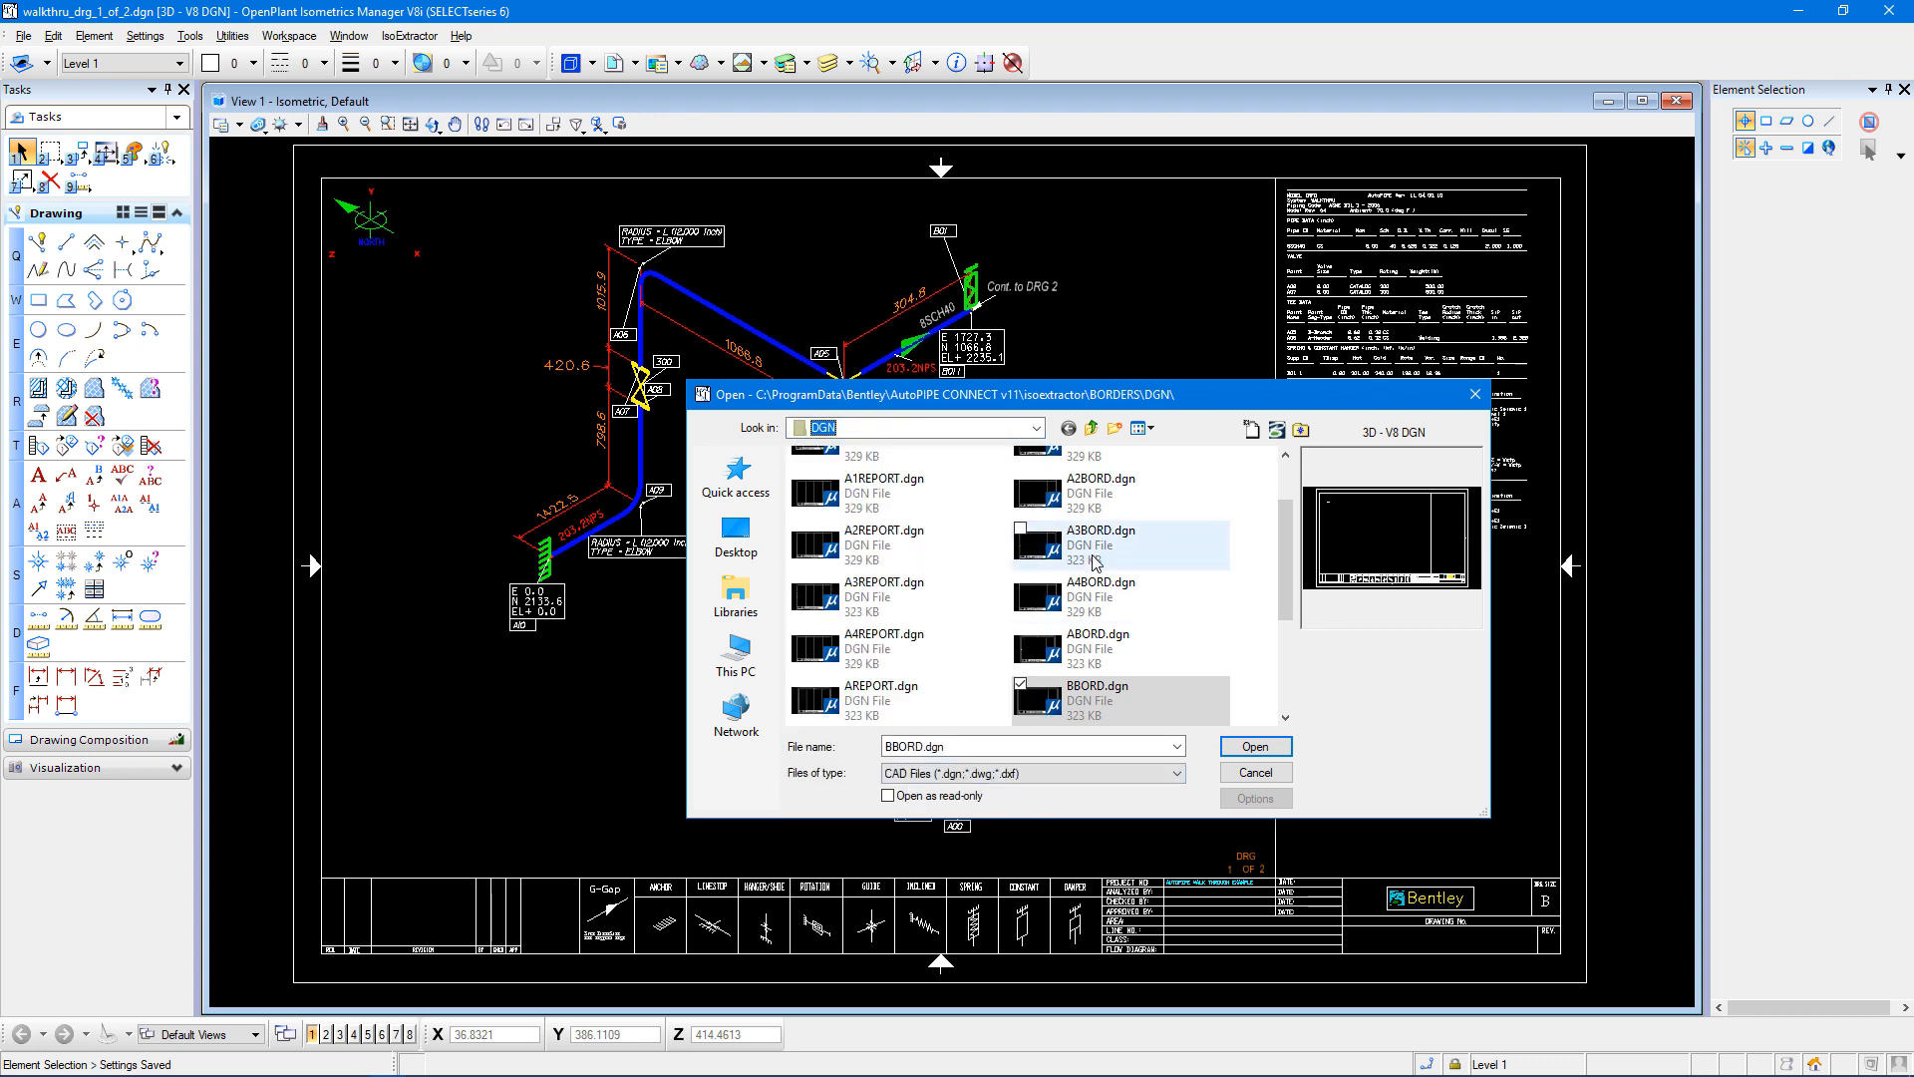
pyautogui.click(1117, 699)
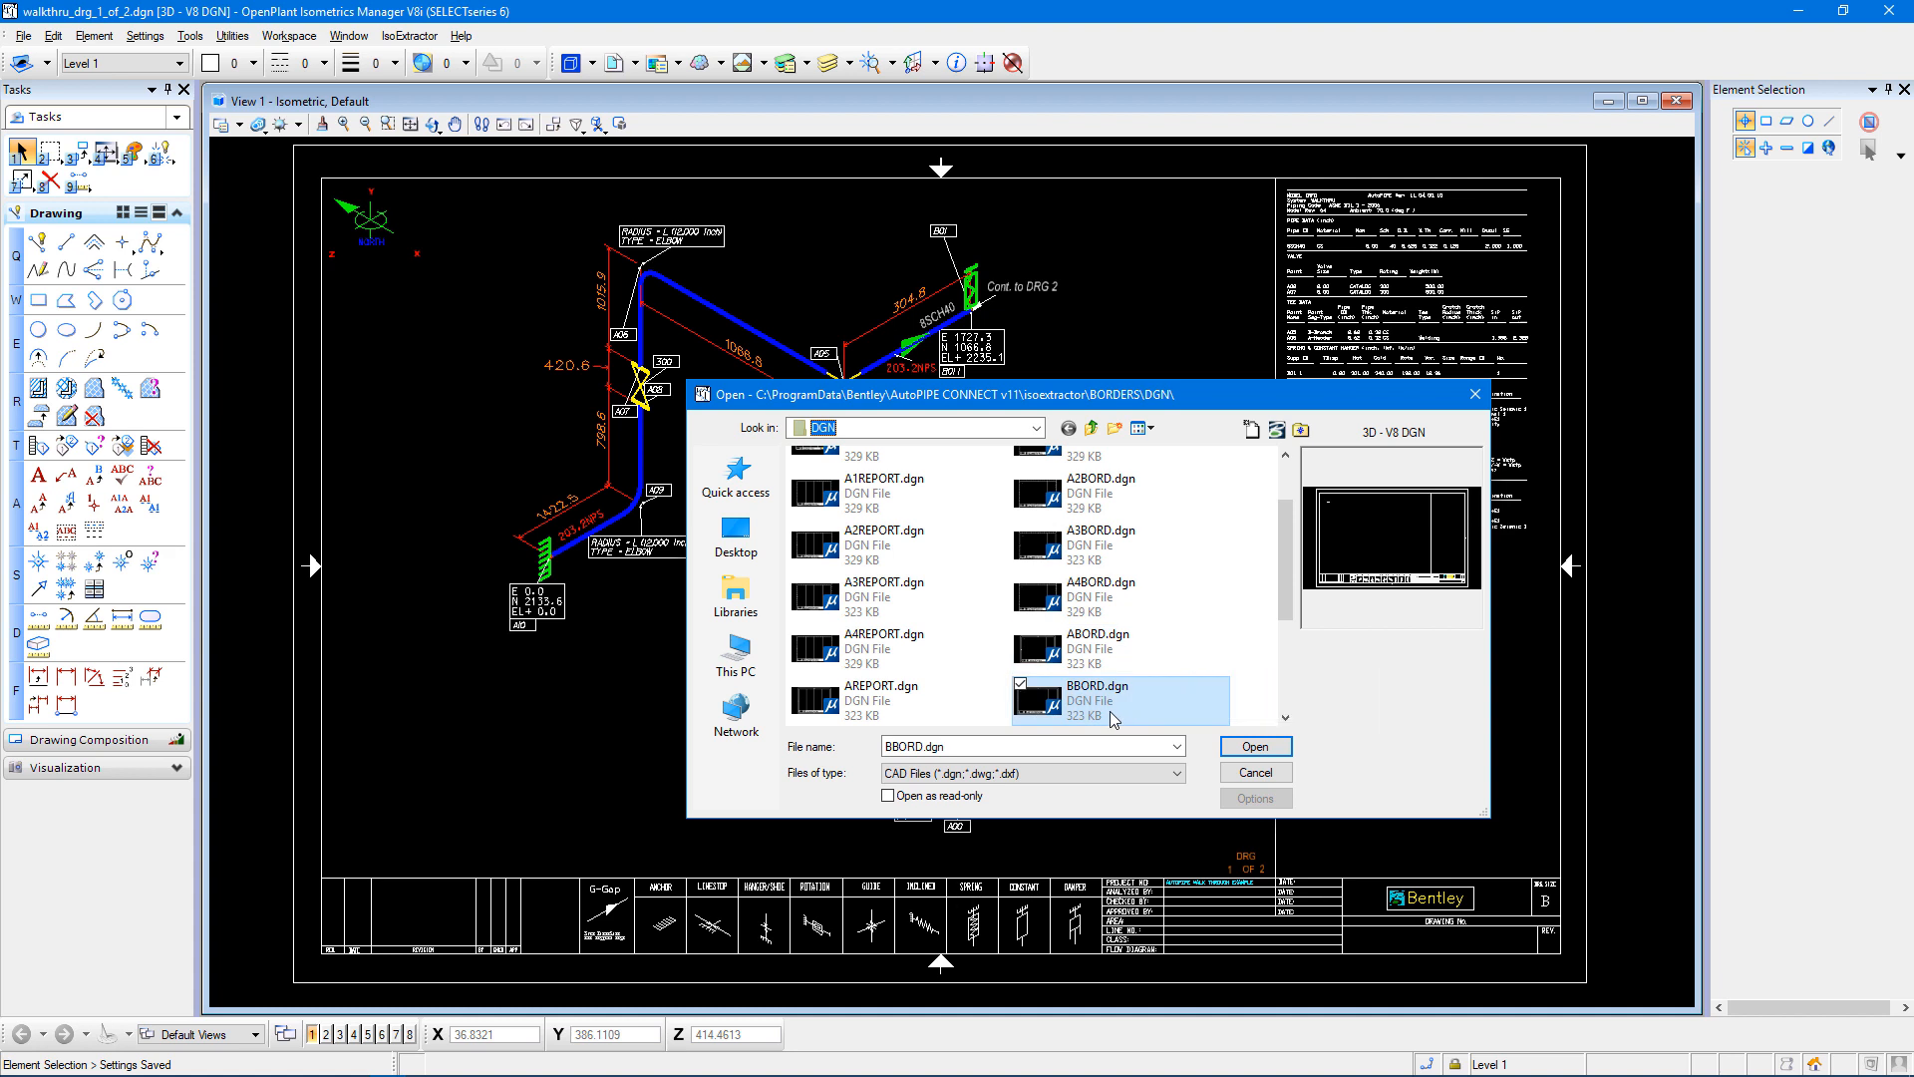
pyautogui.moveTo(1060, 545)
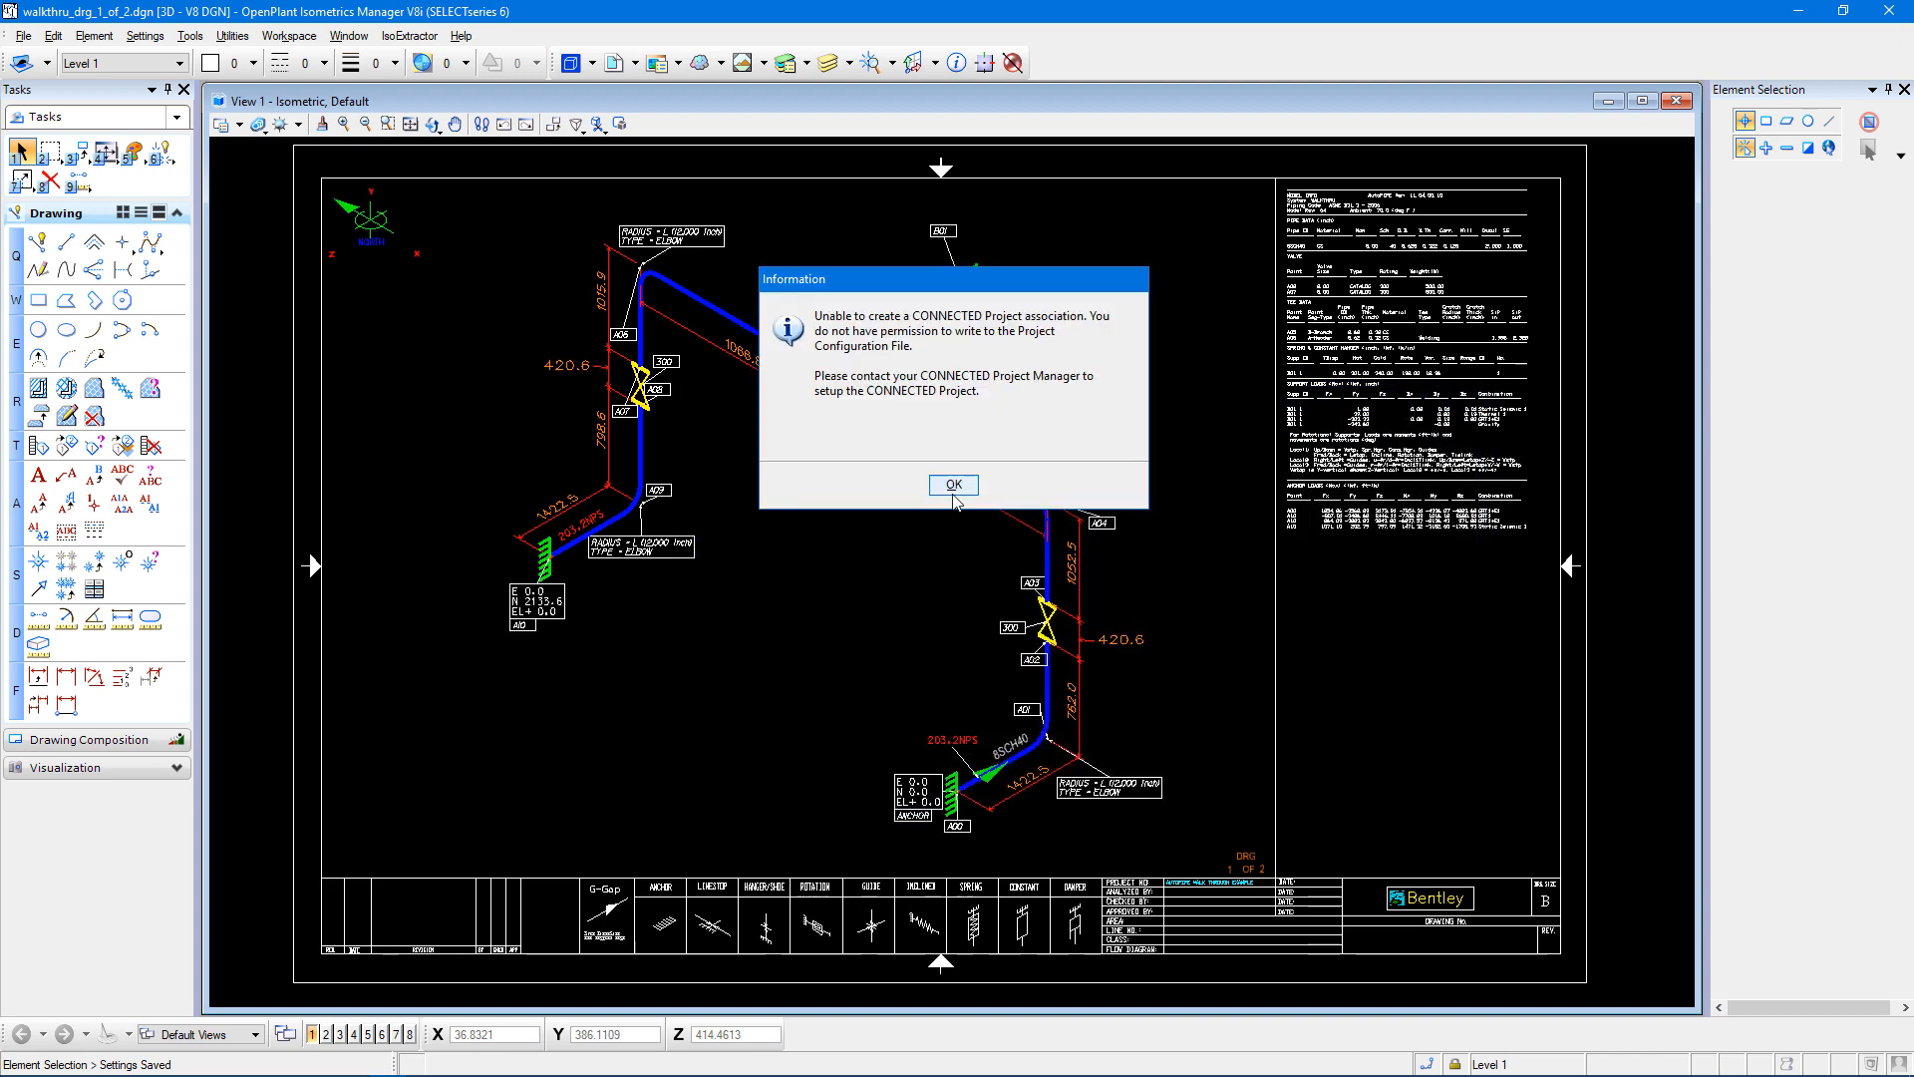
# Dismiss the project notice and show text node markers via View Attributes.
pyautogui.click(953, 485)
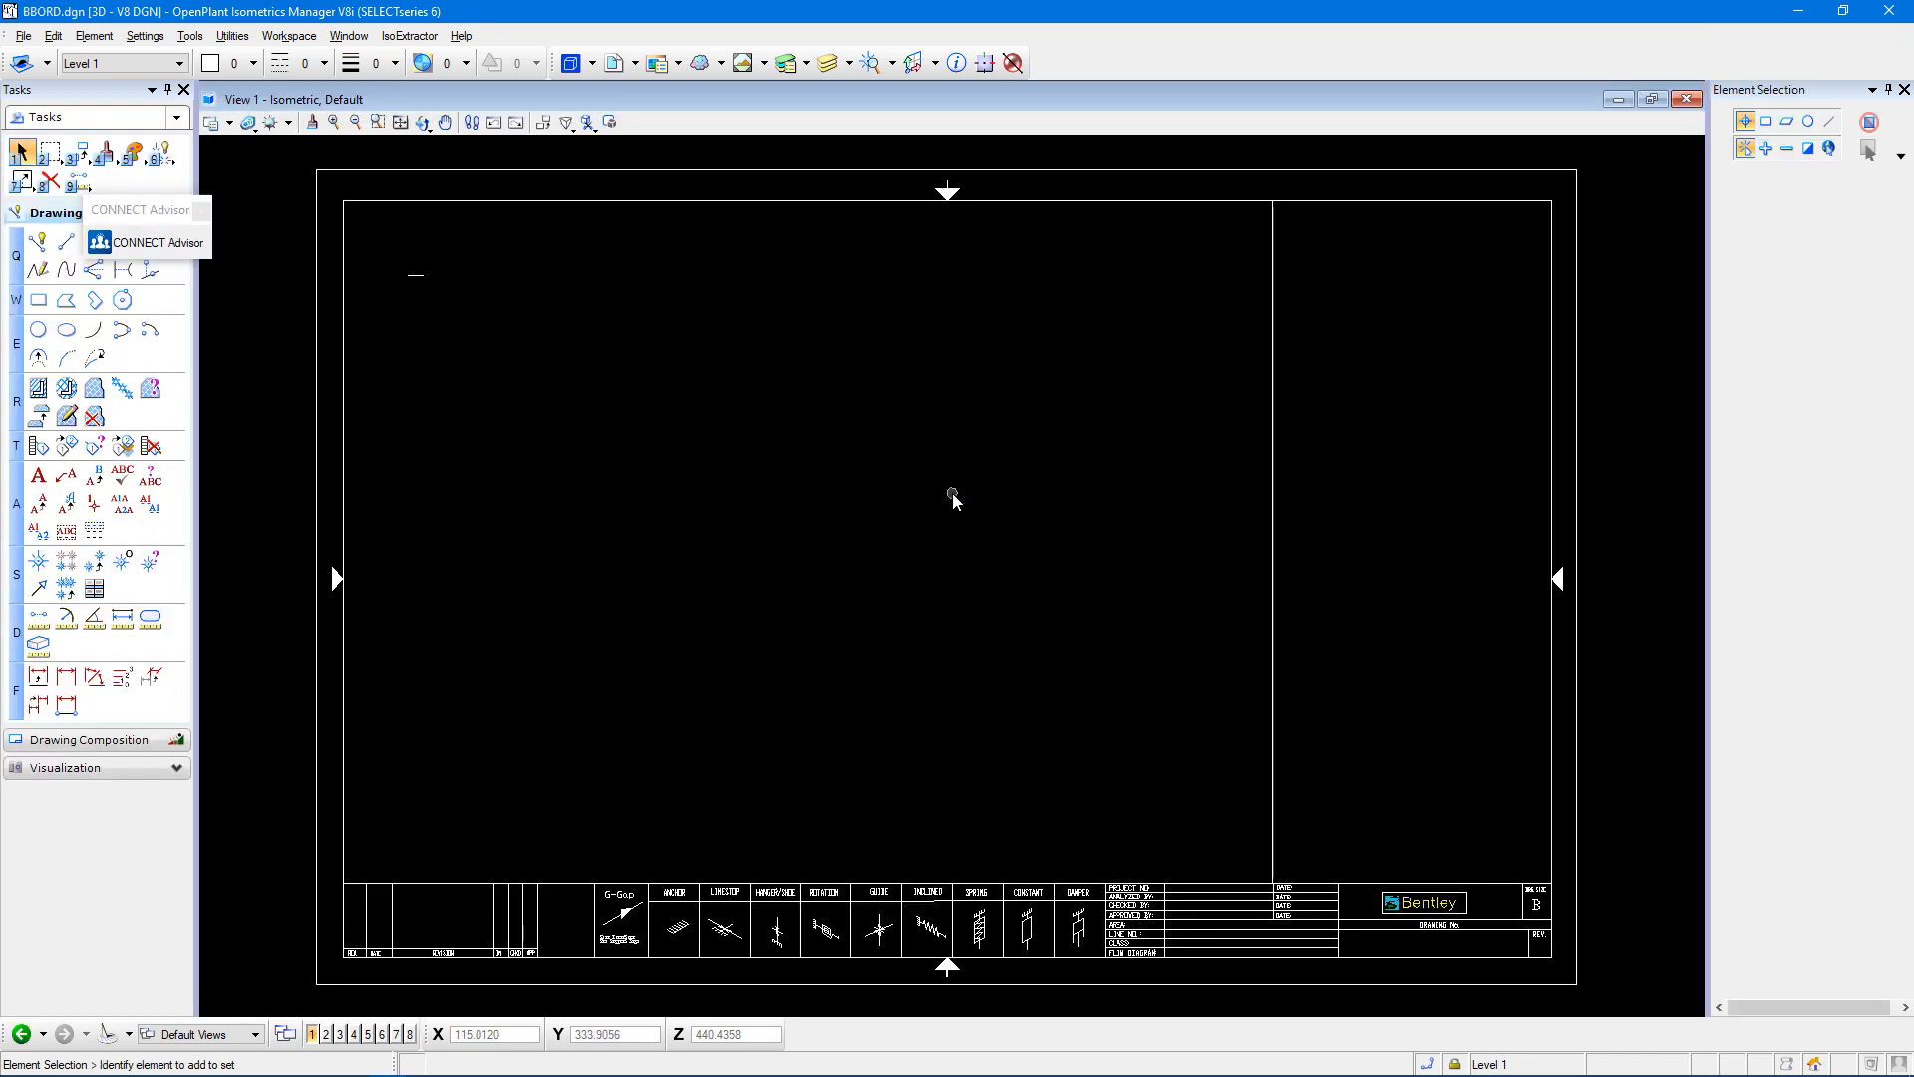
pyautogui.moveTo(330, 363)
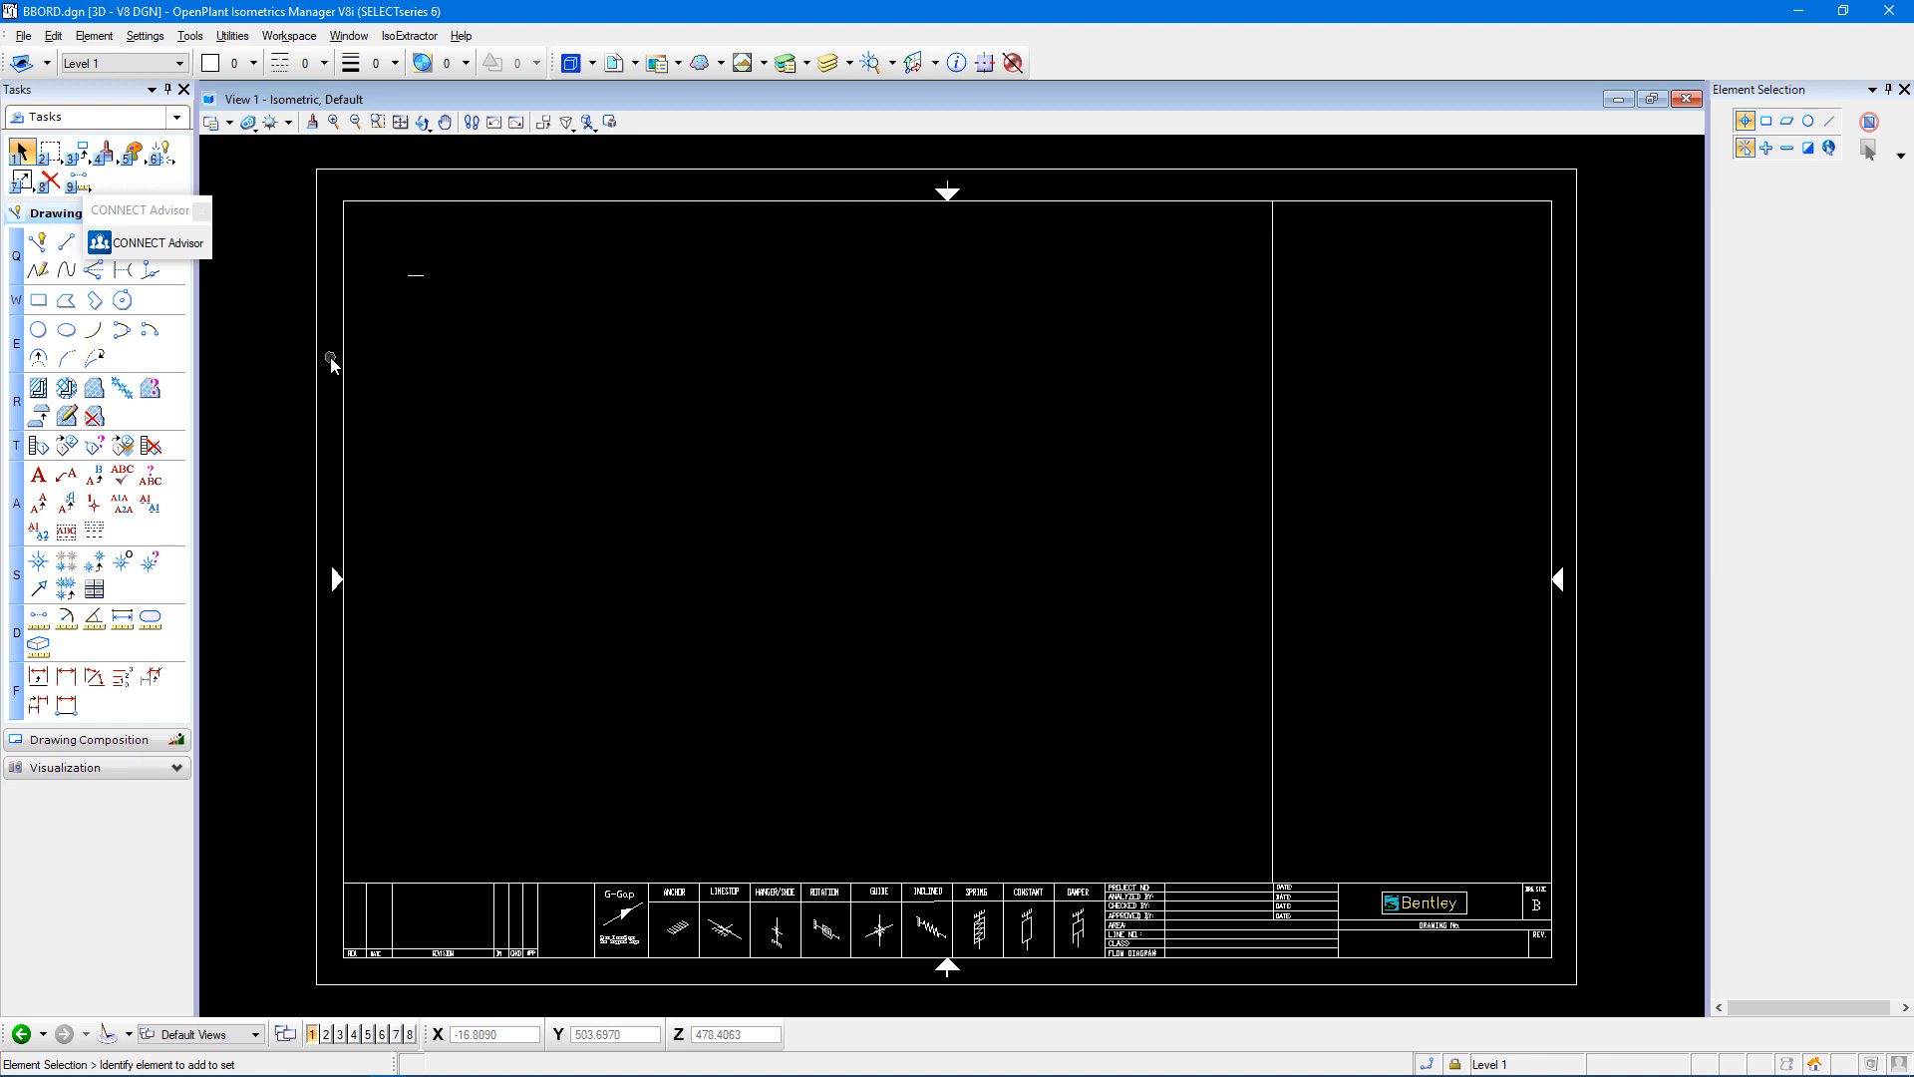
pyautogui.moveTo(292, 295)
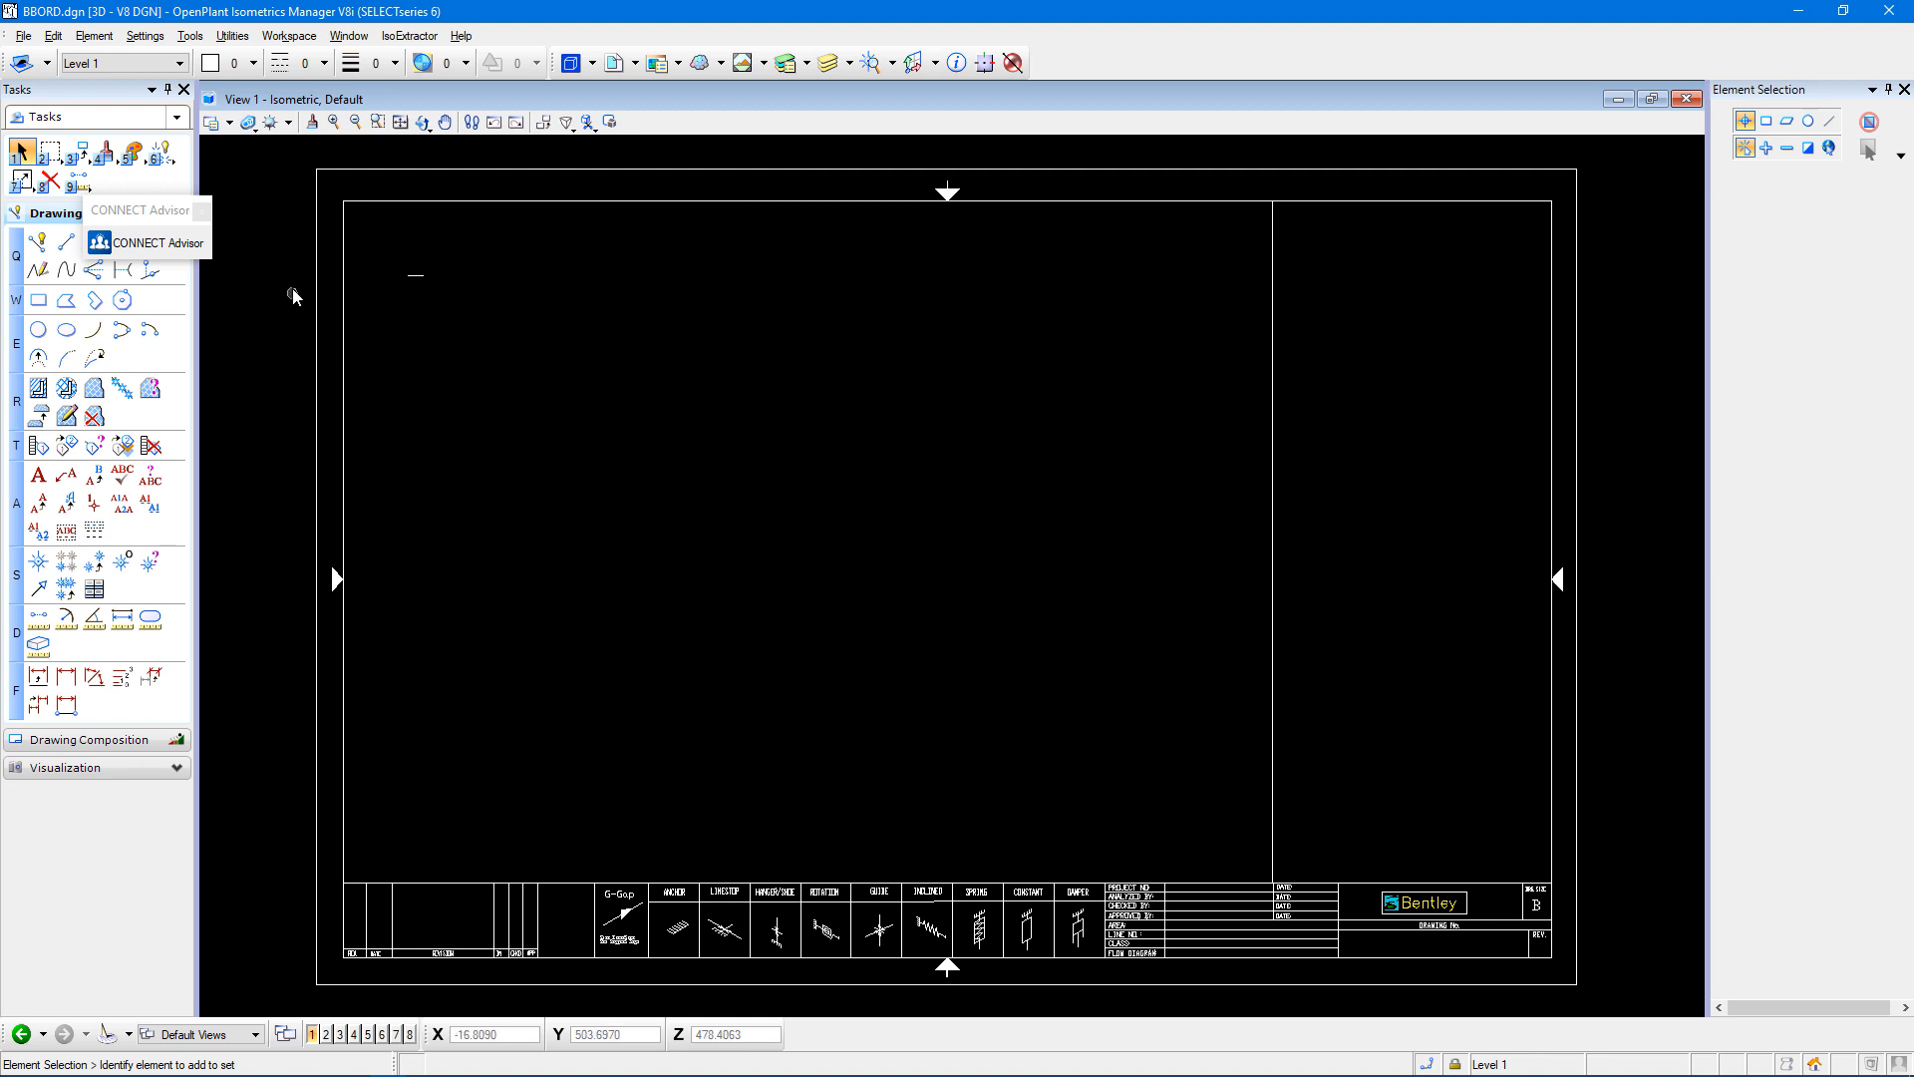
pyautogui.click(139, 36)
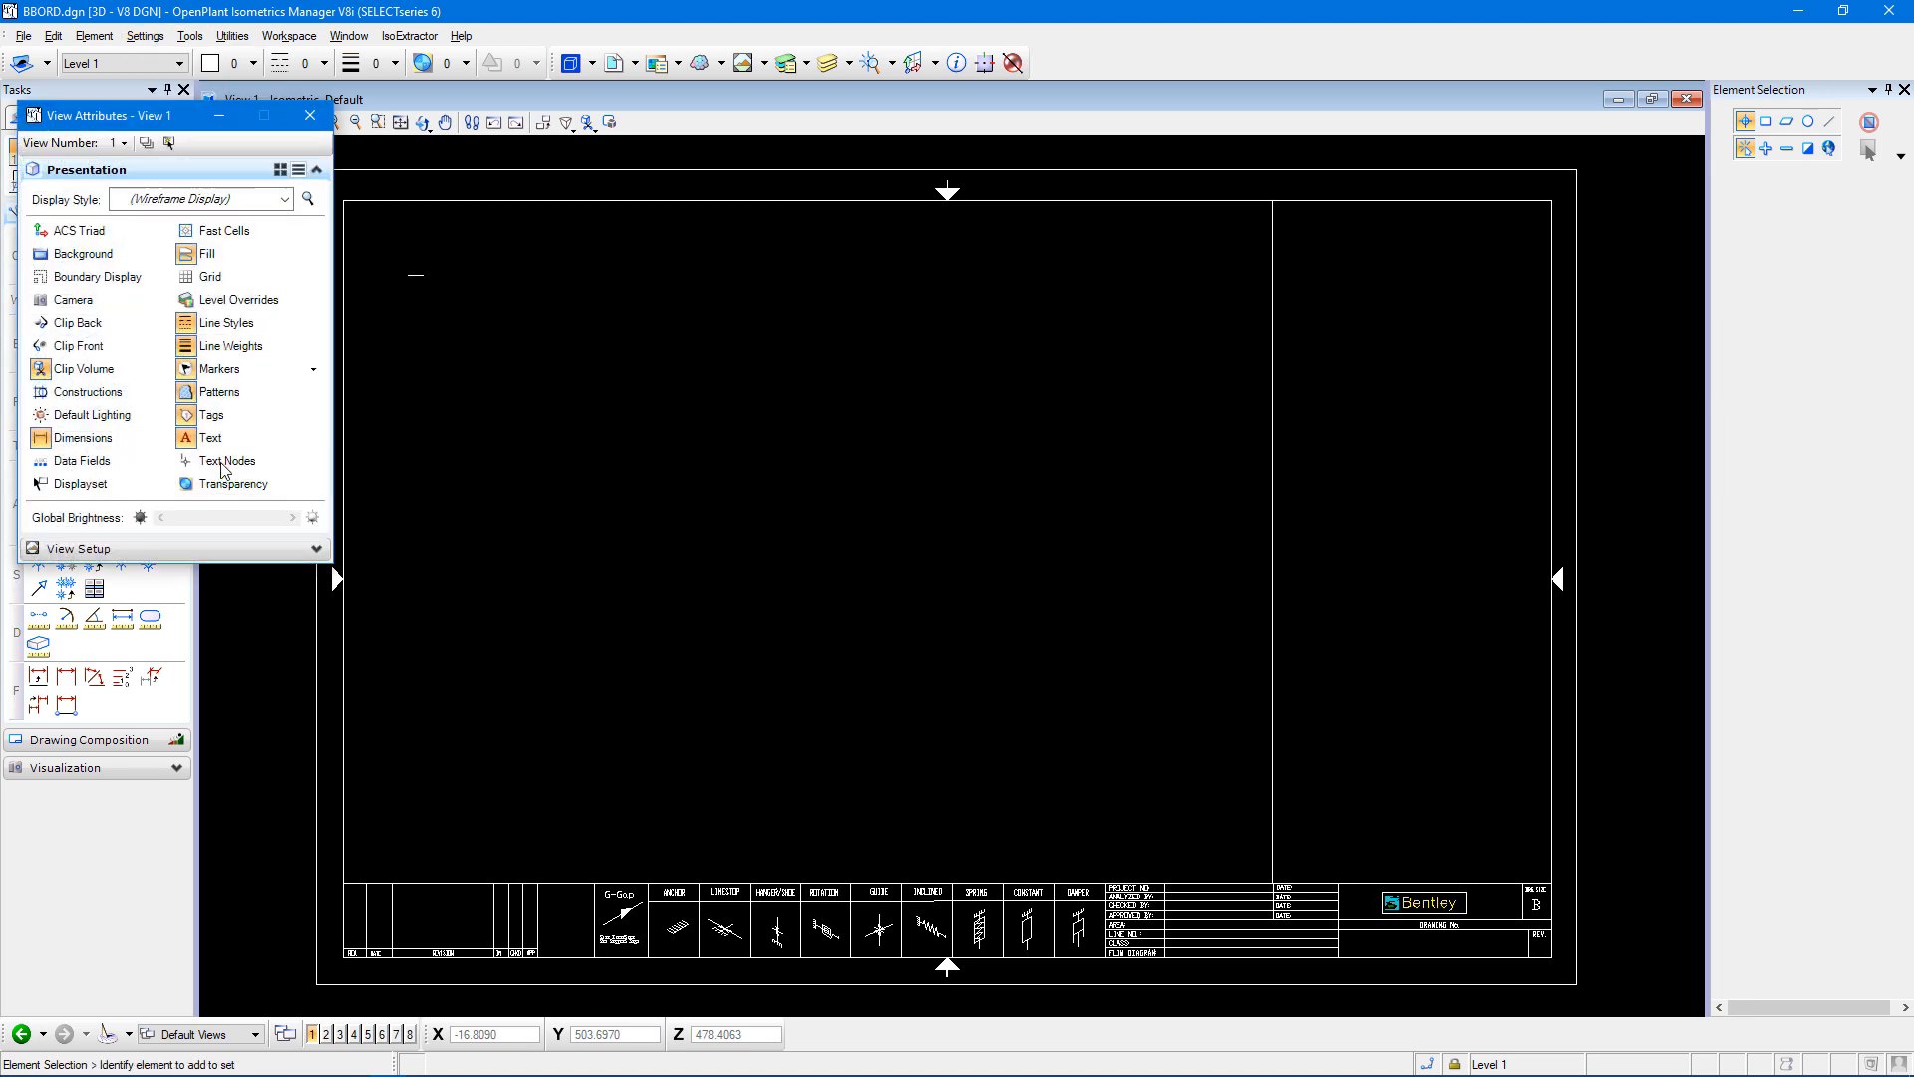
pyautogui.click(187, 460)
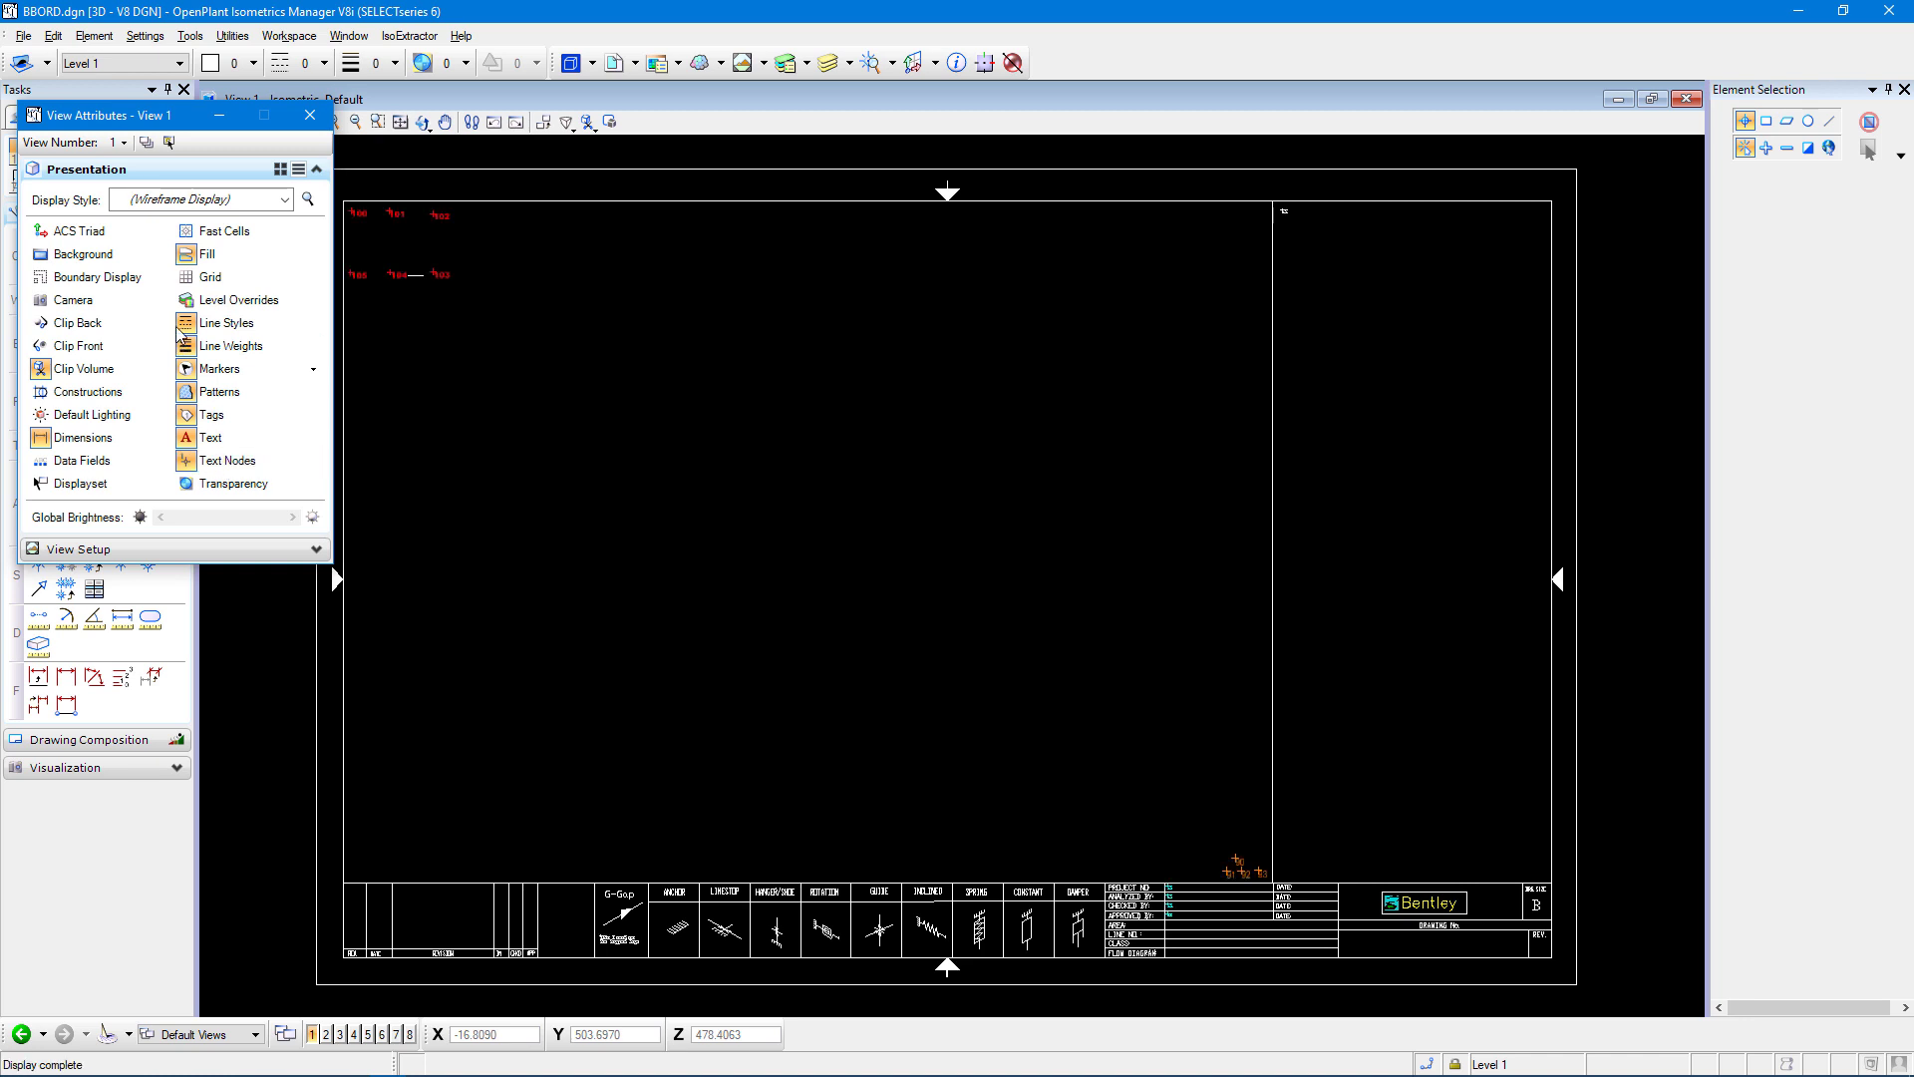
pyautogui.moveTo(160, 137)
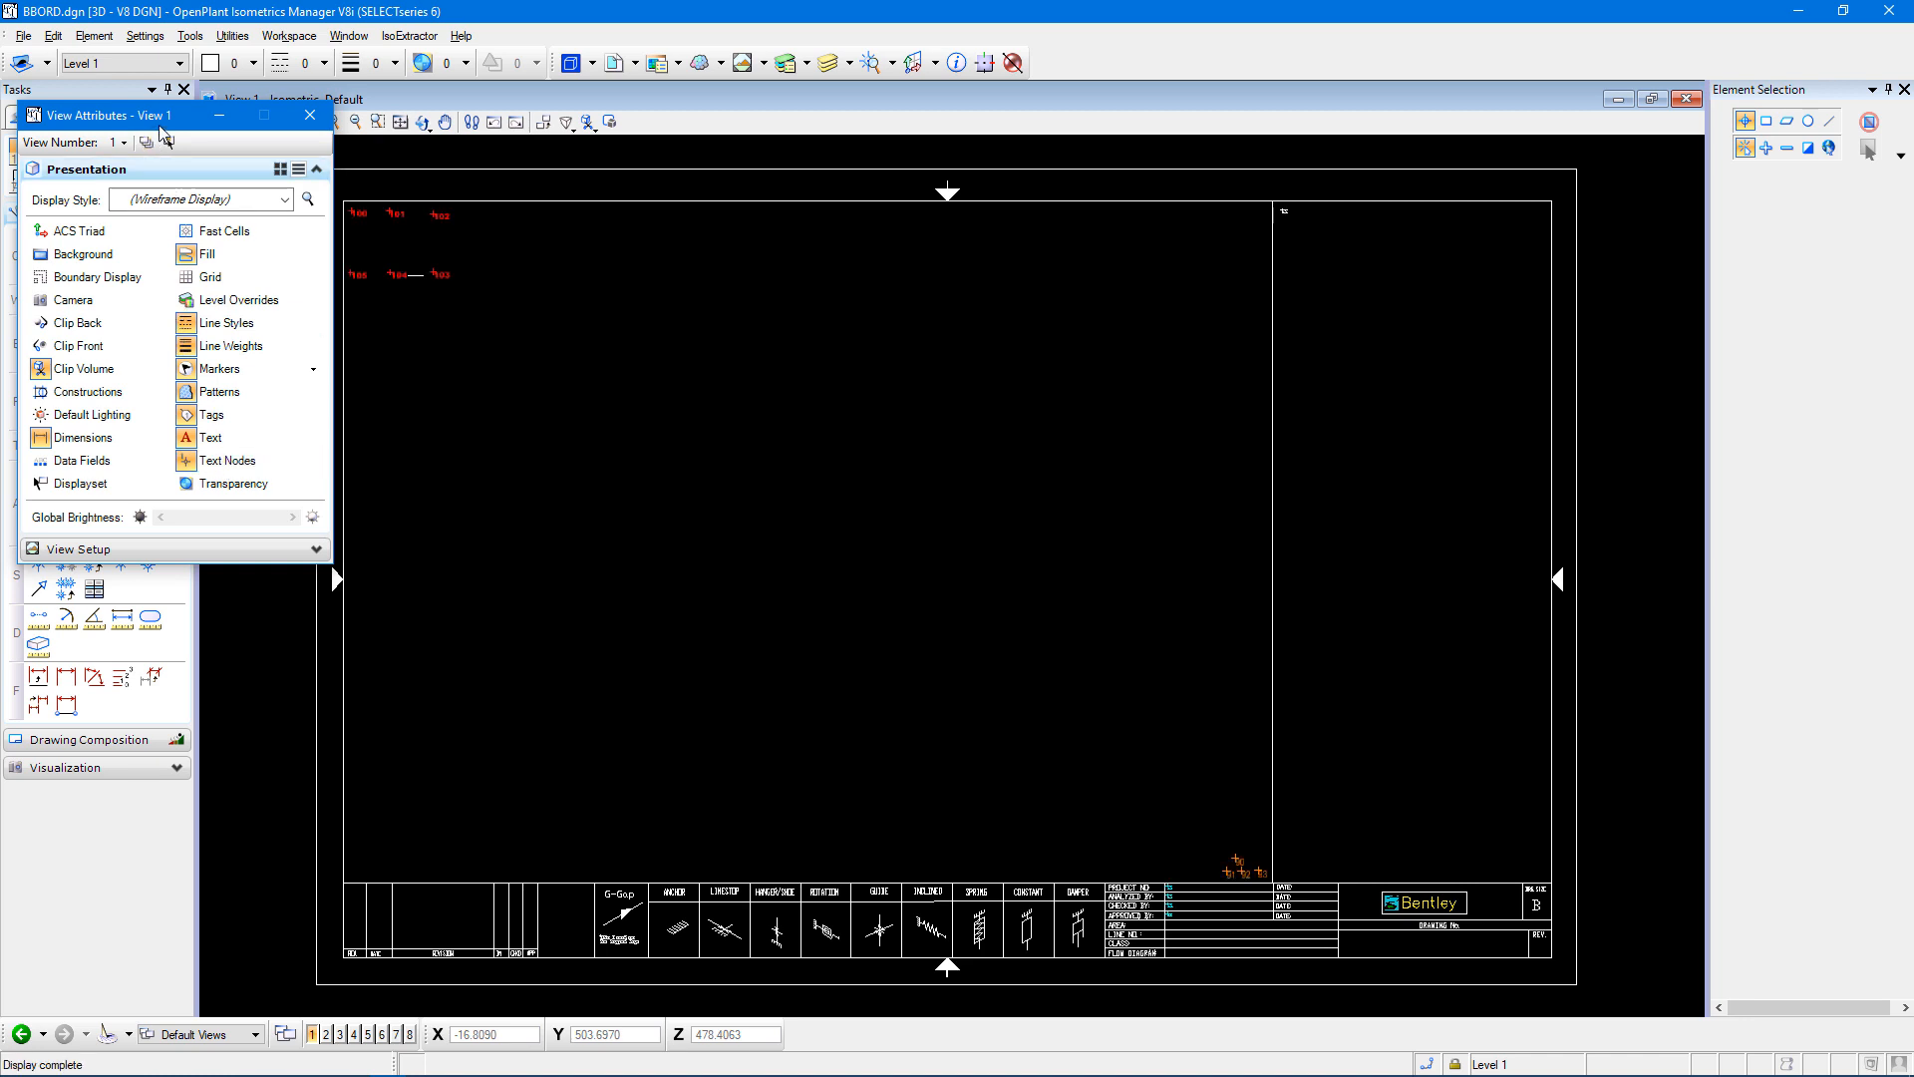
pyautogui.moveTo(1356, 136)
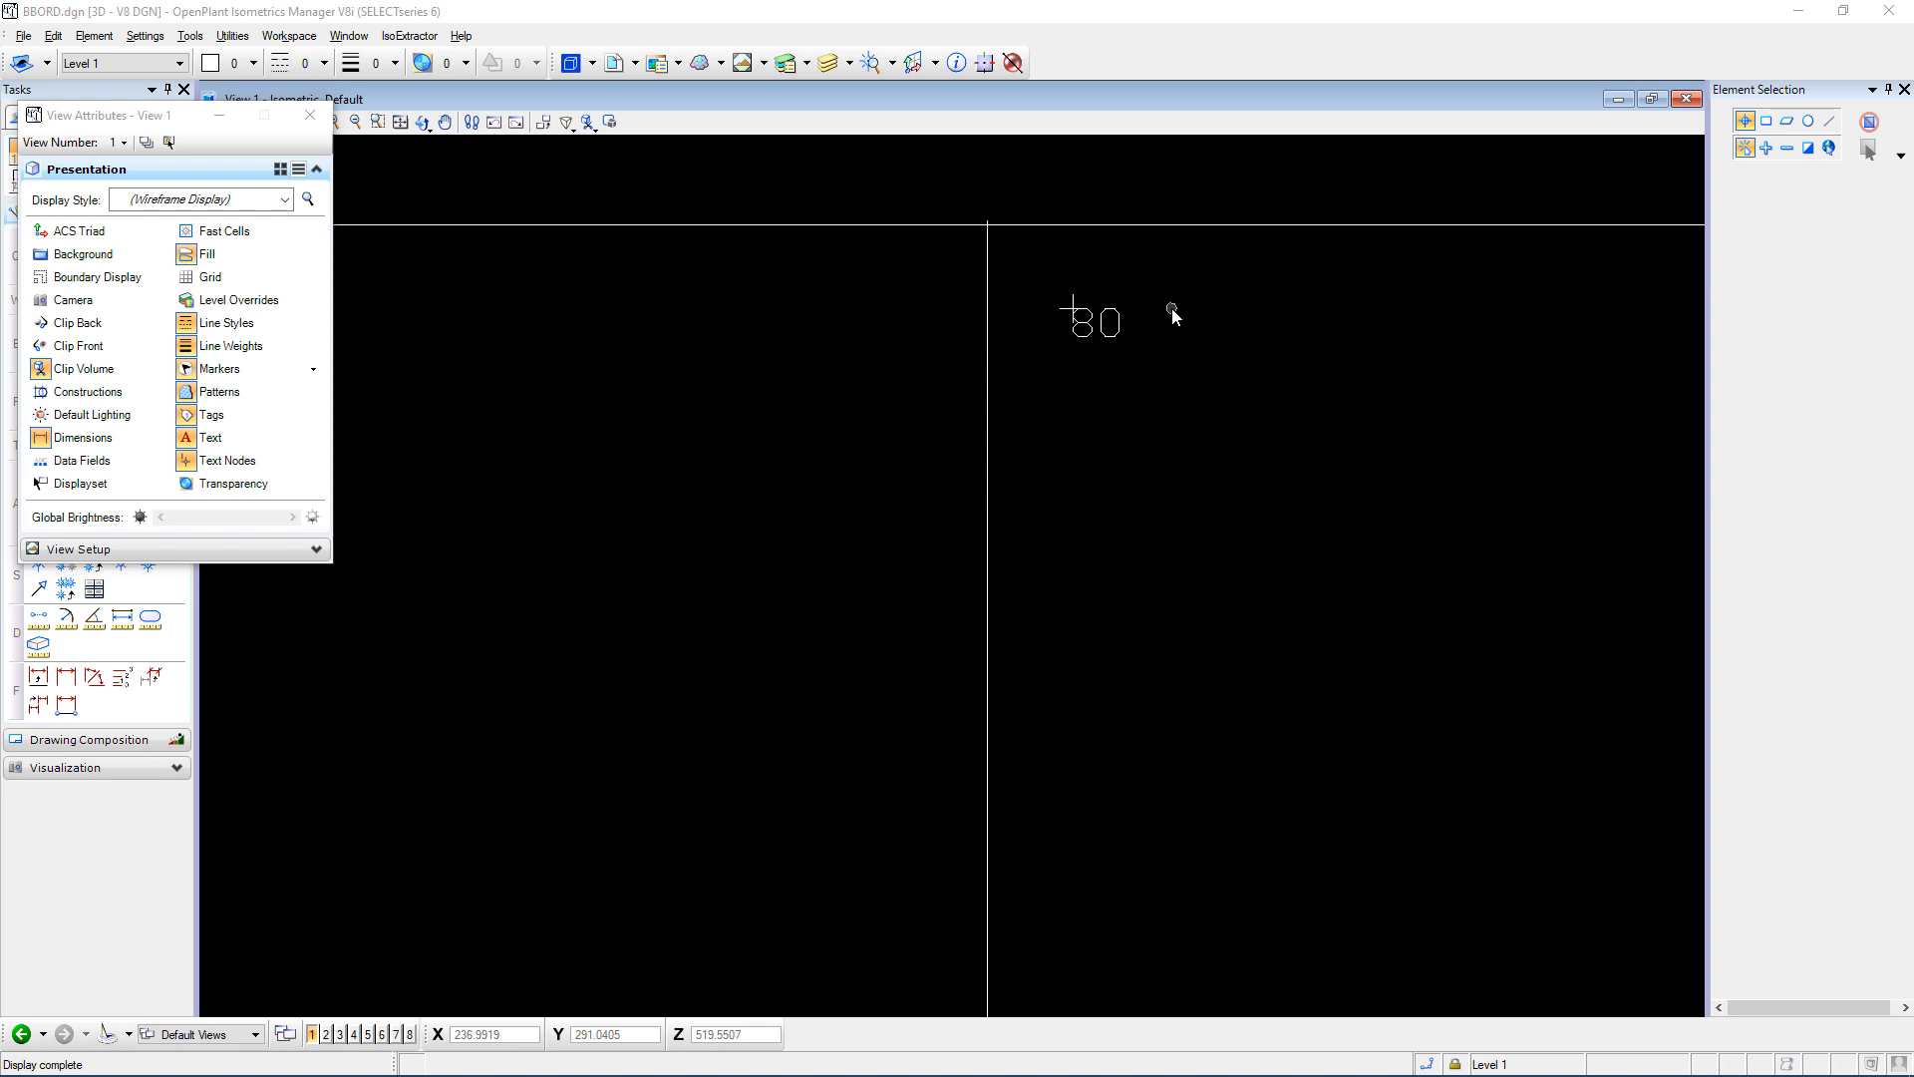
pyautogui.moveTo(227, 323)
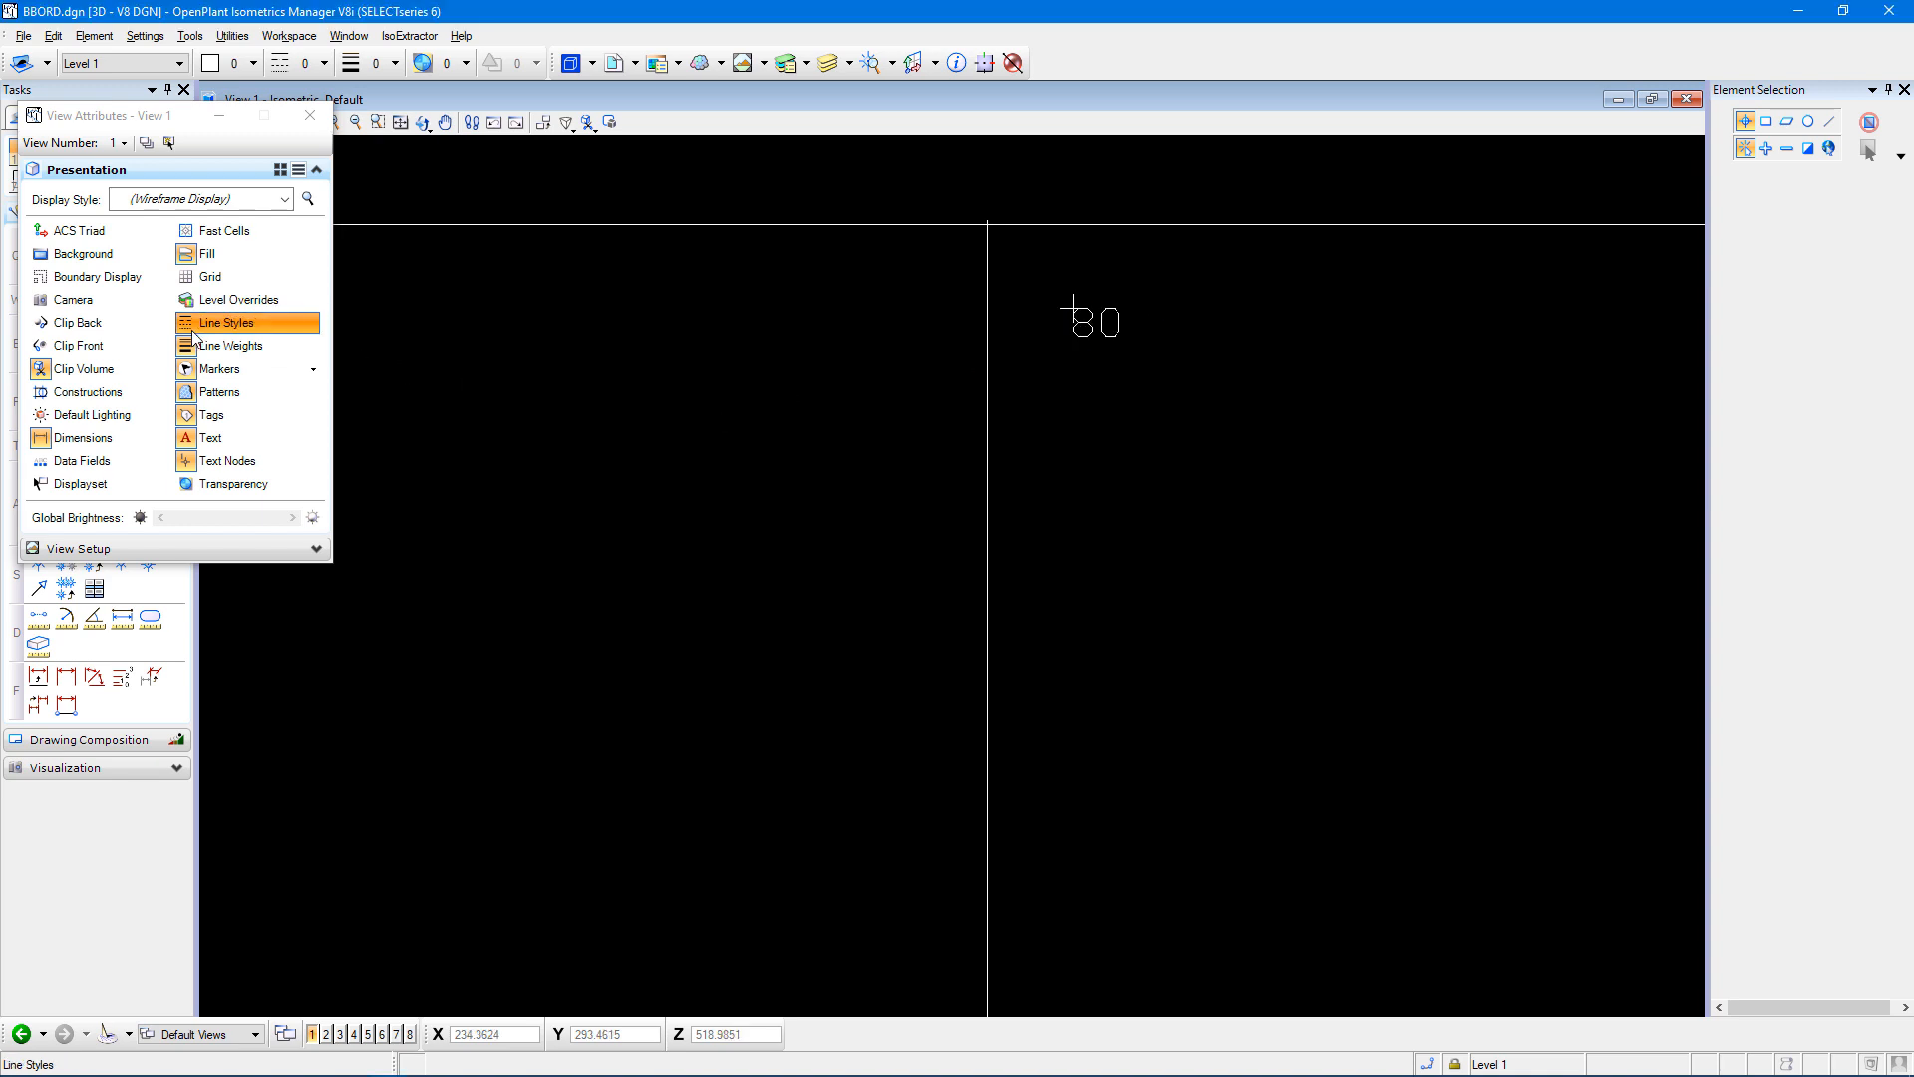
# Set ReportStyle to font Snap ITC with height and width 2.0 and save it.
pyautogui.click(135, 36)
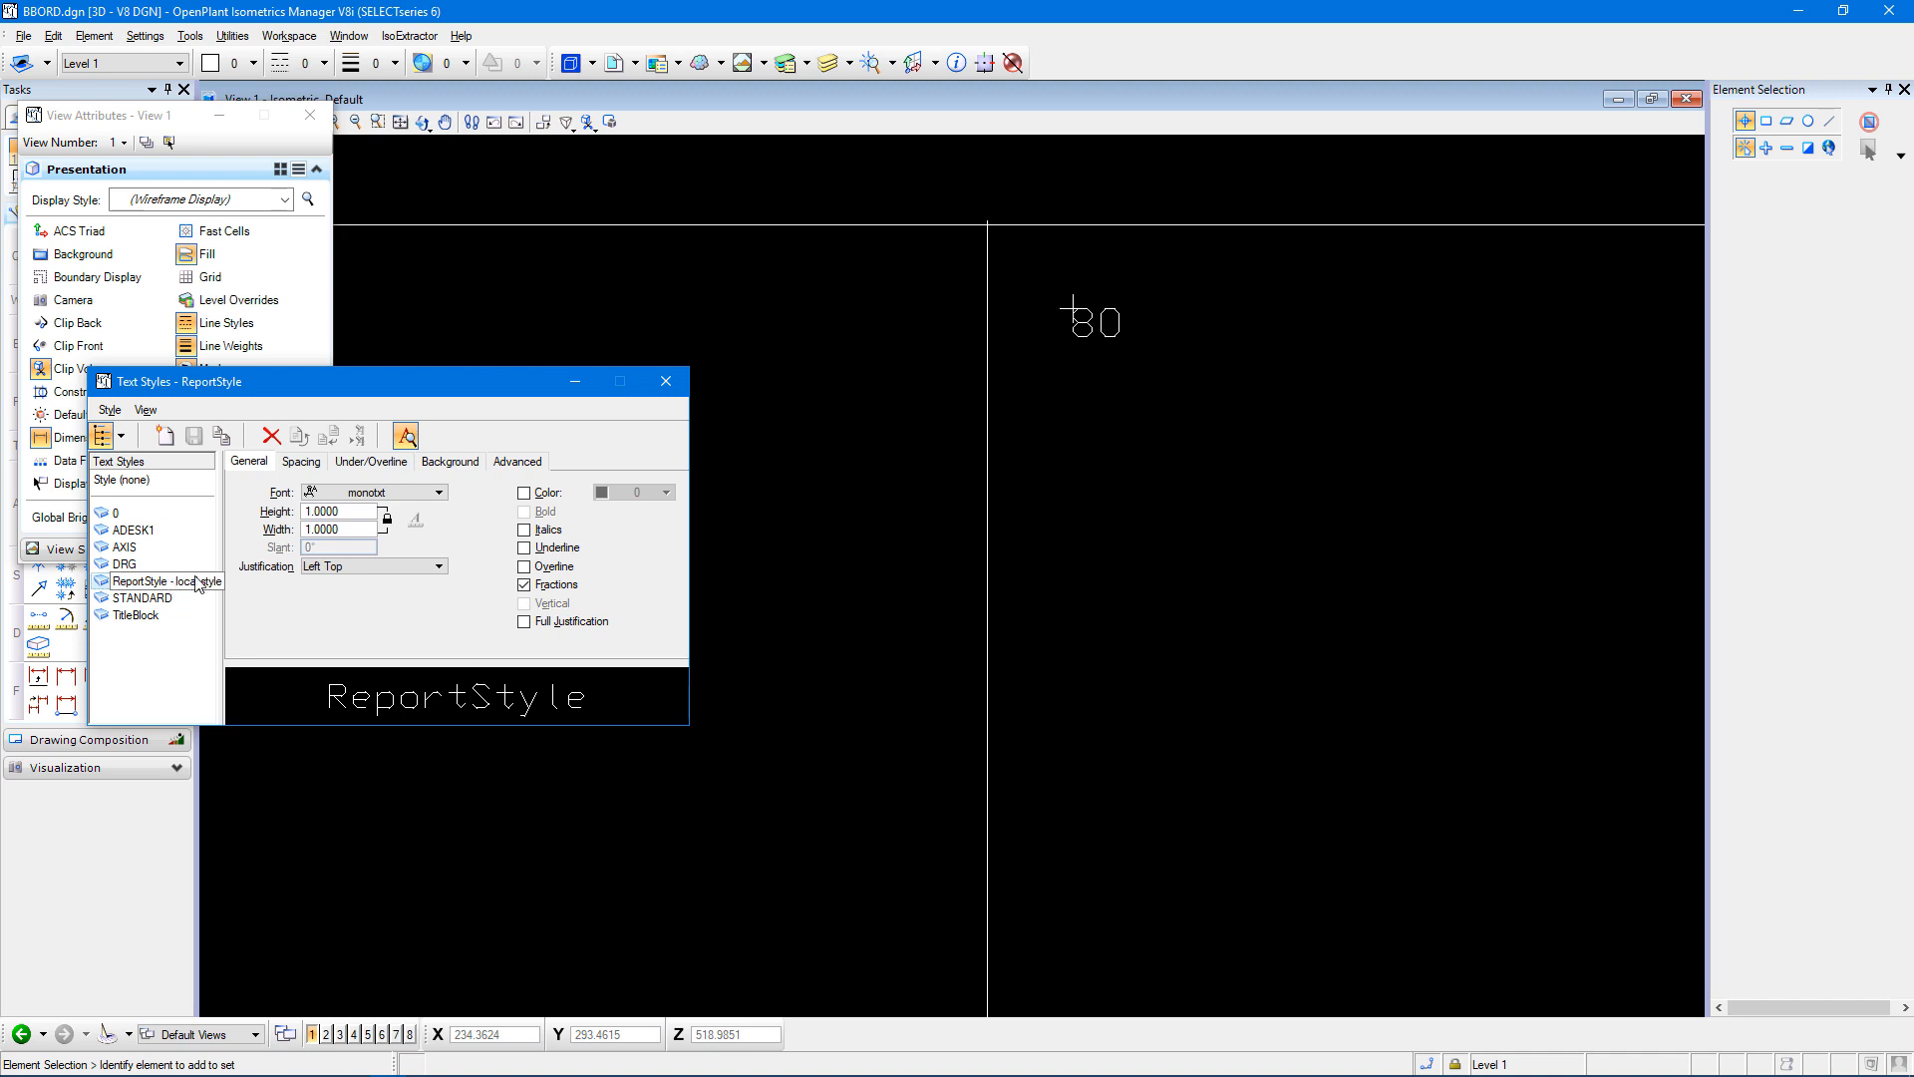
pyautogui.click(435, 490)
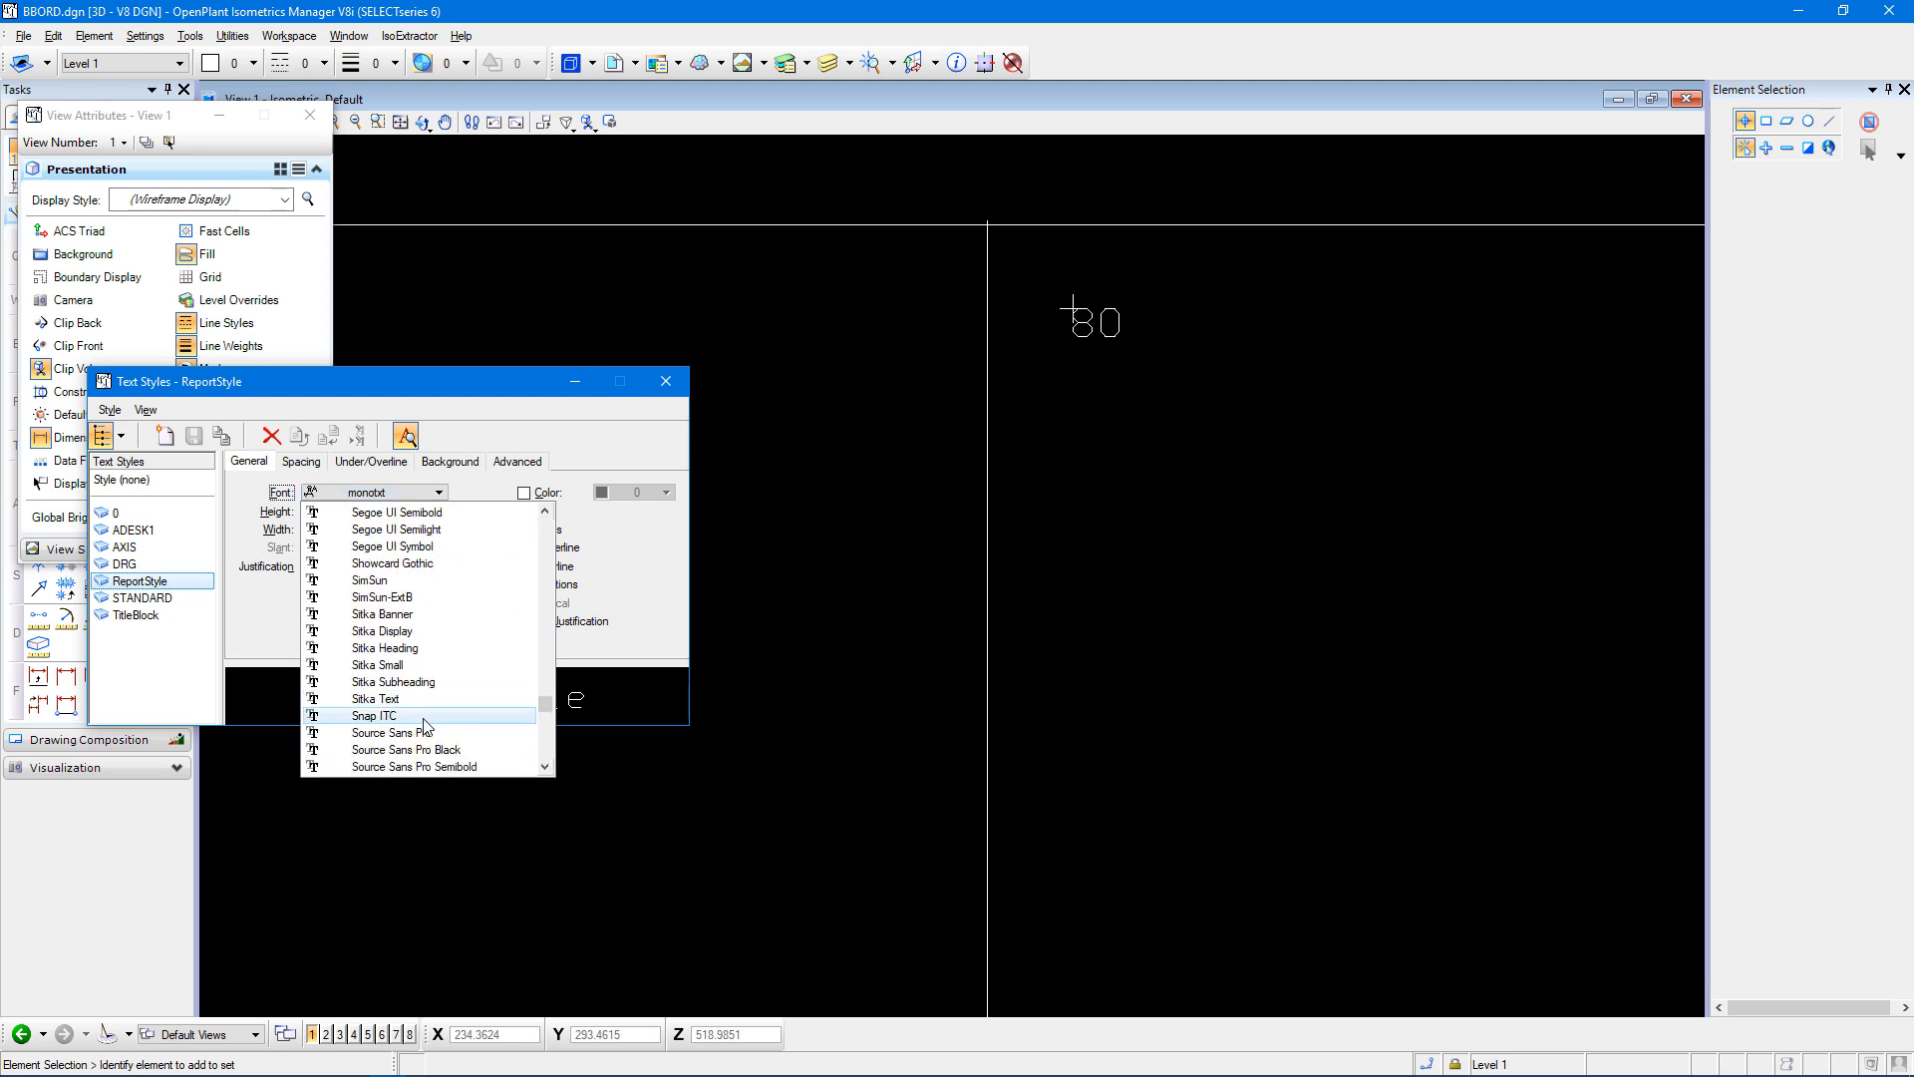
pyautogui.click(371, 714)
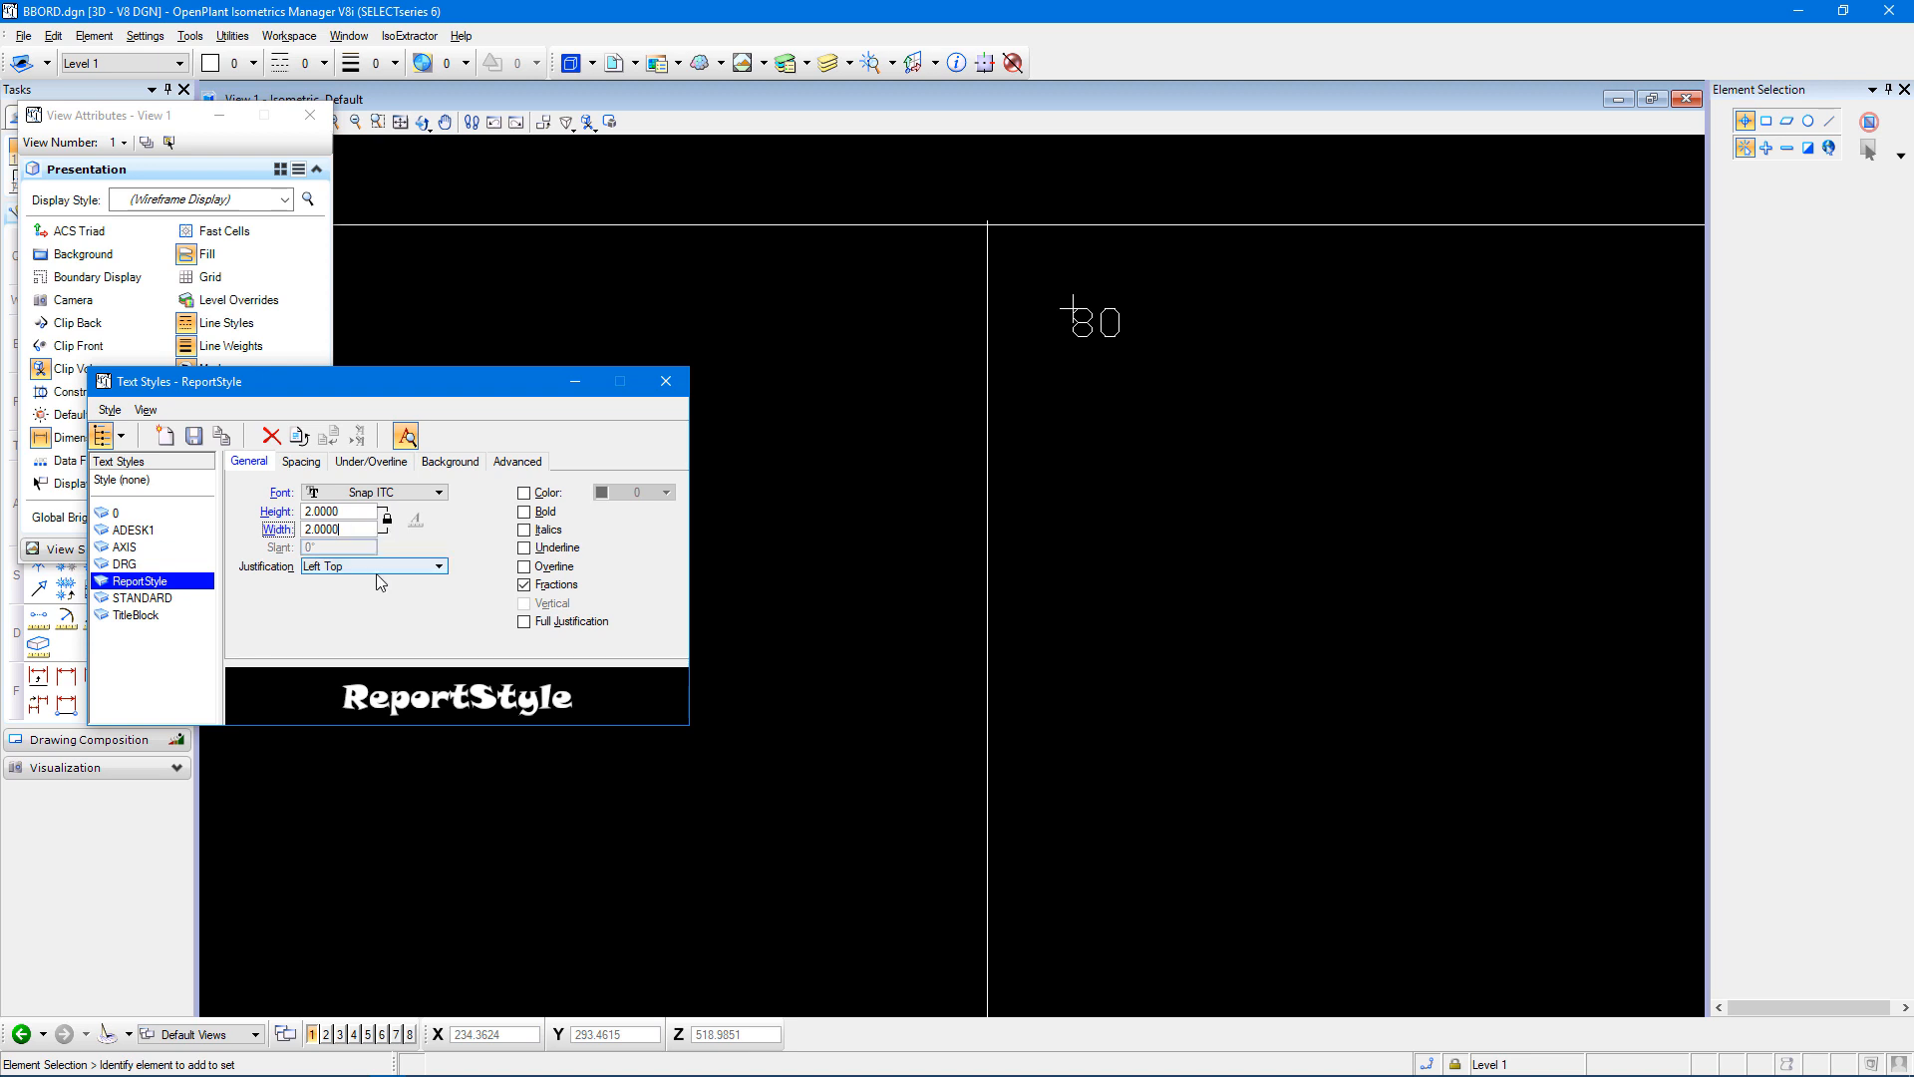
pyautogui.click(191, 434)
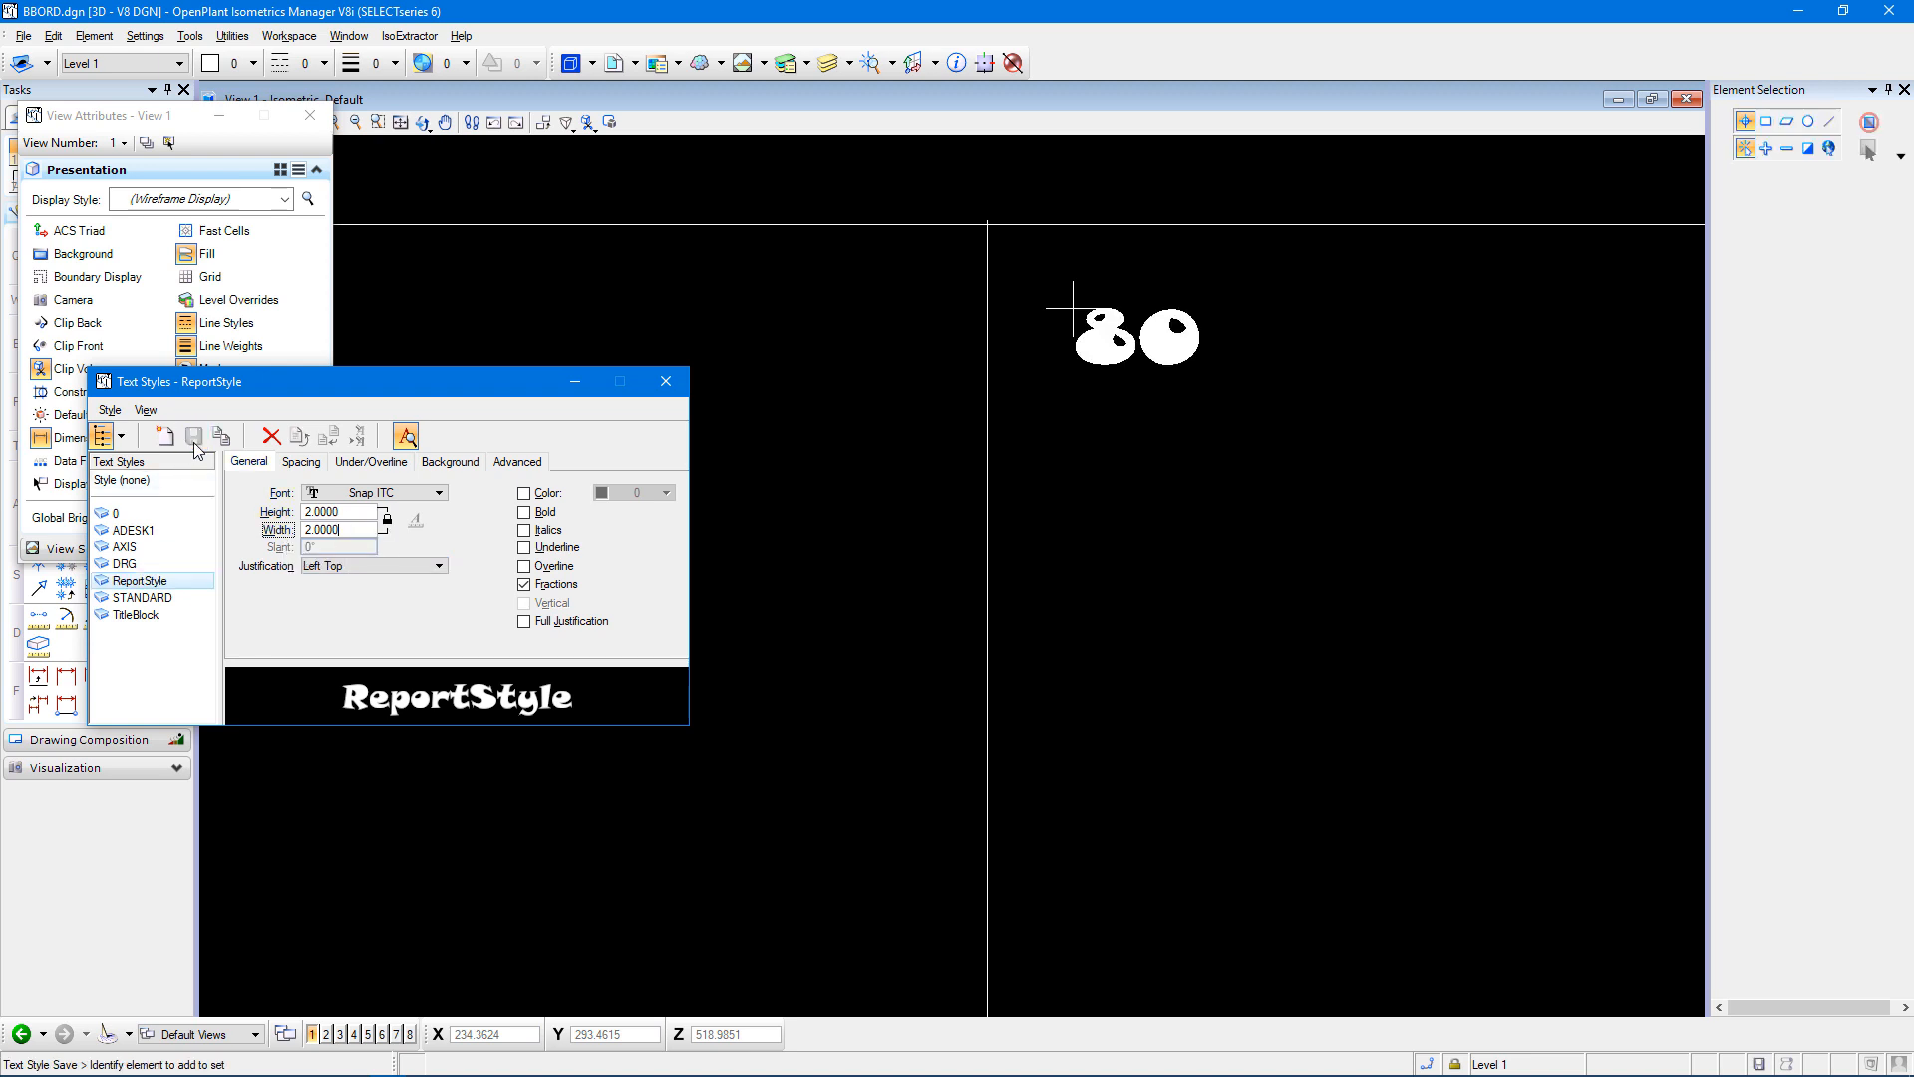
pyautogui.moveTo(196, 436)
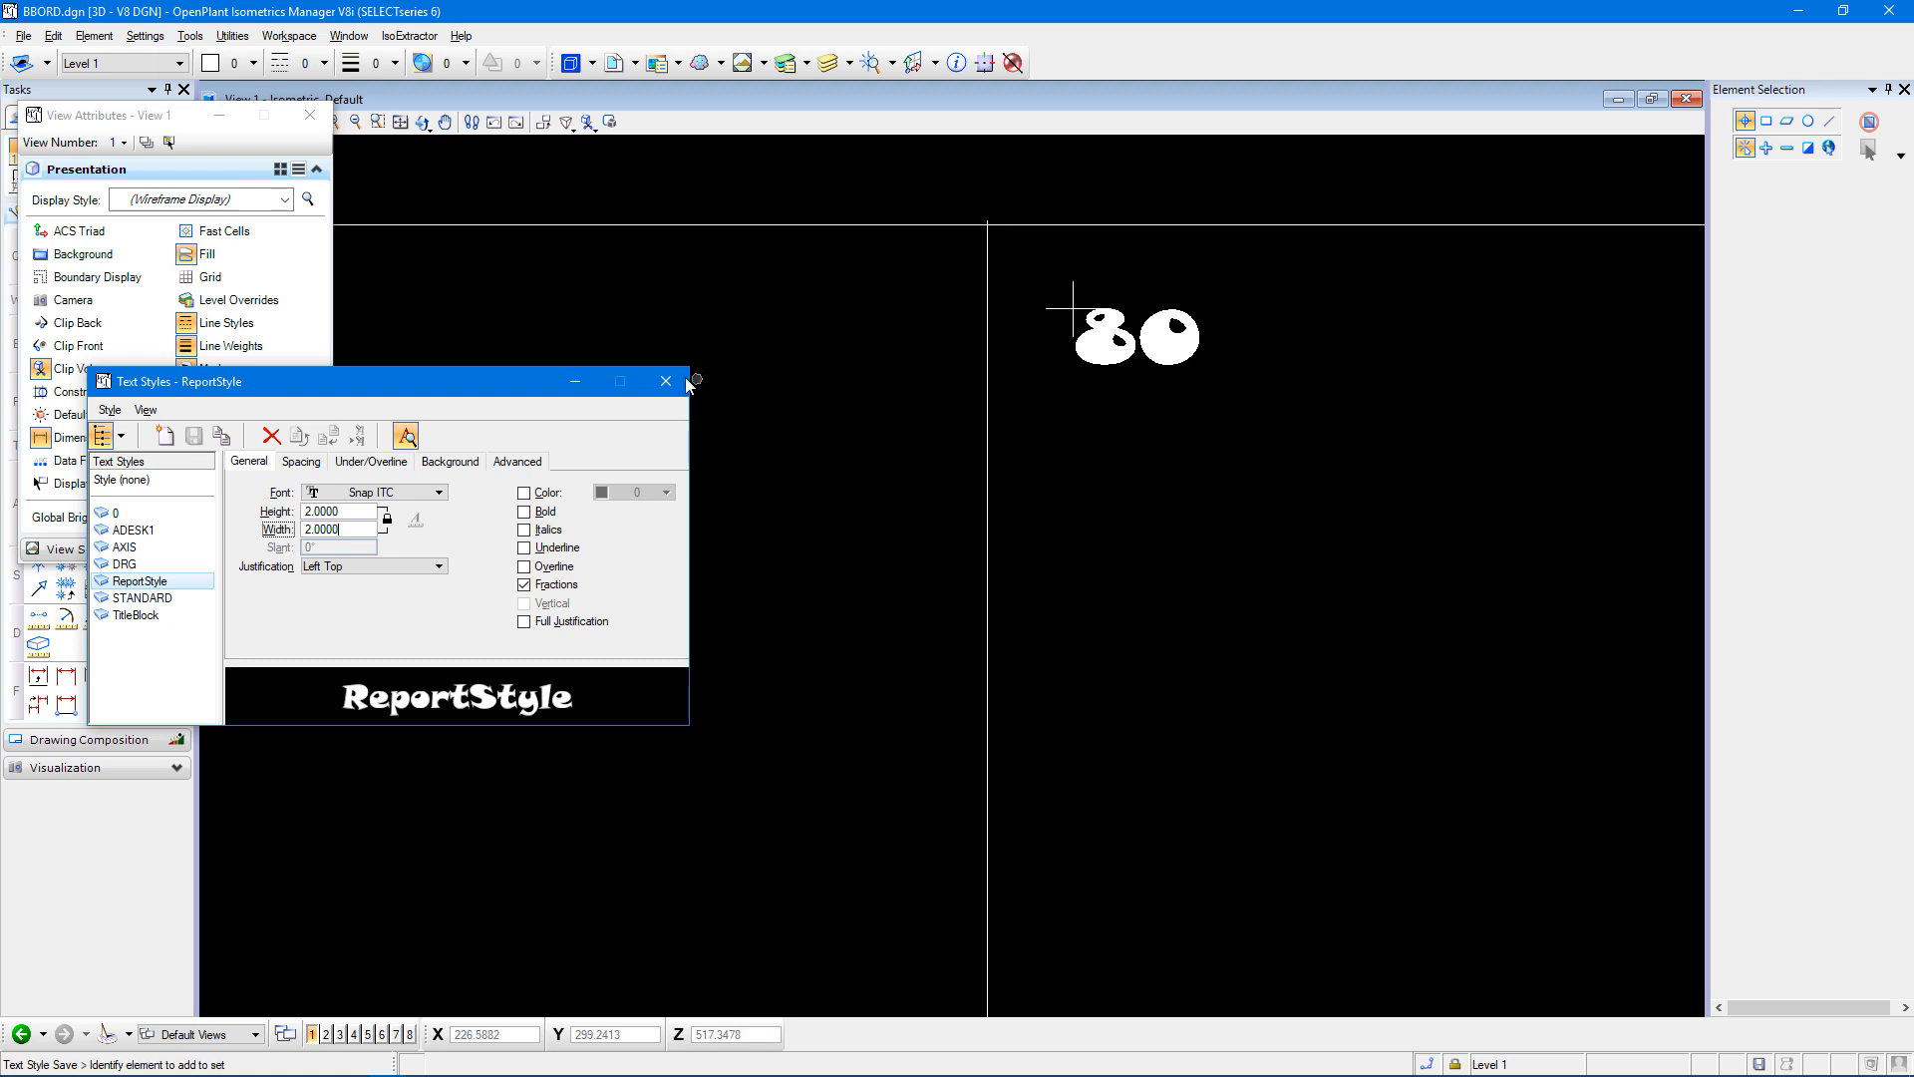
# Close Text Styles and drag the axis and drawing number text nodes to their new corners.
pyautogui.click(666, 381)
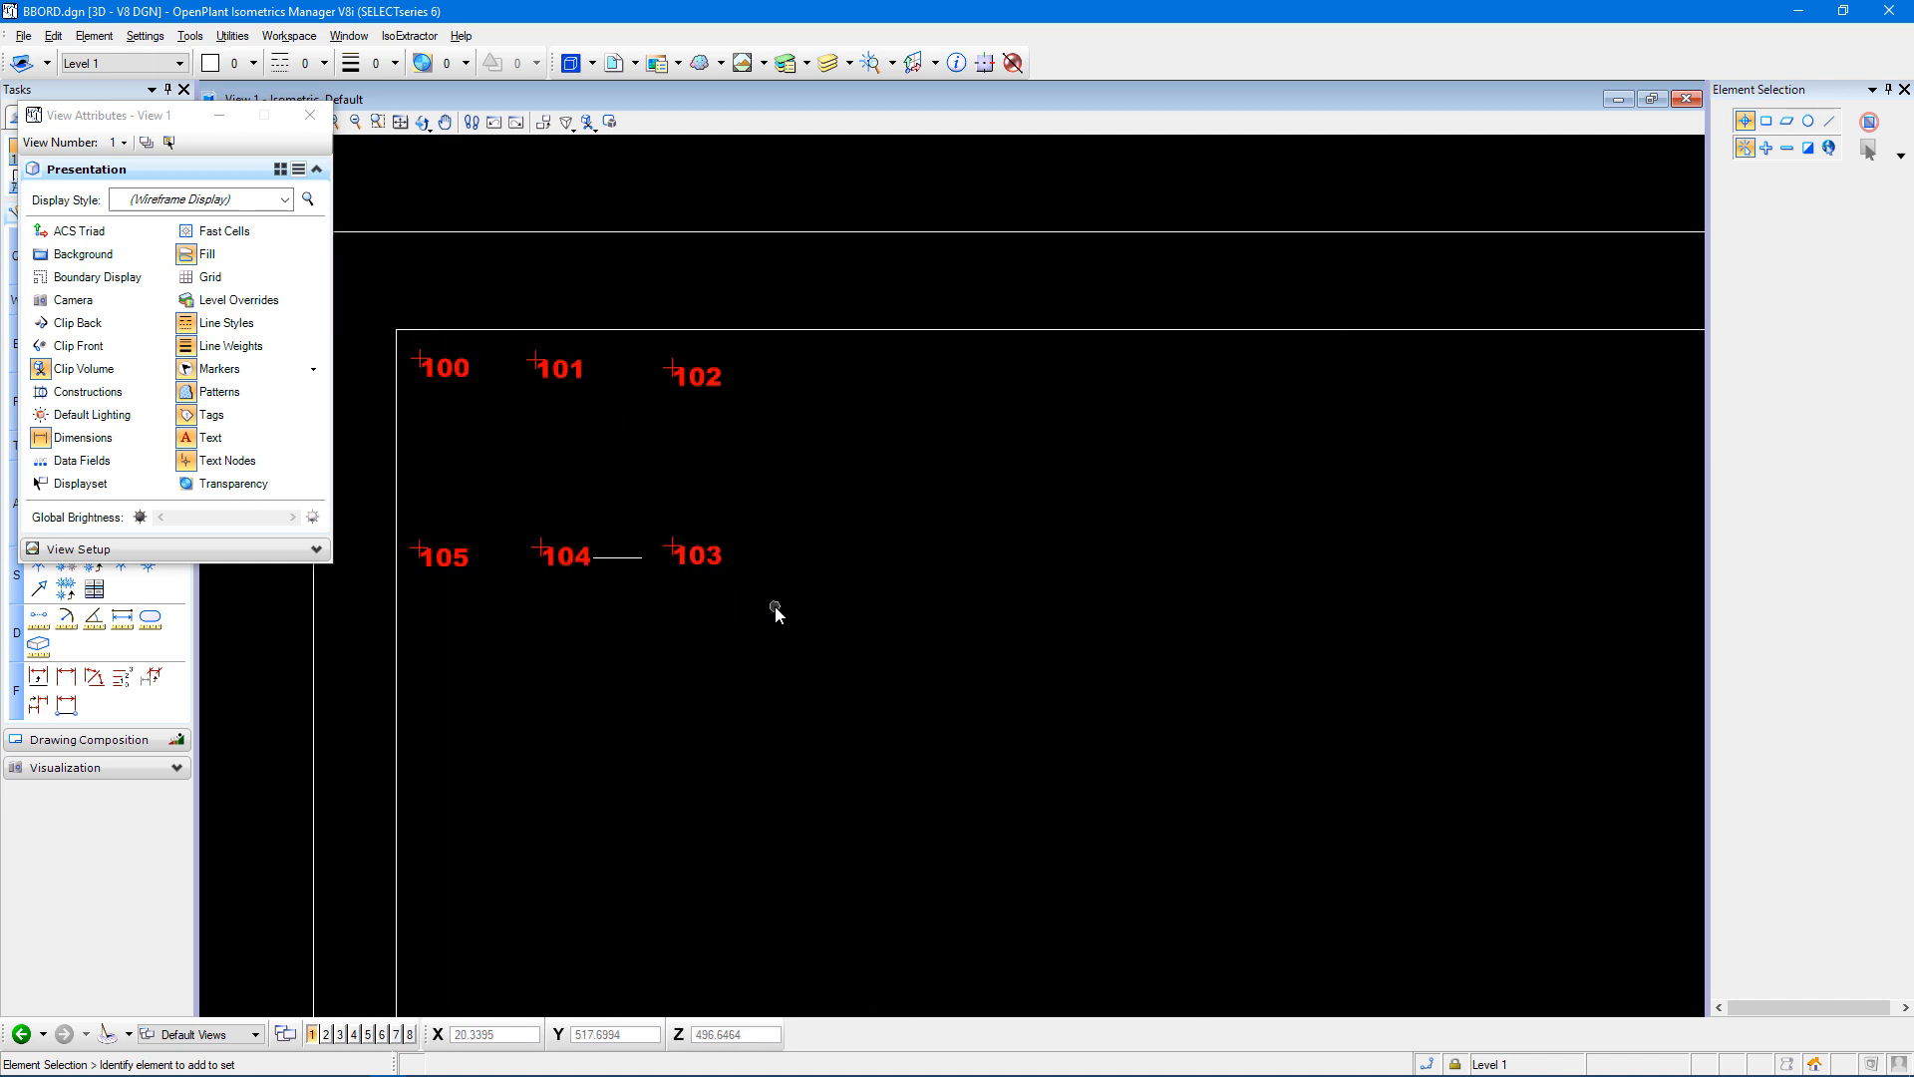
pyautogui.moveTo(776, 614); pyautogui.dragTo(499, 409)
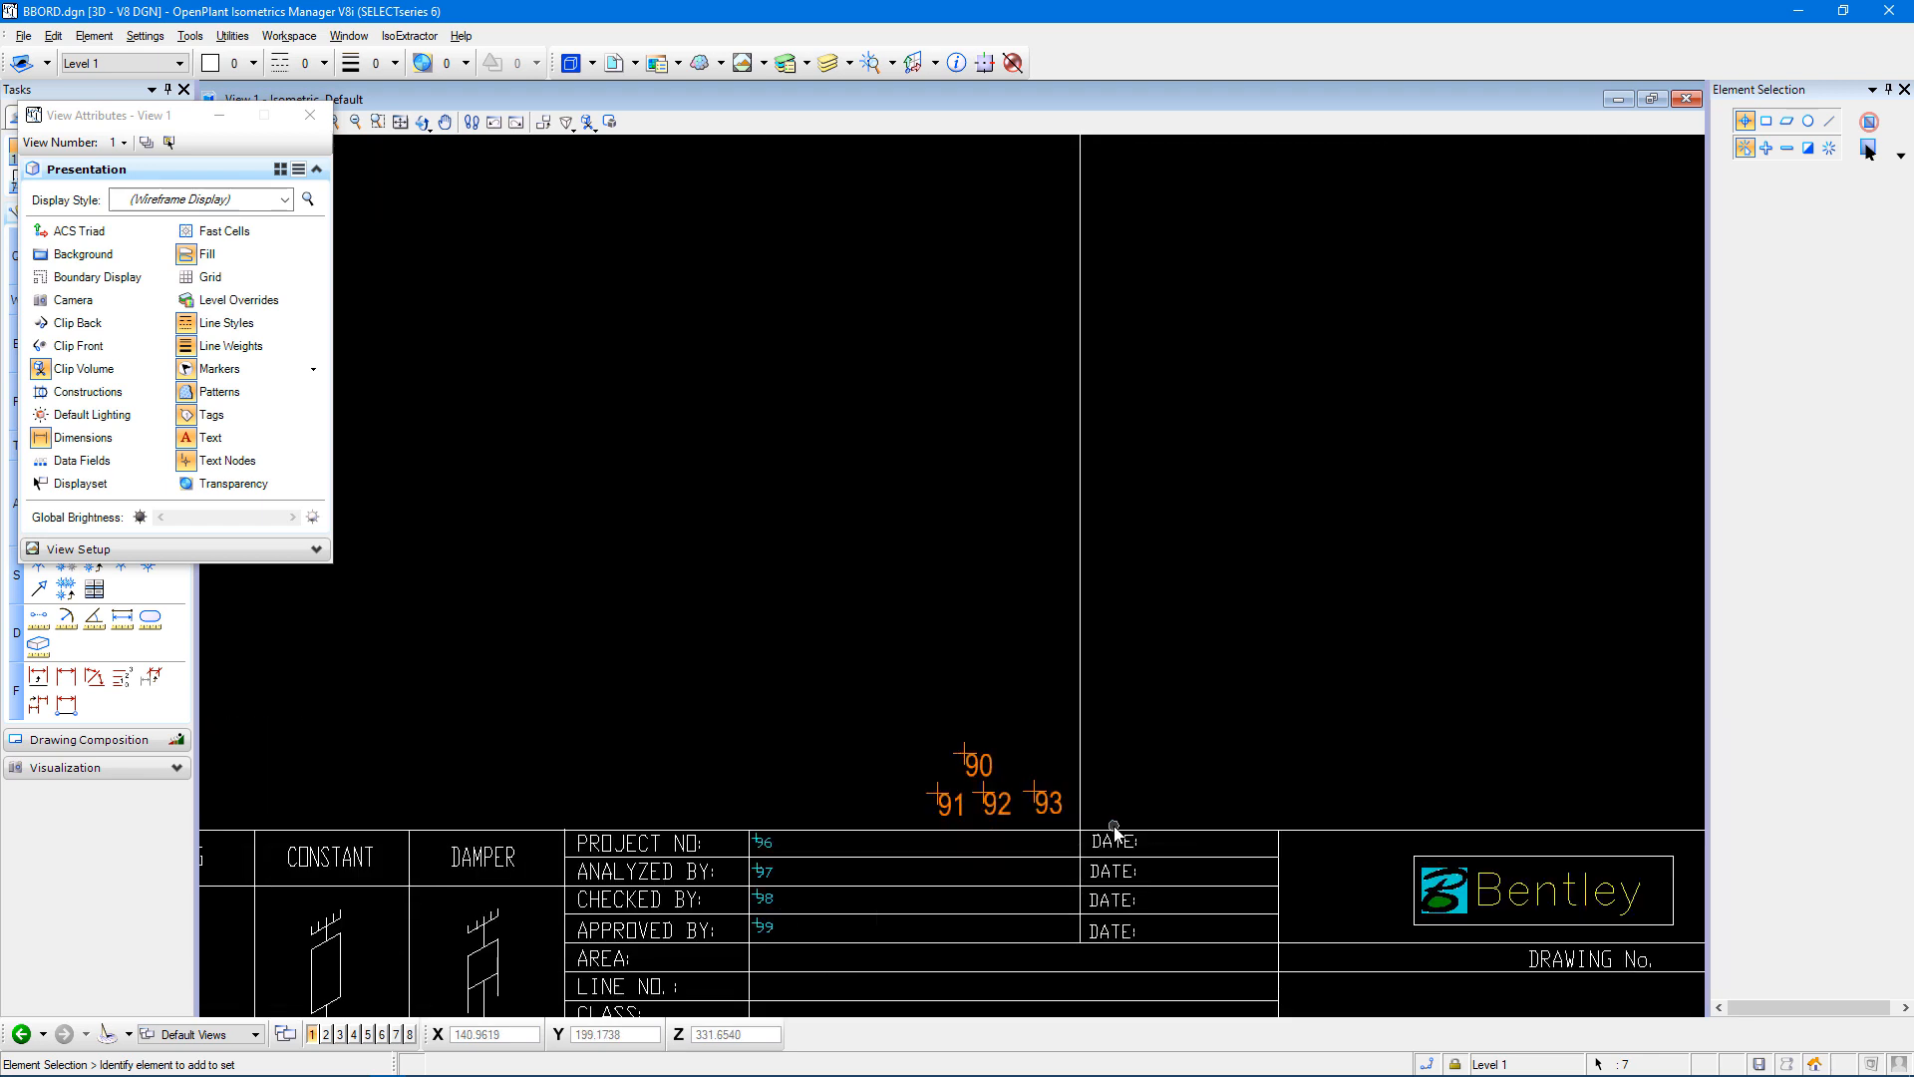
pyautogui.moveTo(905, 746)
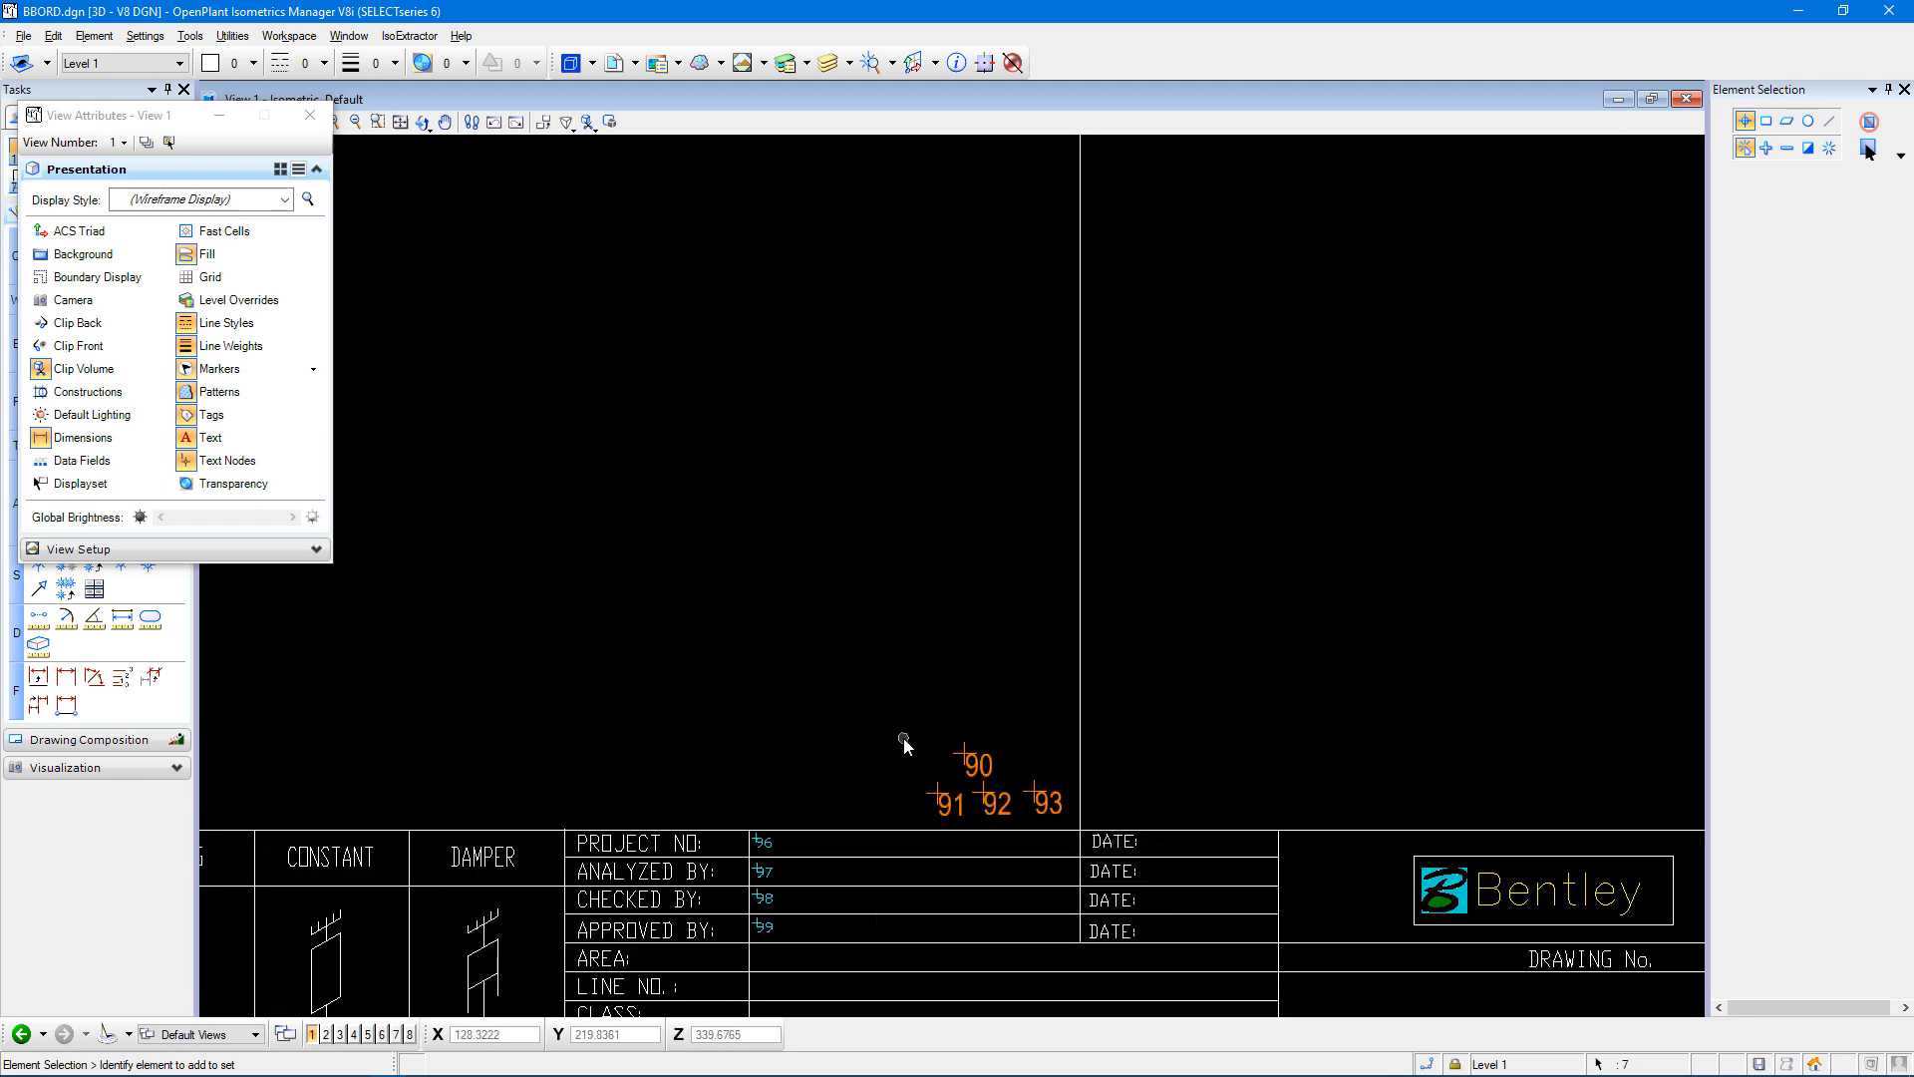
pyautogui.moveTo(872, 708)
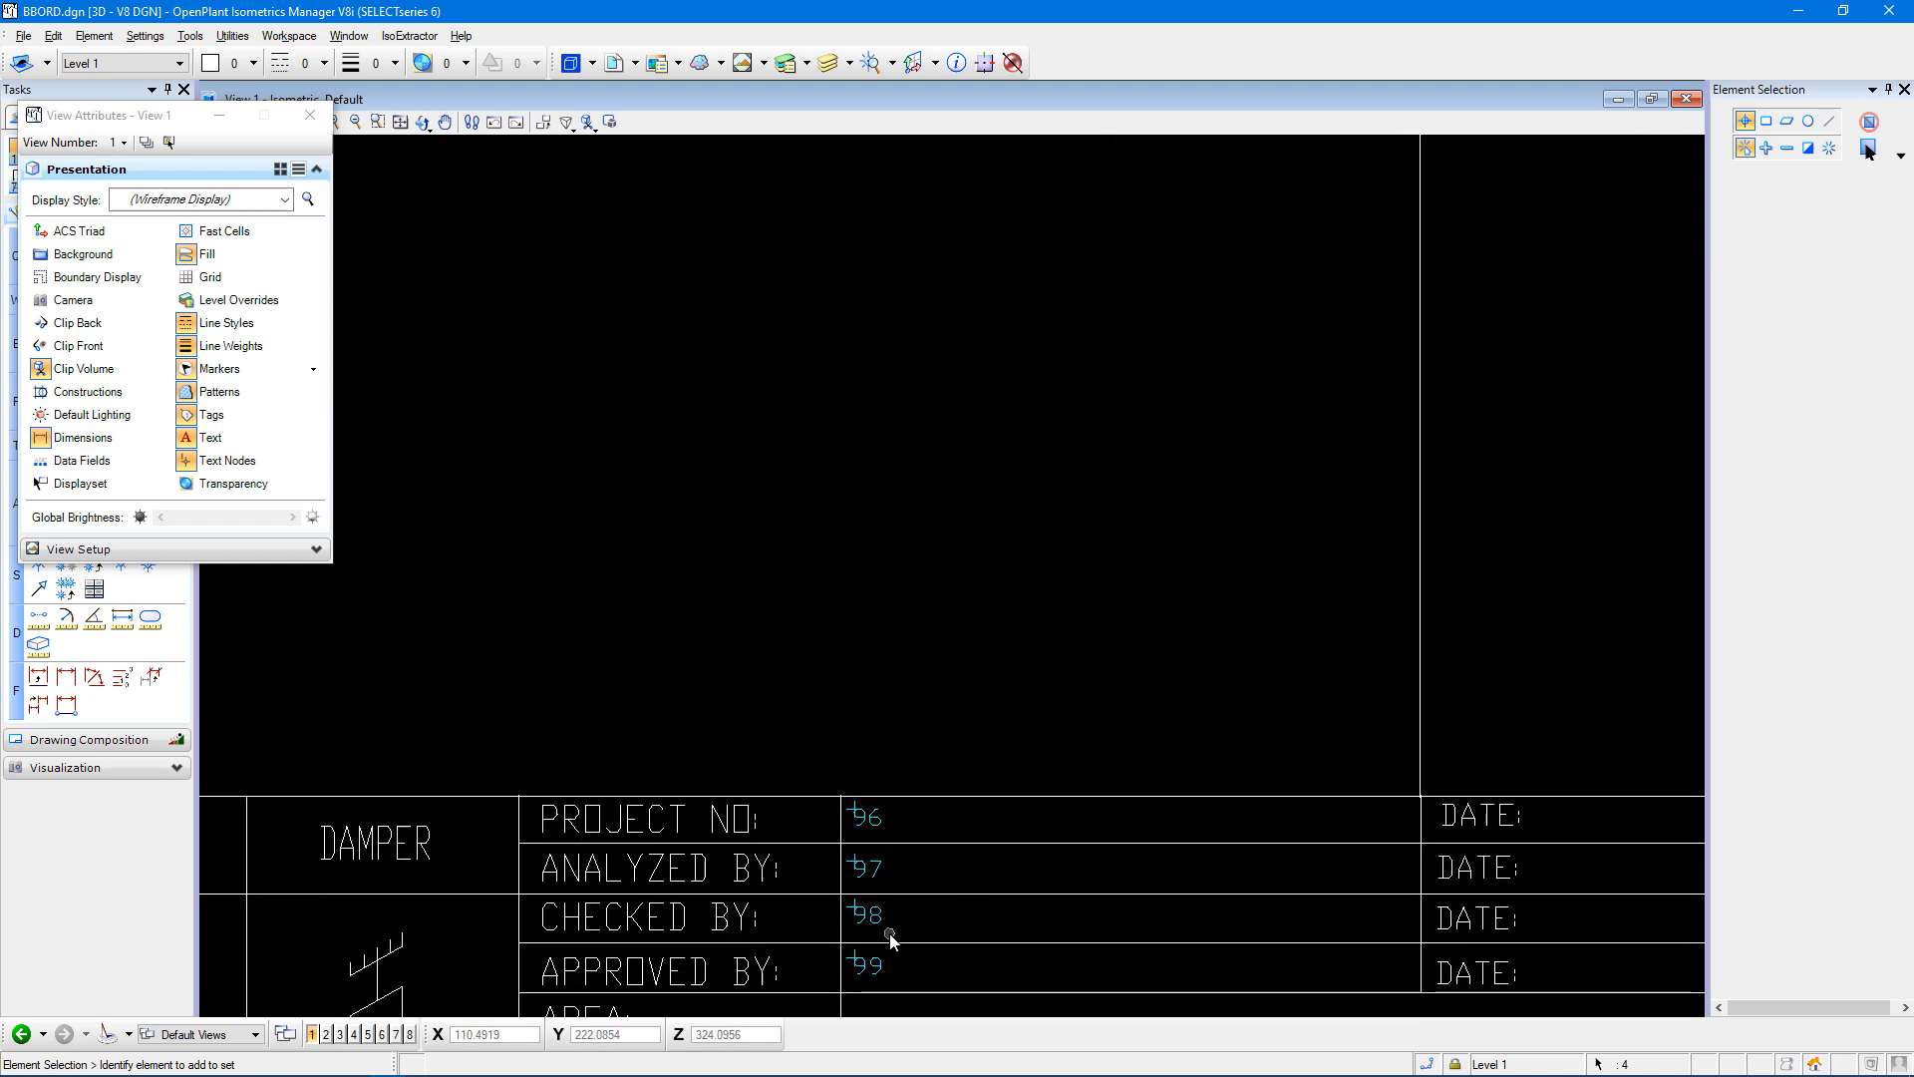
pyautogui.moveTo(1260, 723)
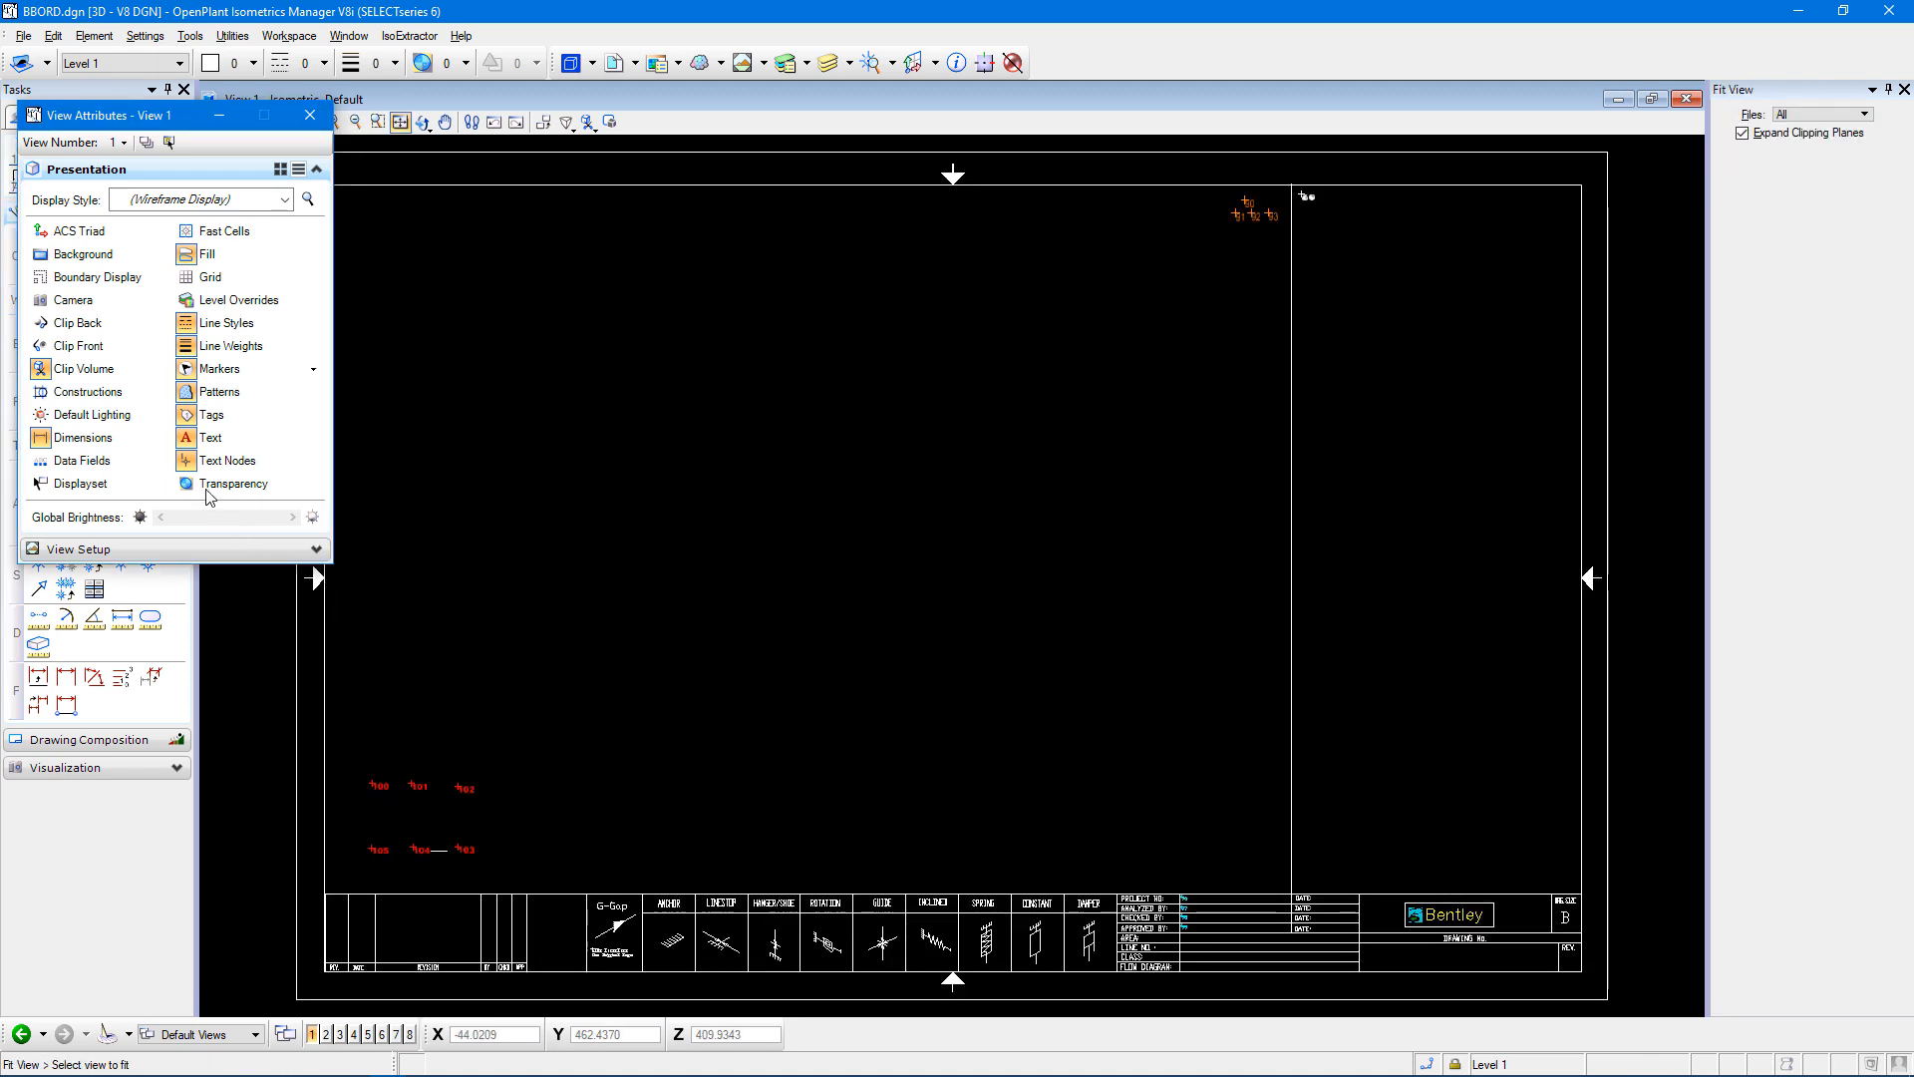
# Hide the text node markers, close View Attributes and return to the file commands.
pyautogui.click(185, 460)
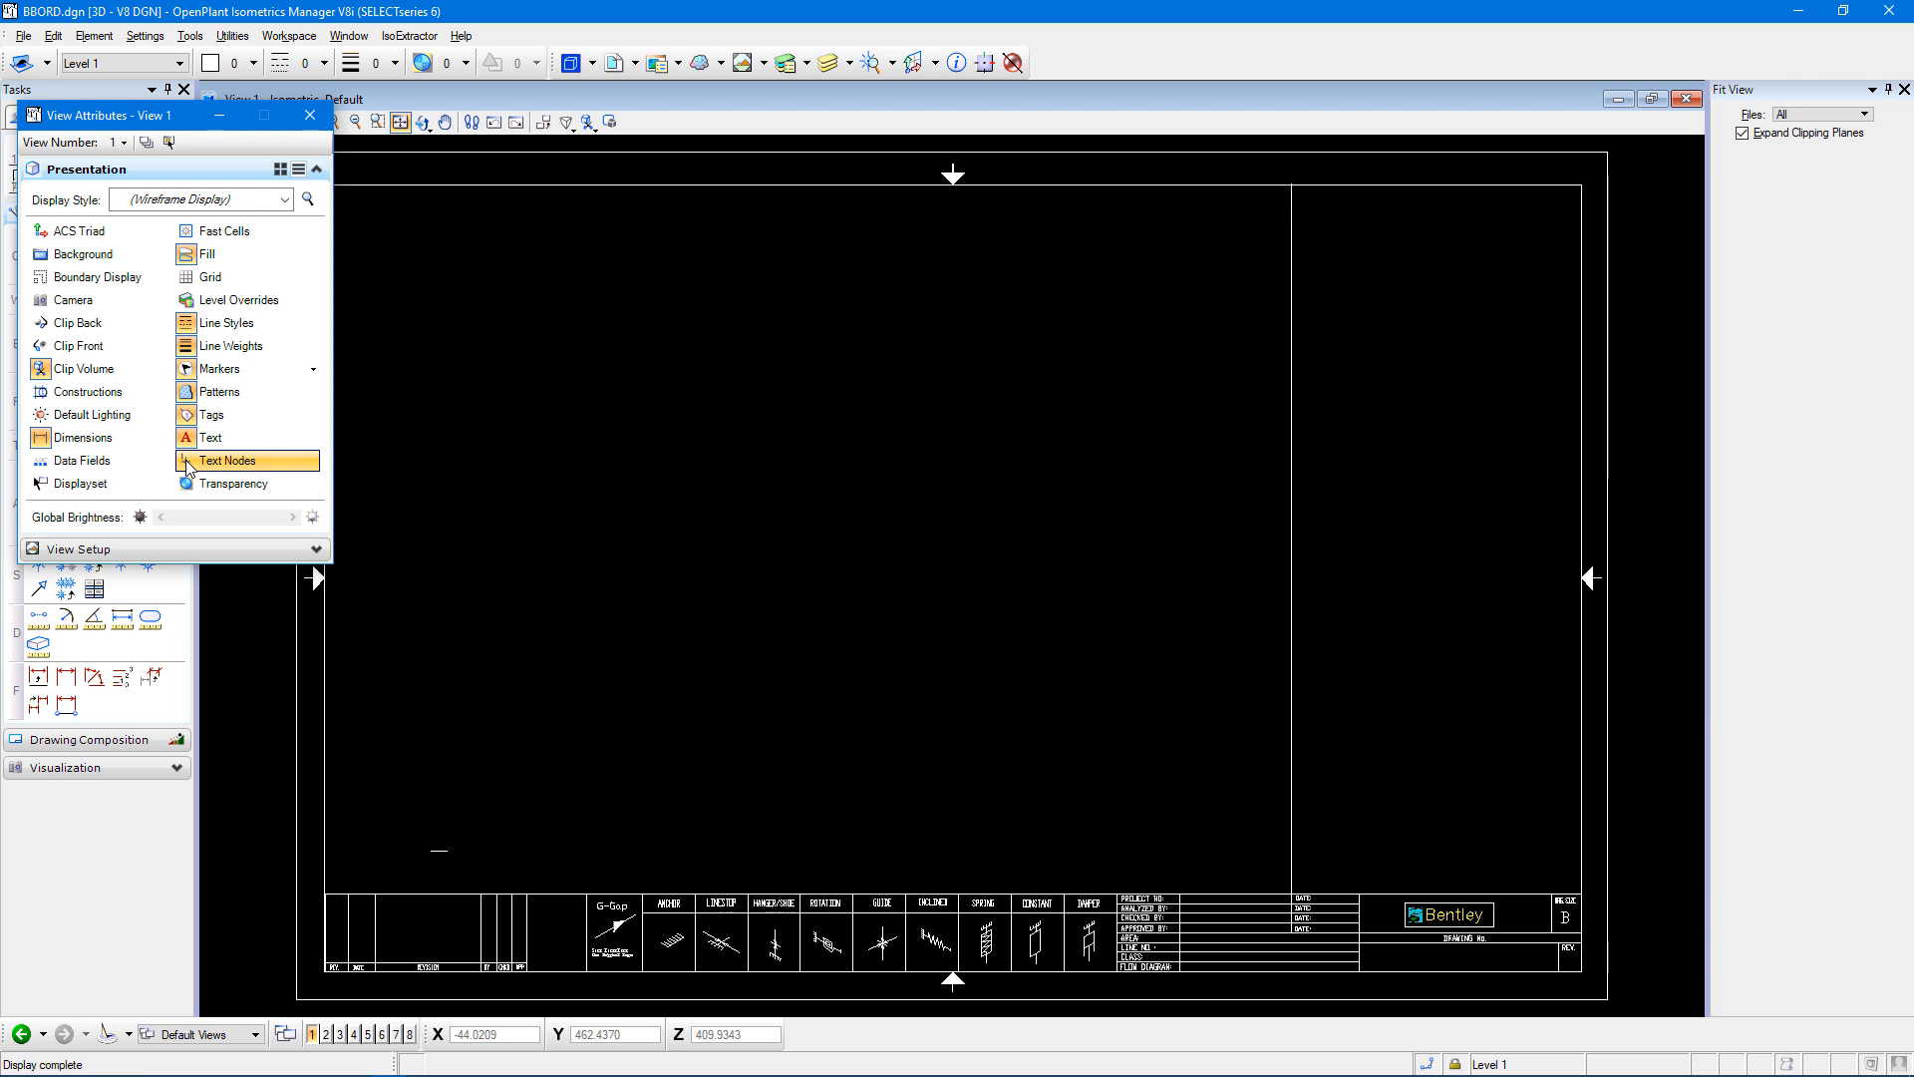
pyautogui.click(309, 115)
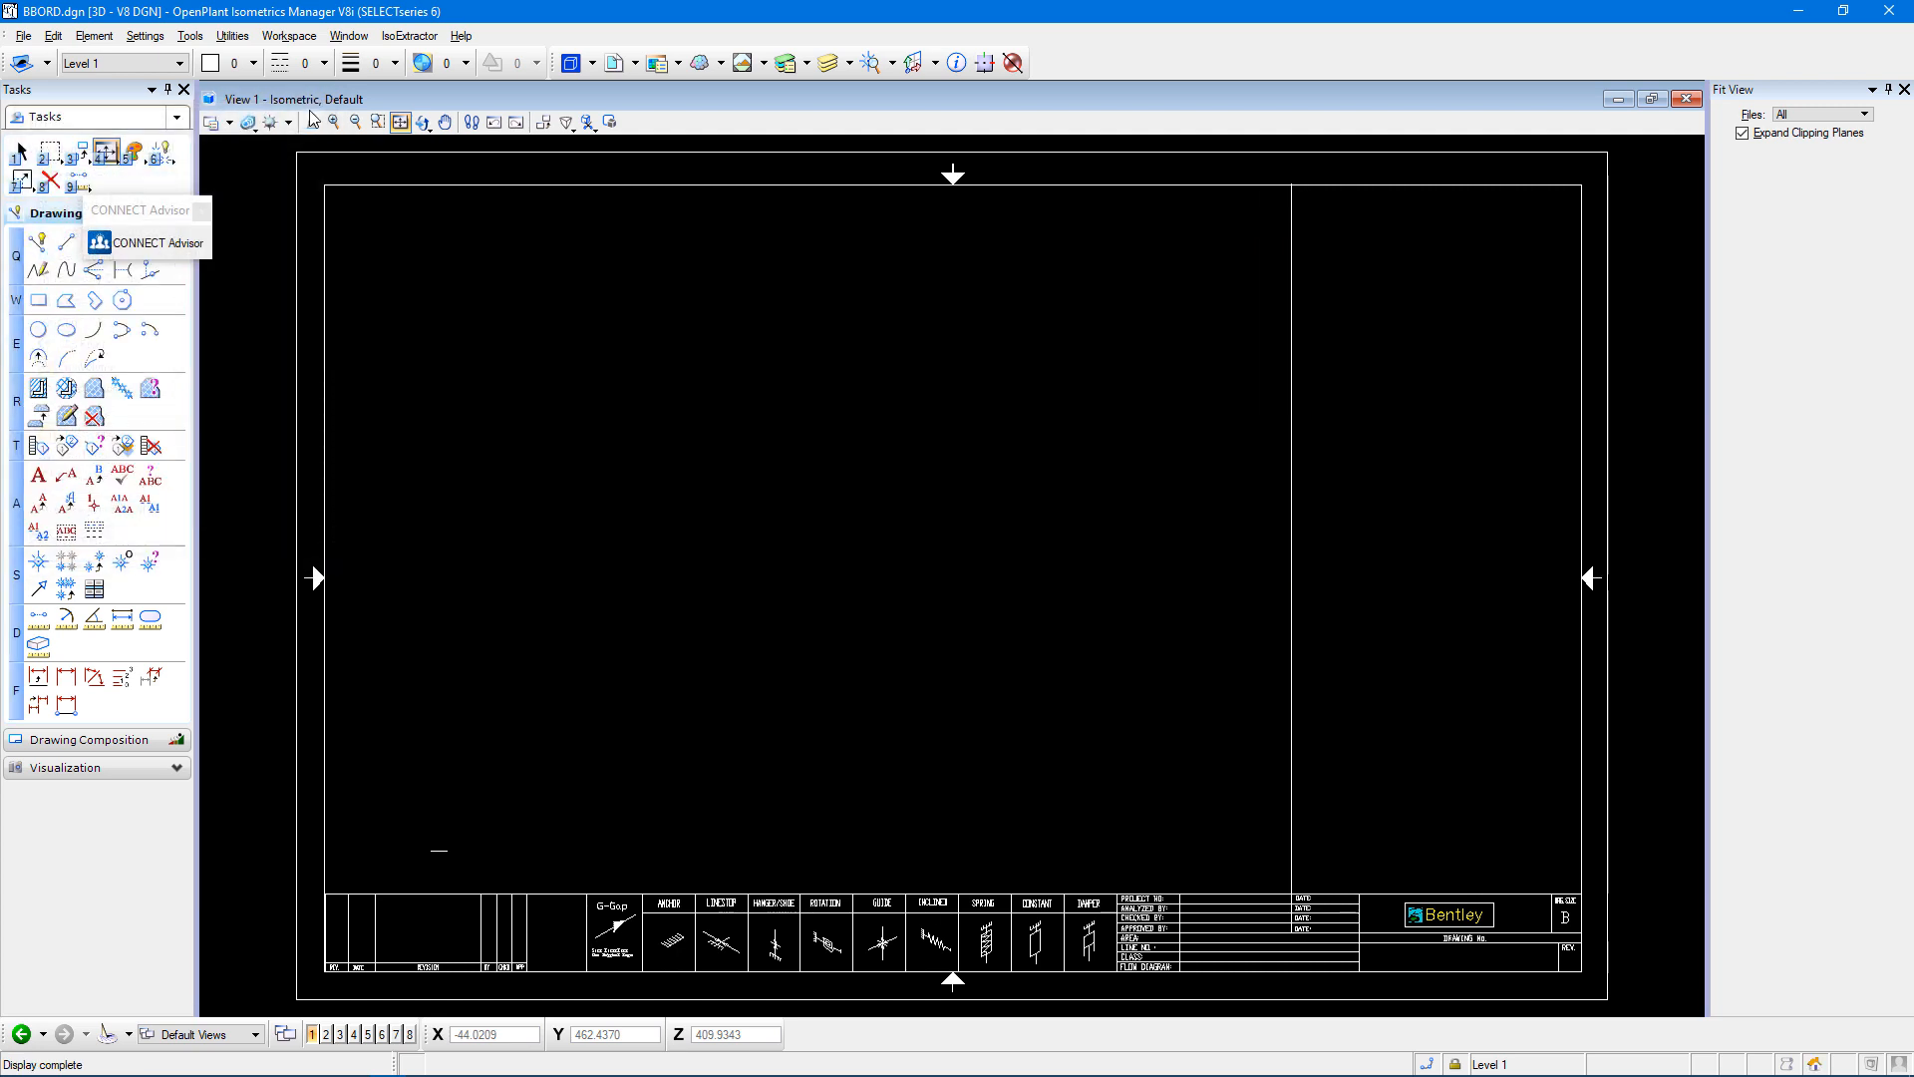
pyautogui.click(14, 34)
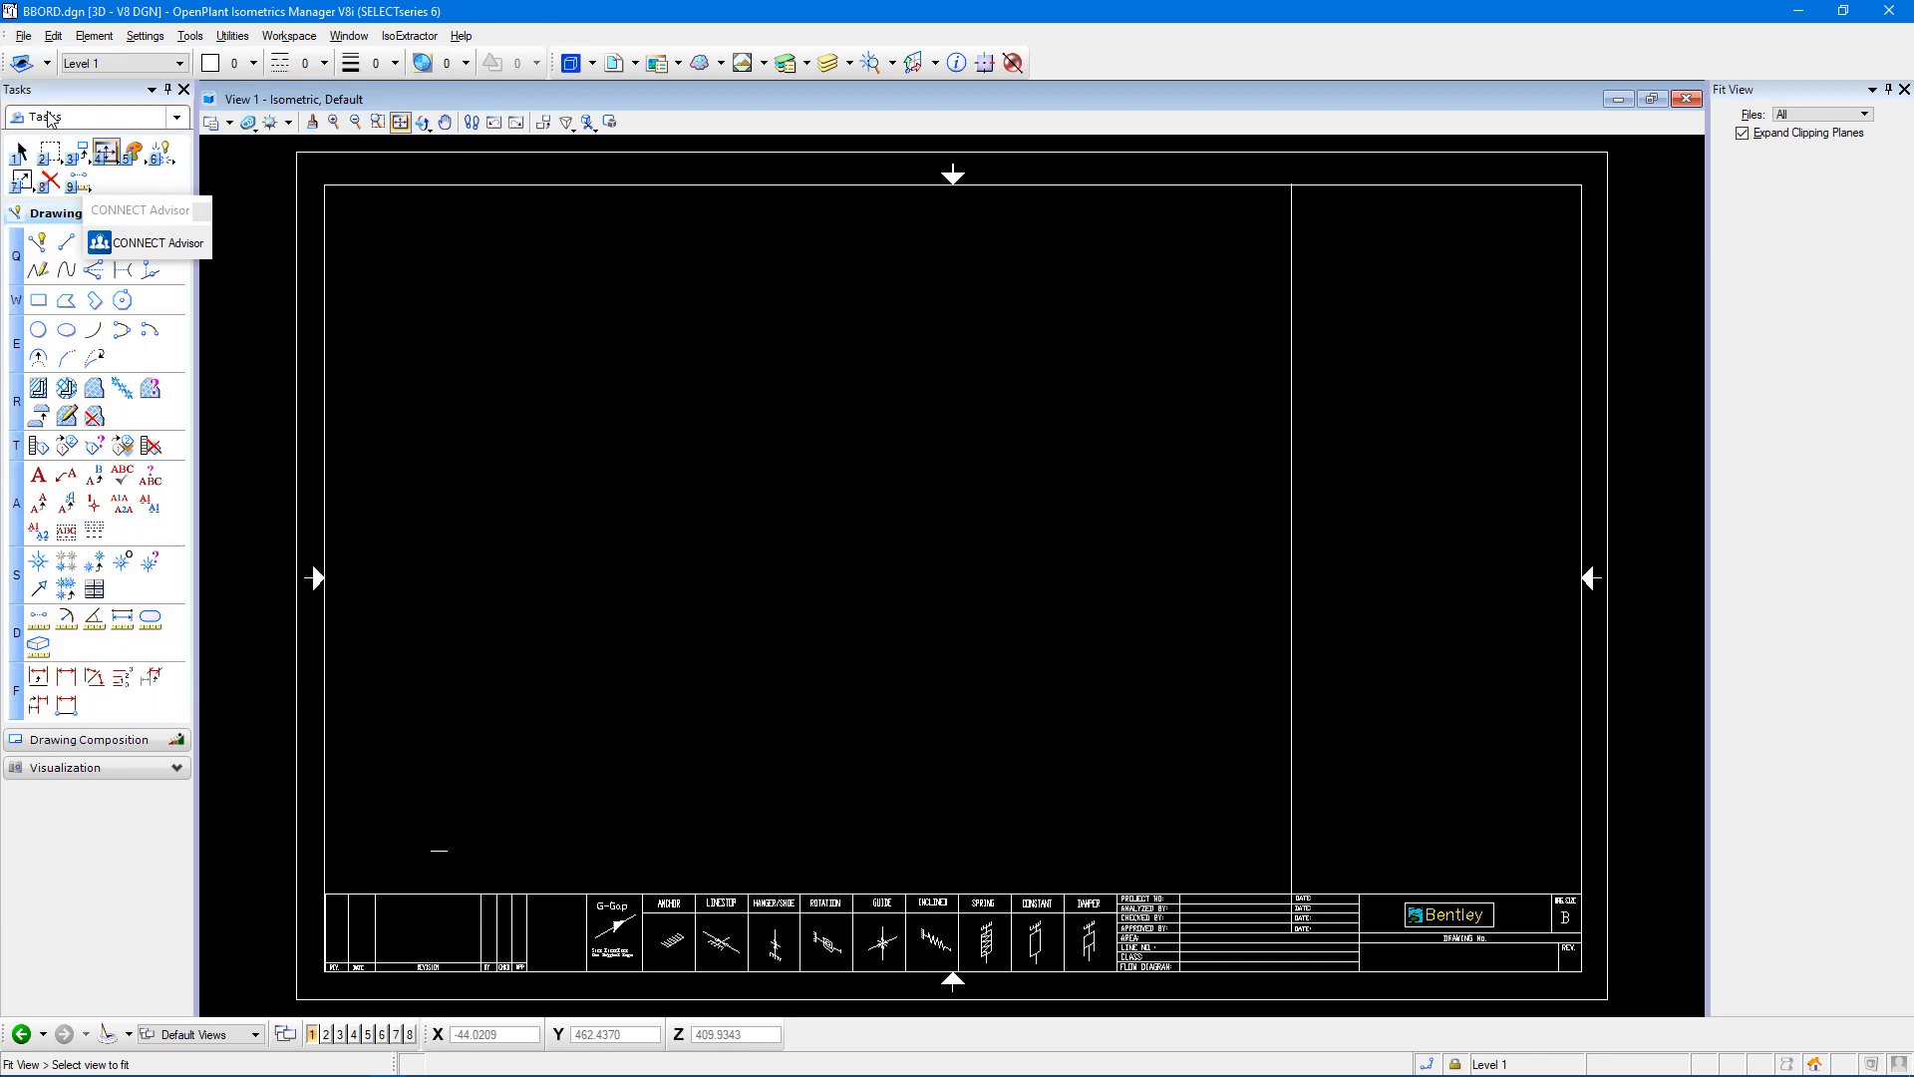
pyautogui.moveTo(1886, 16)
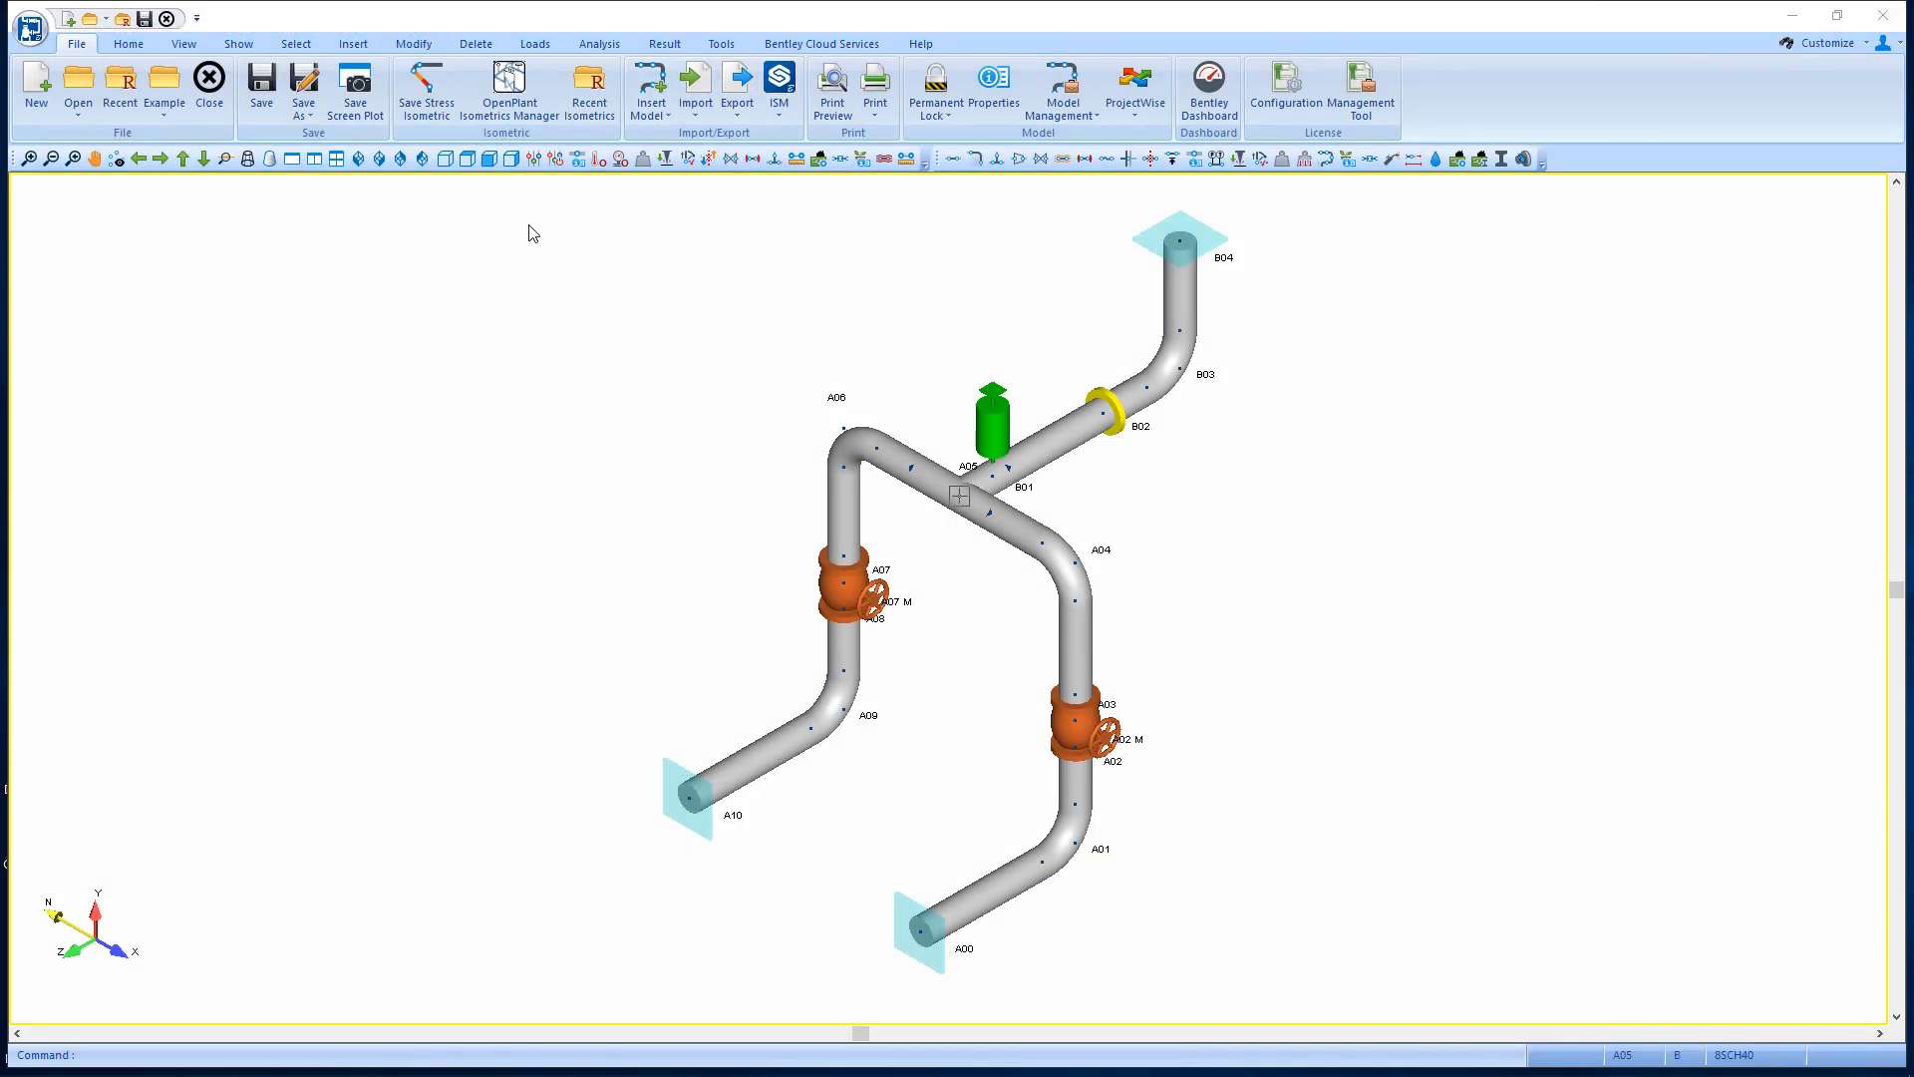
pyautogui.moveTo(425, 90)
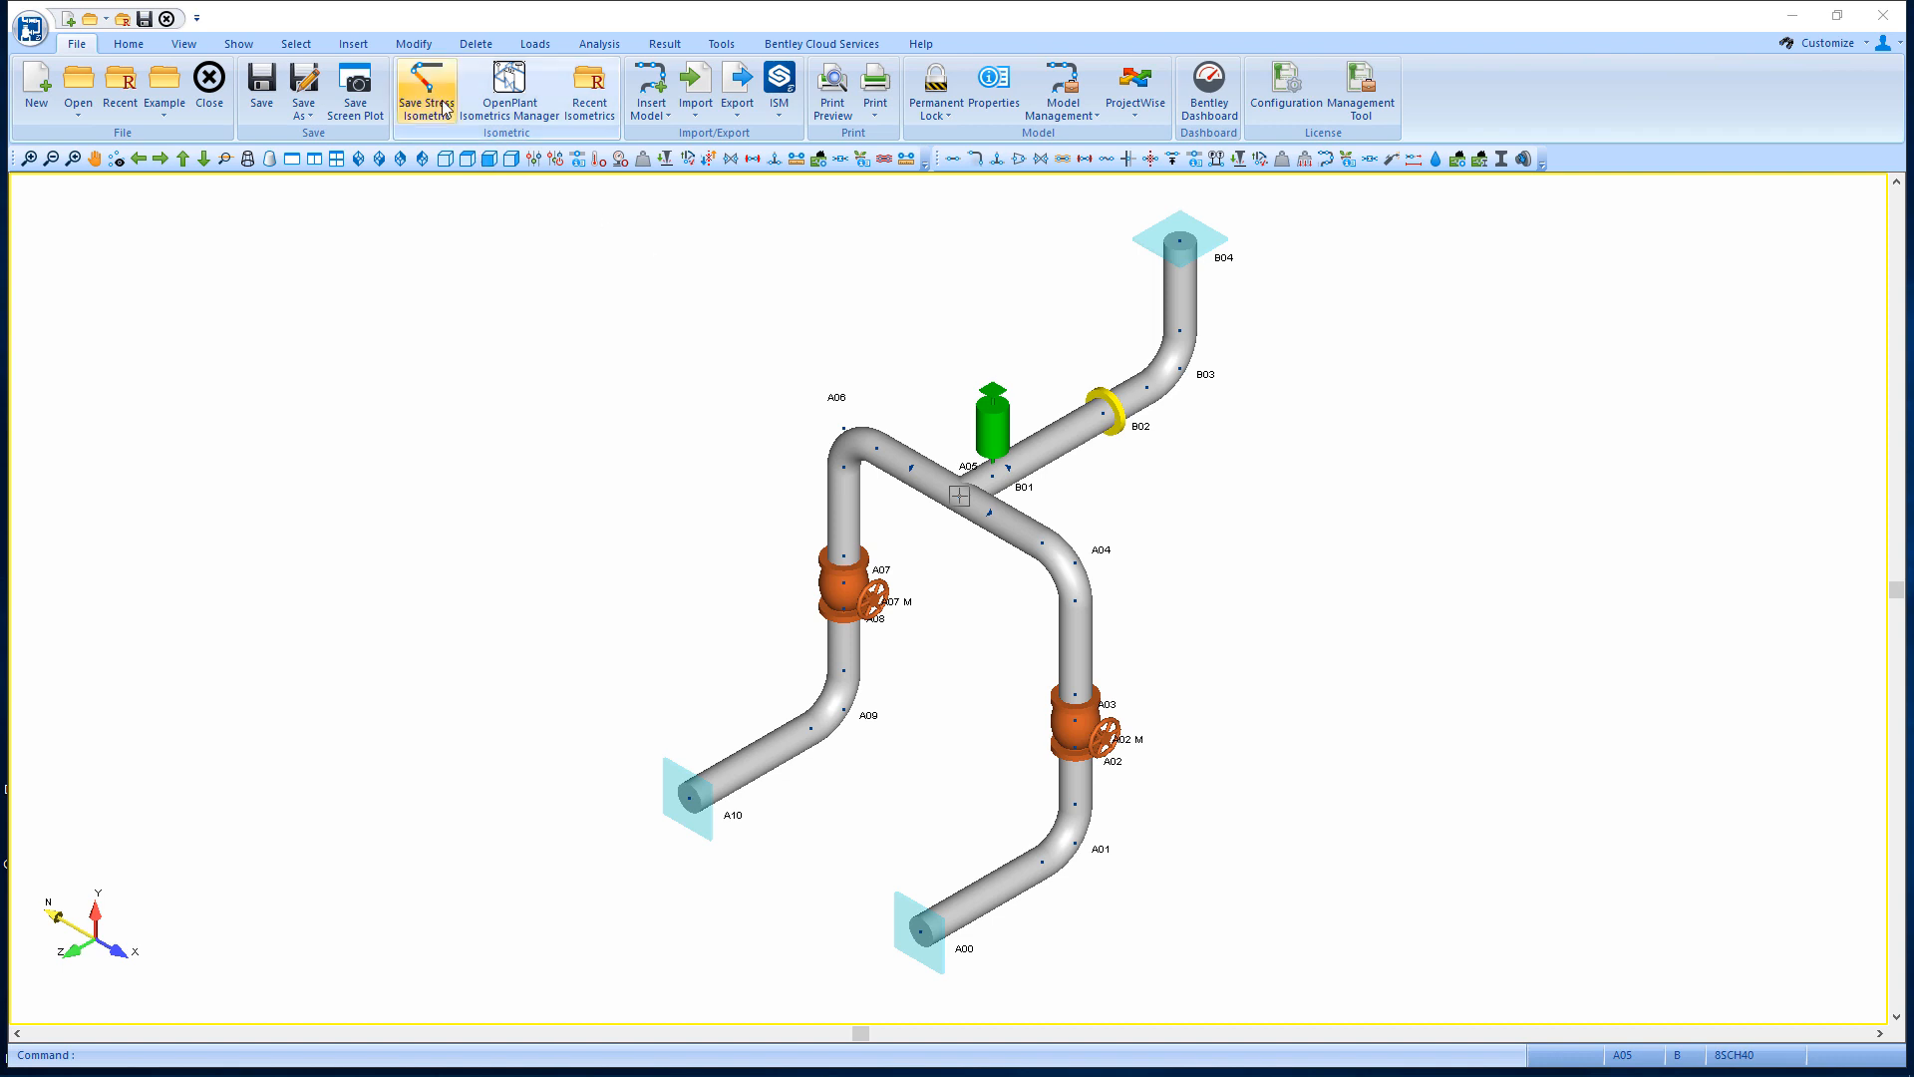
# Regenerate the stress isometric on ANSI B size with the edited border and accept the data report.
pyautogui.click(427, 86)
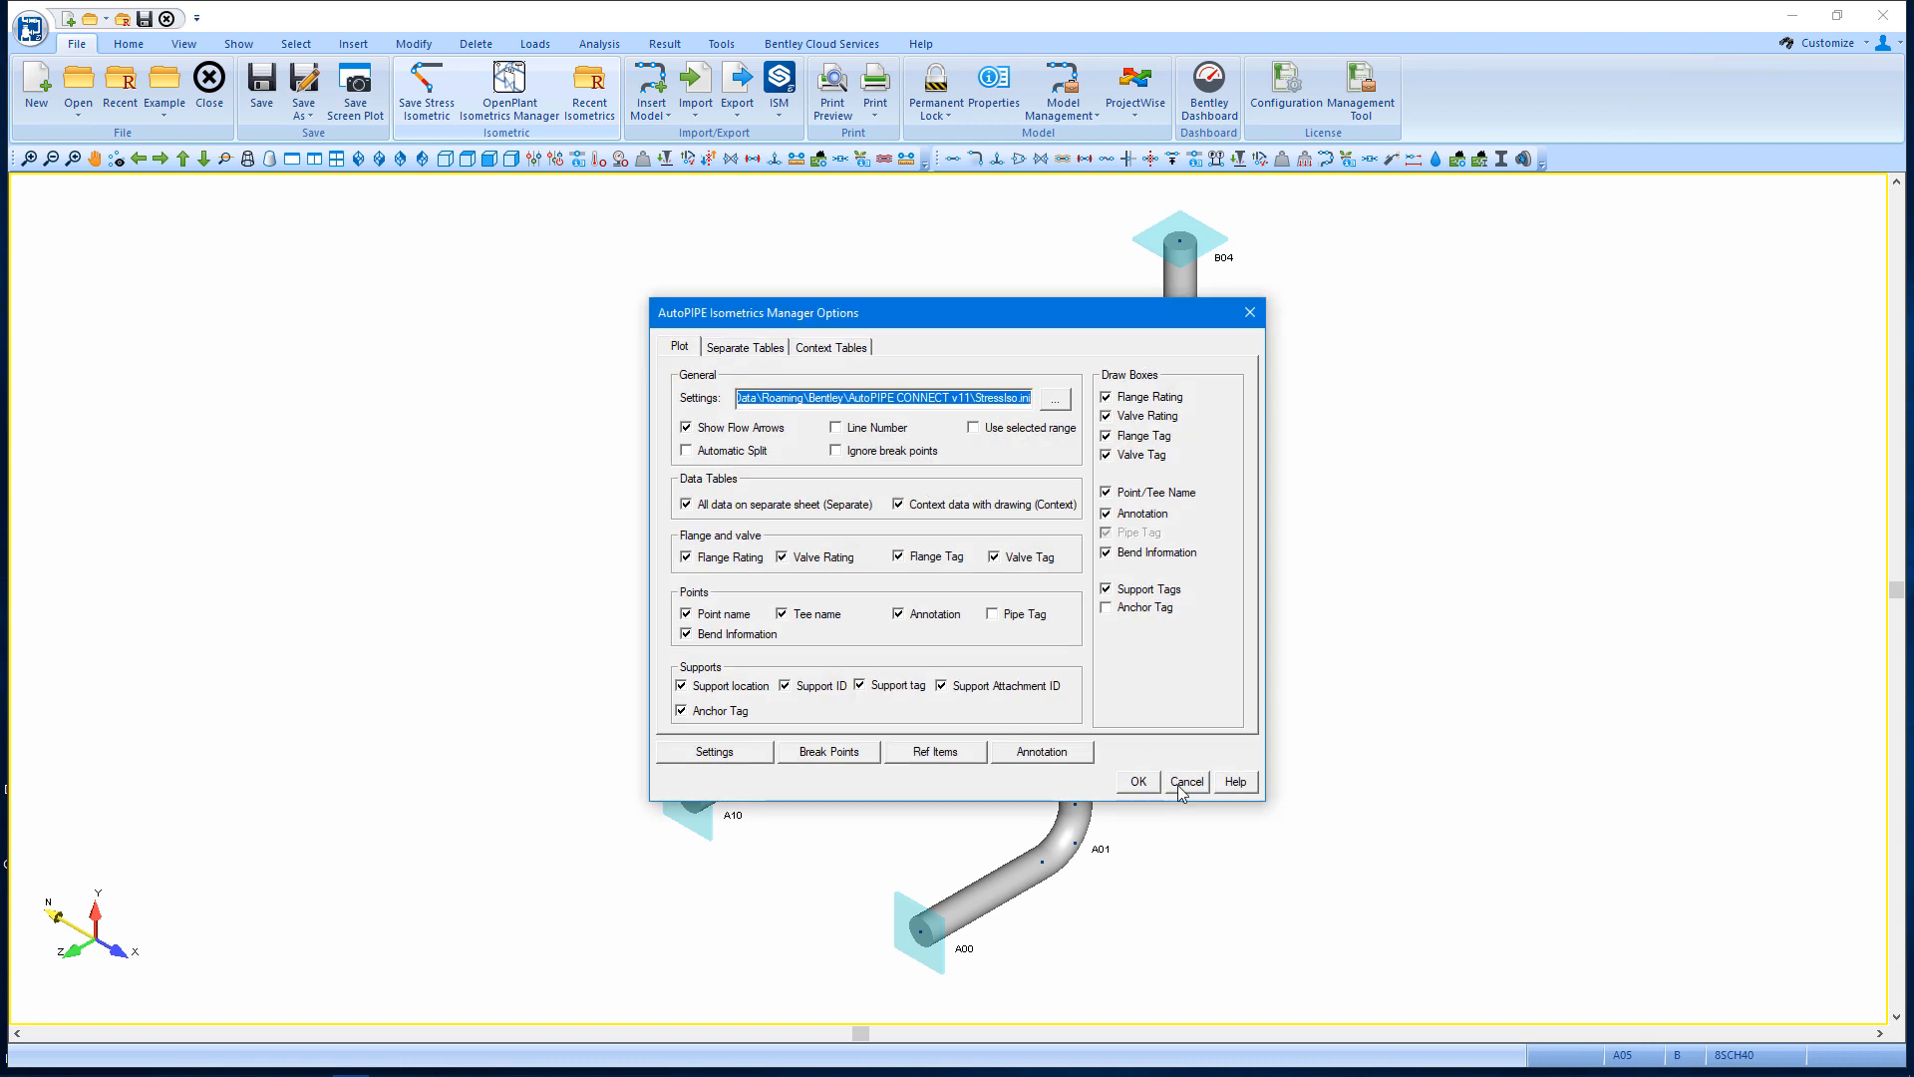
pyautogui.click(714, 752)
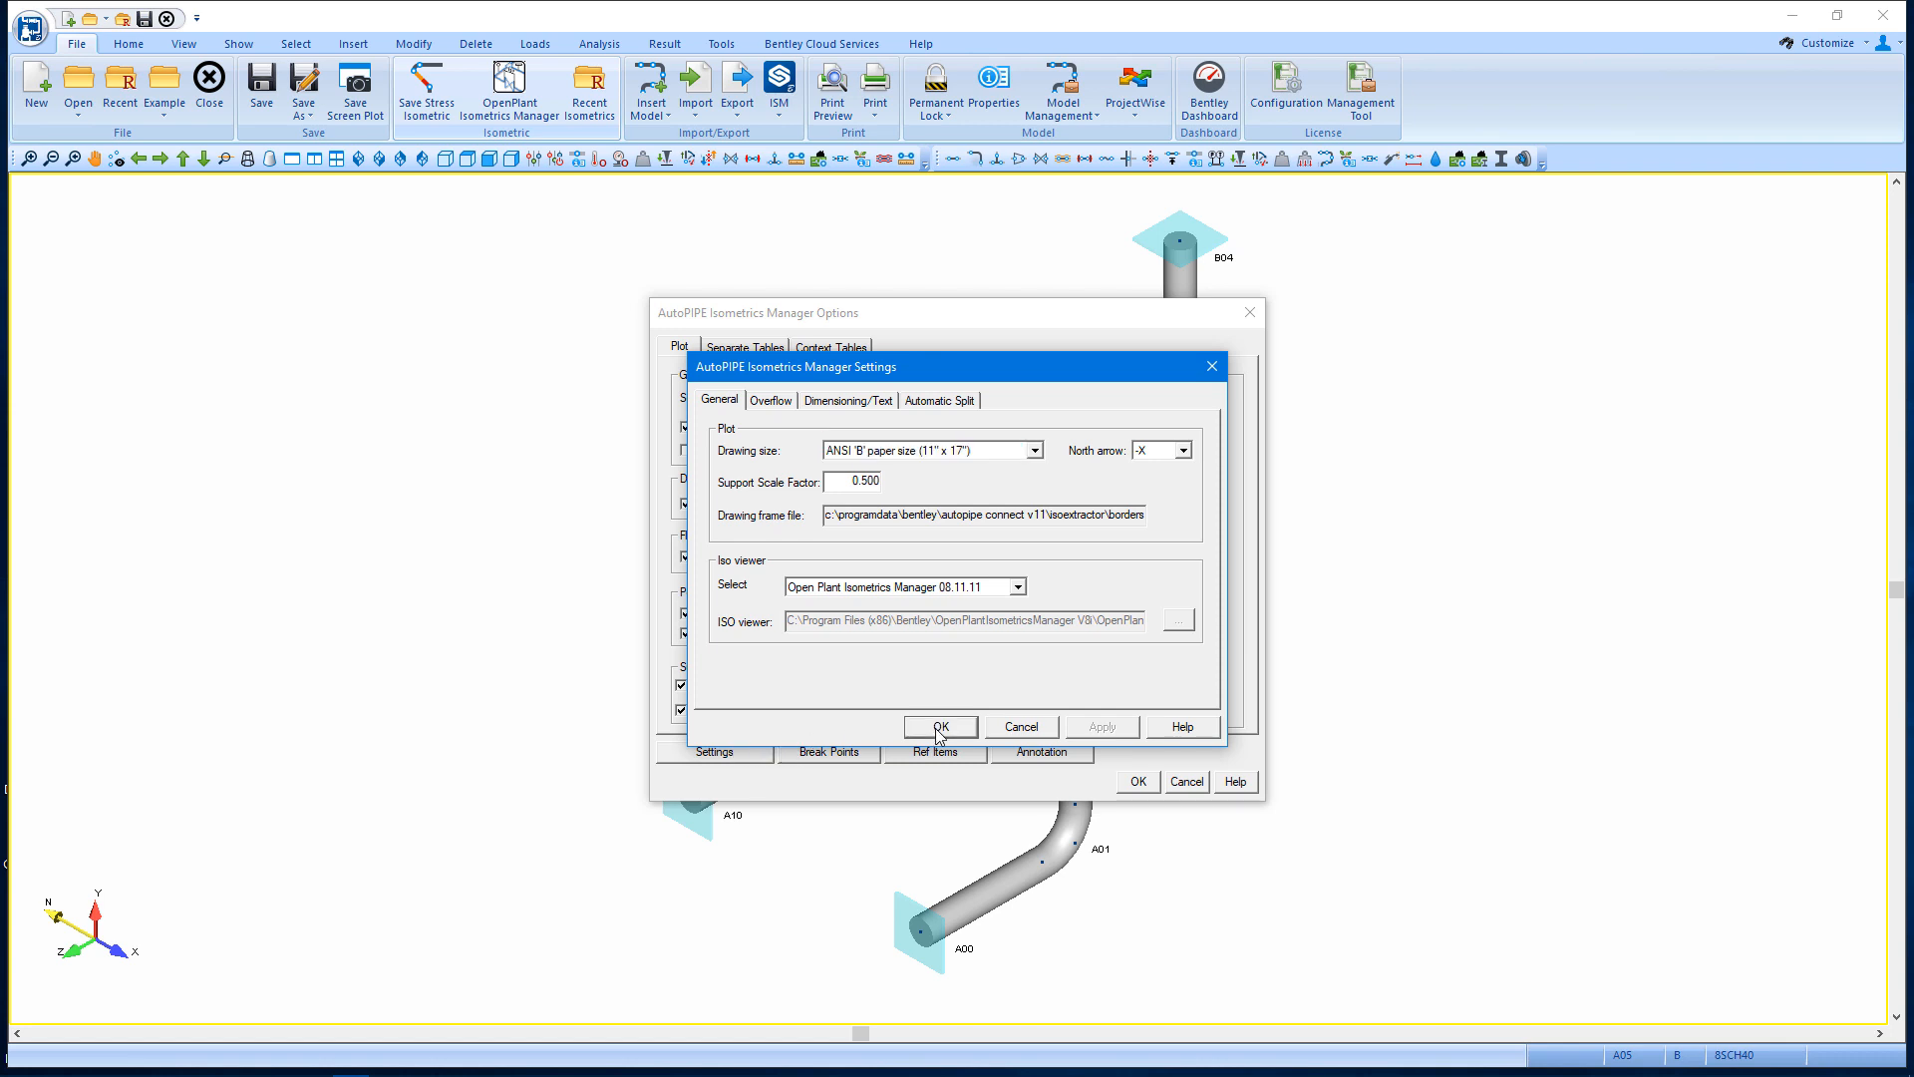
pyautogui.click(941, 726)
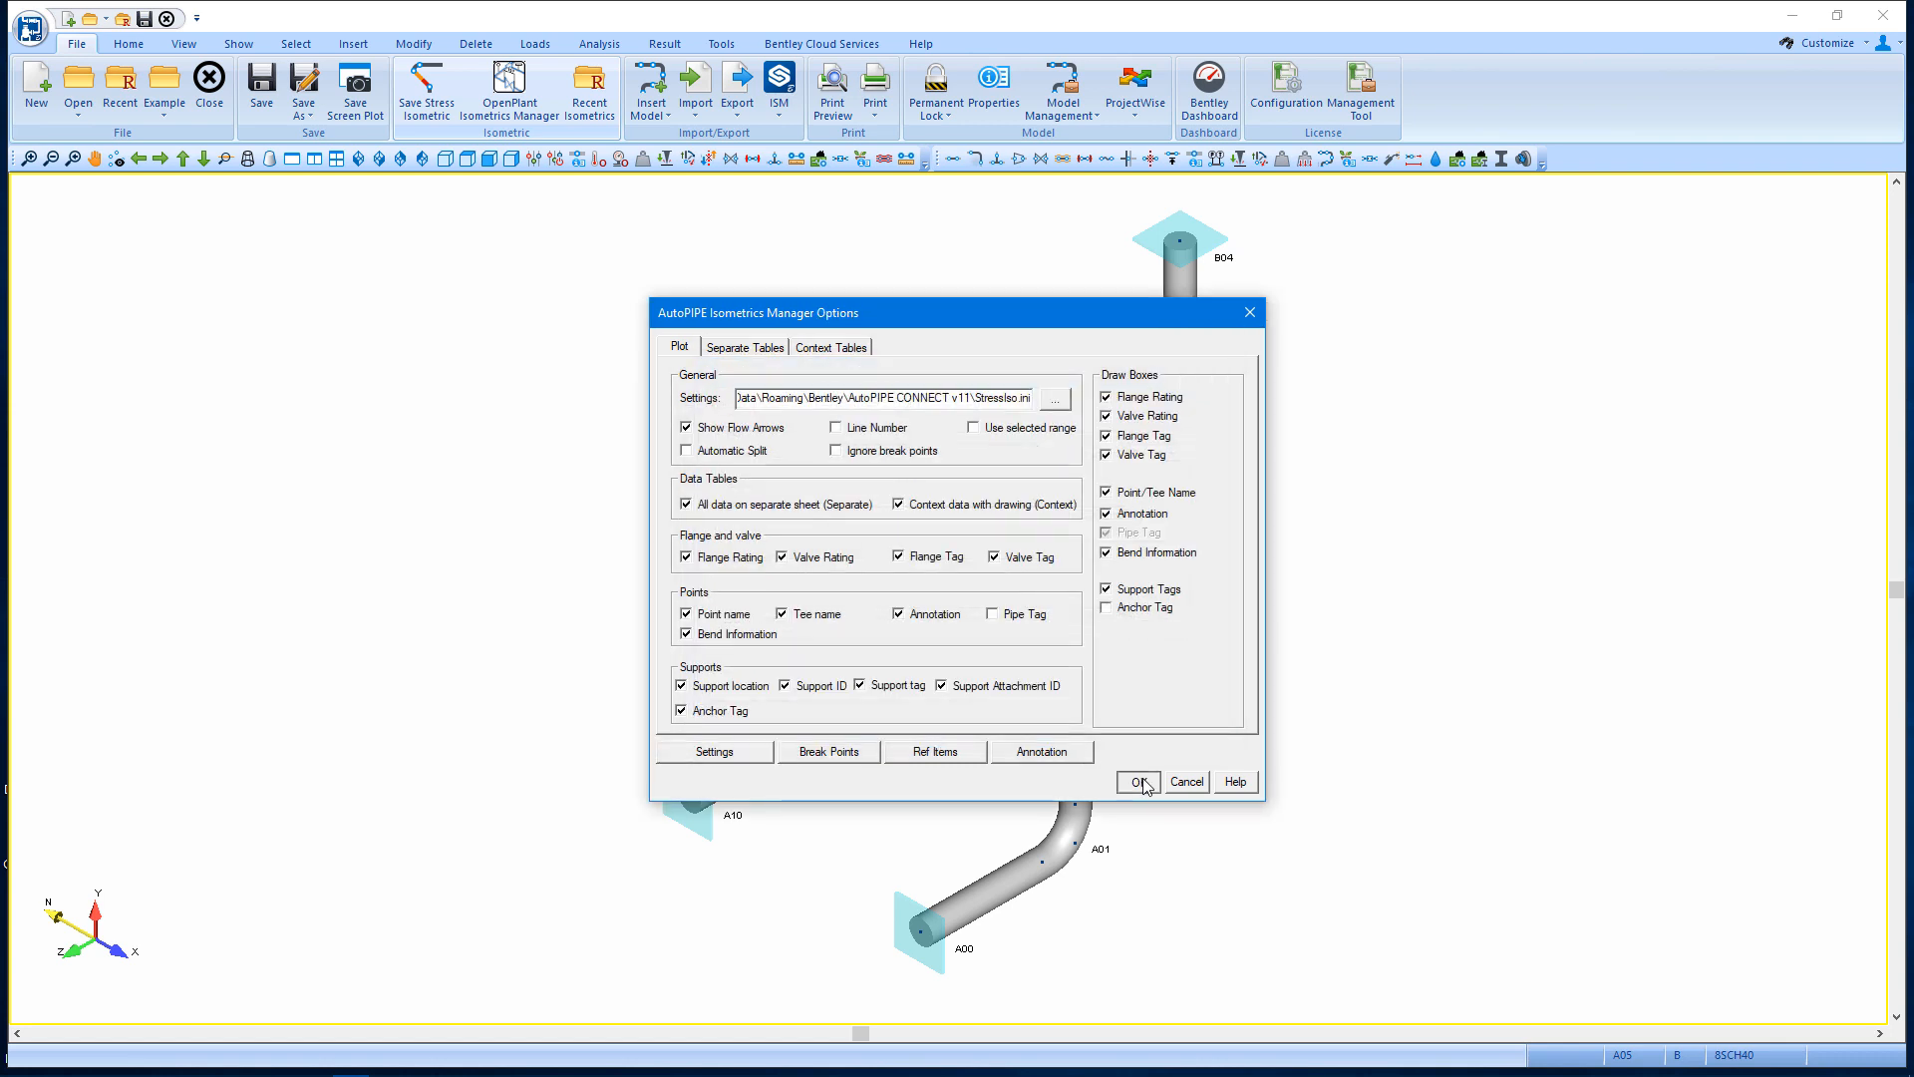
pyautogui.click(1138, 781)
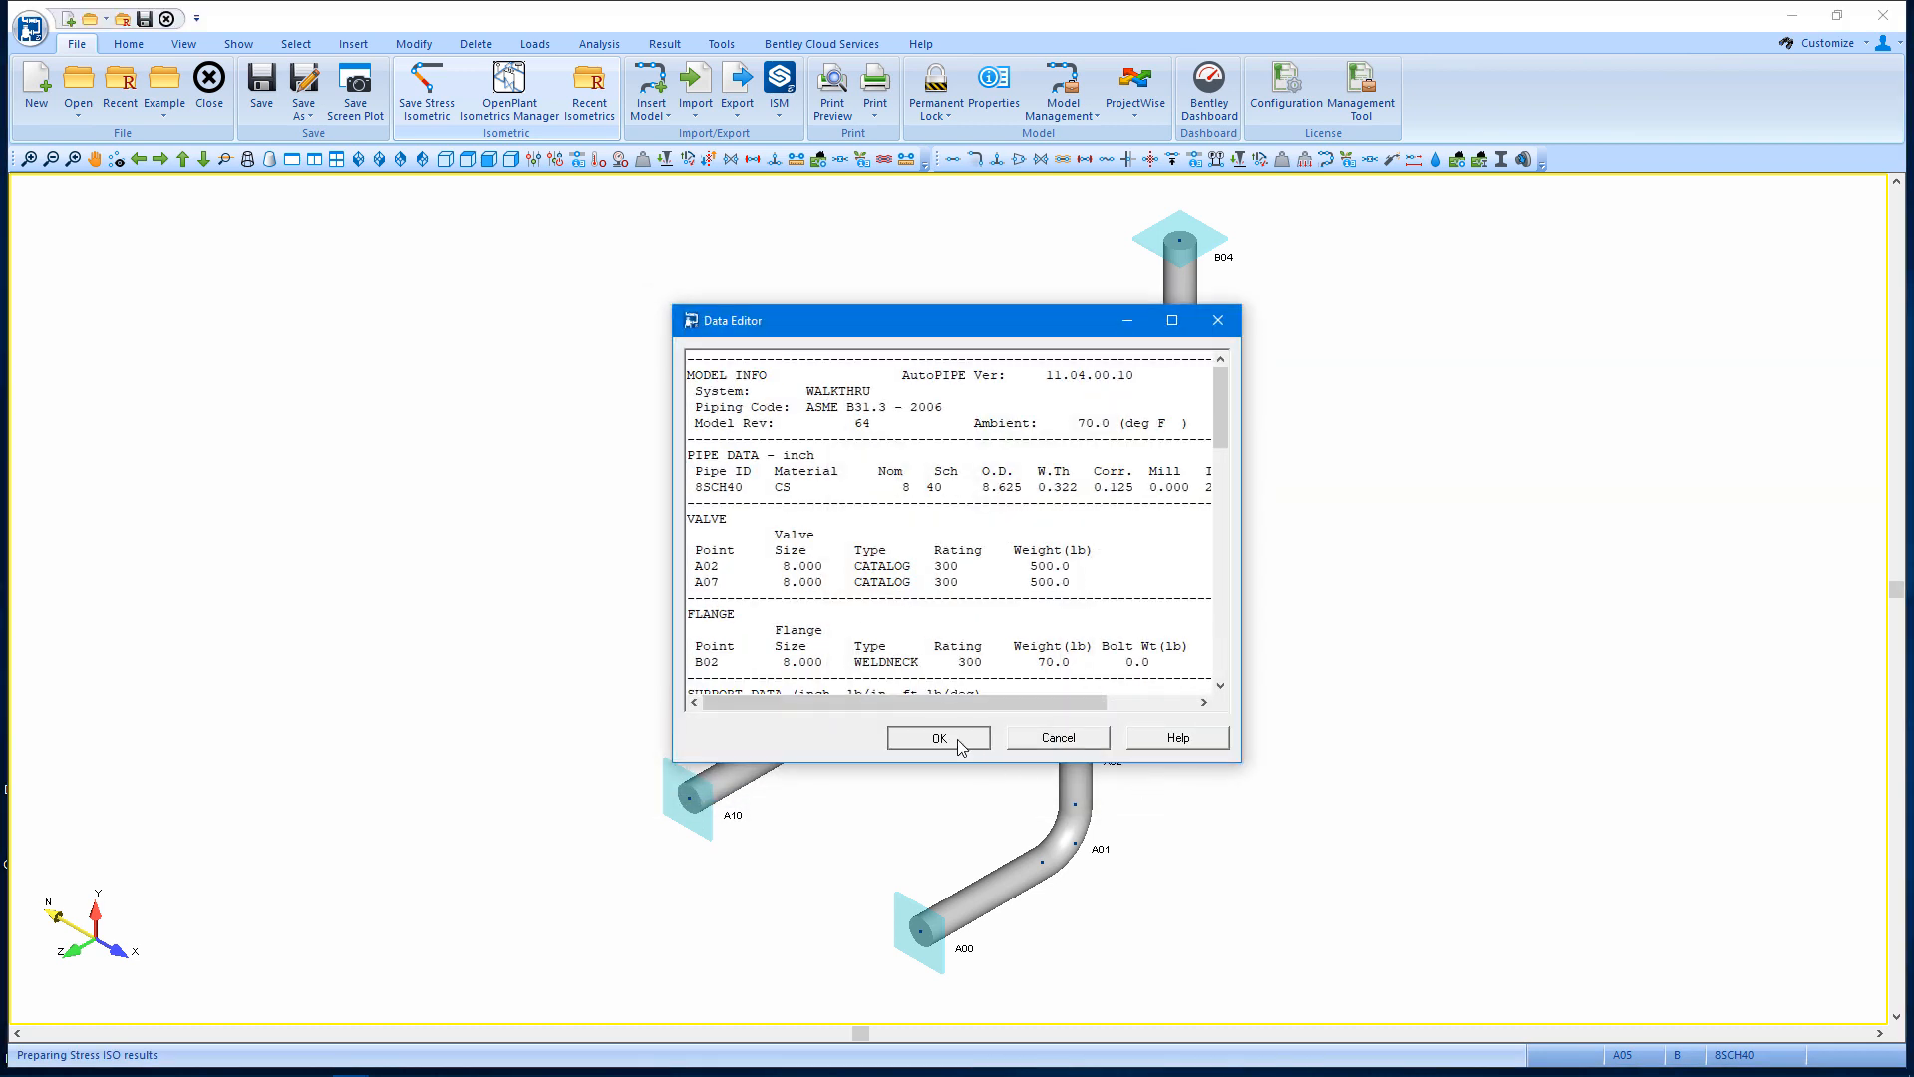
pyautogui.click(937, 738)
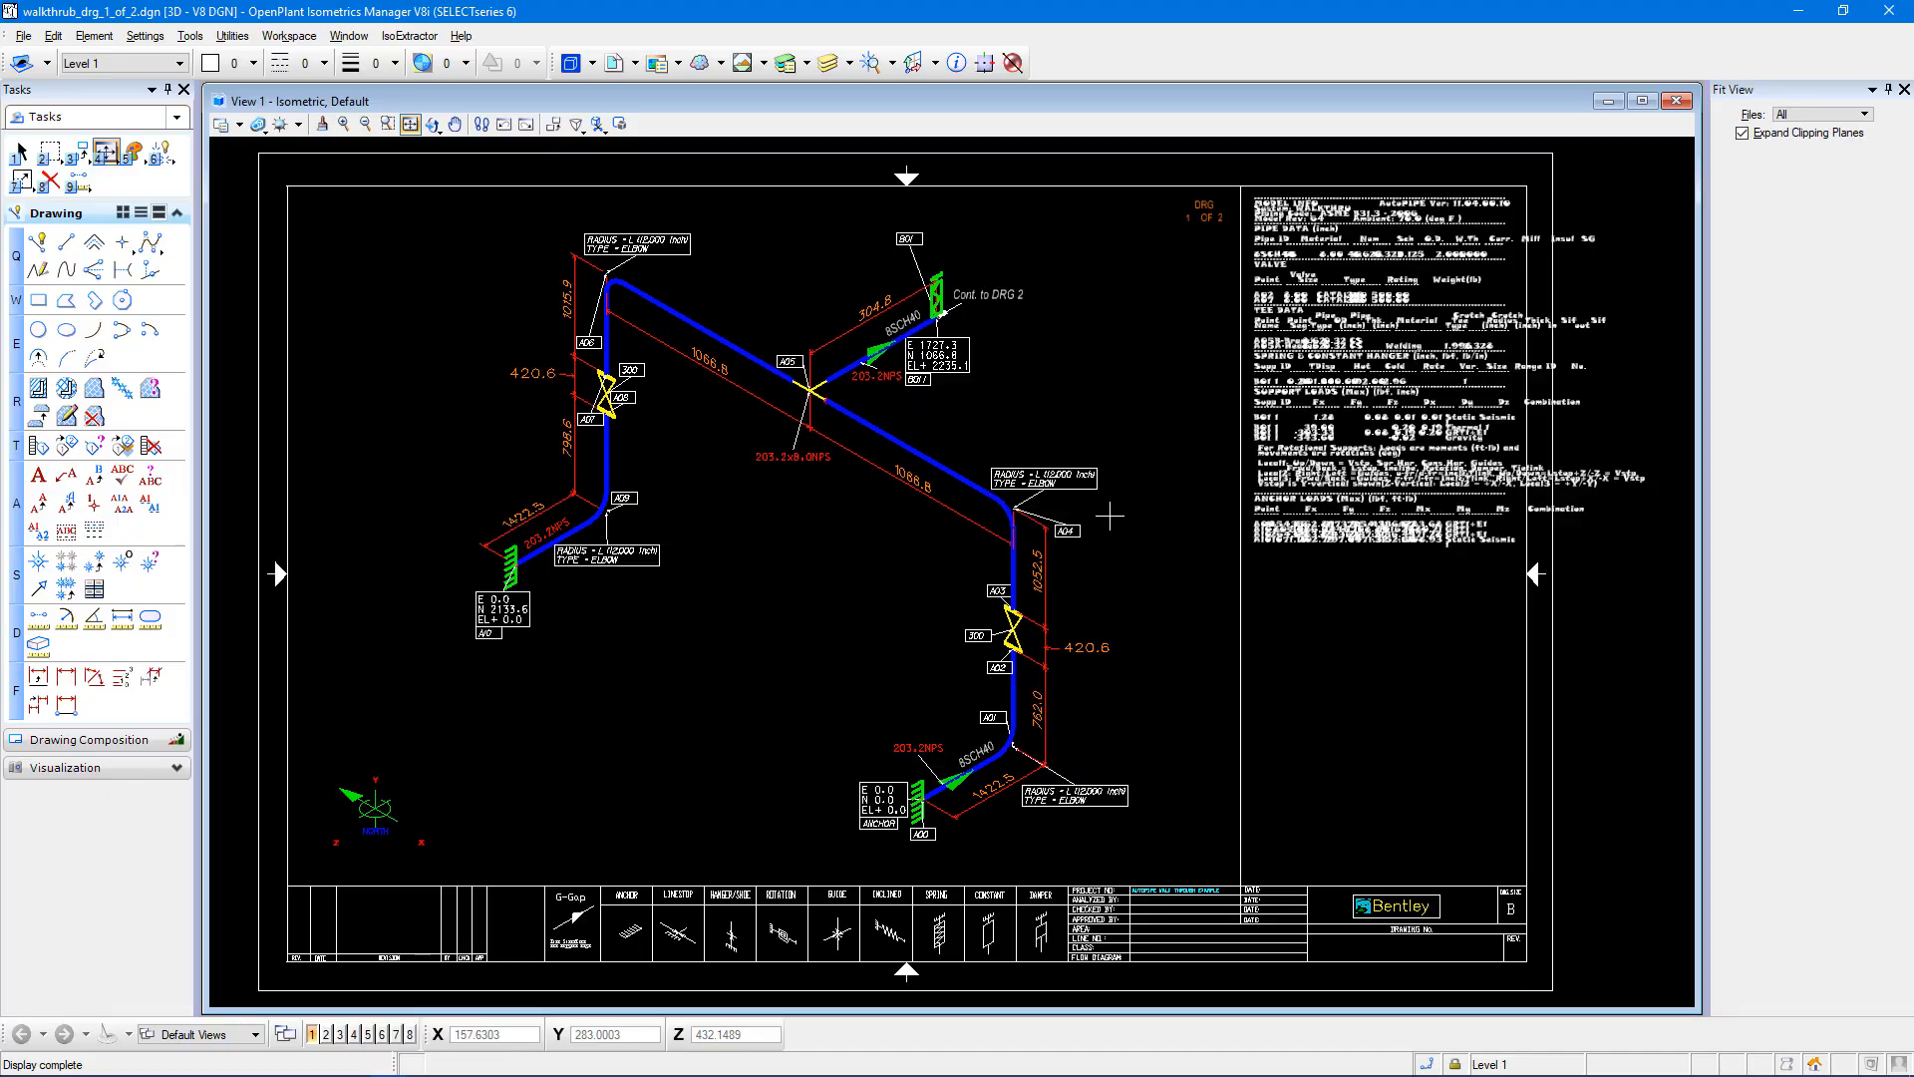
pyautogui.moveTo(618, 803)
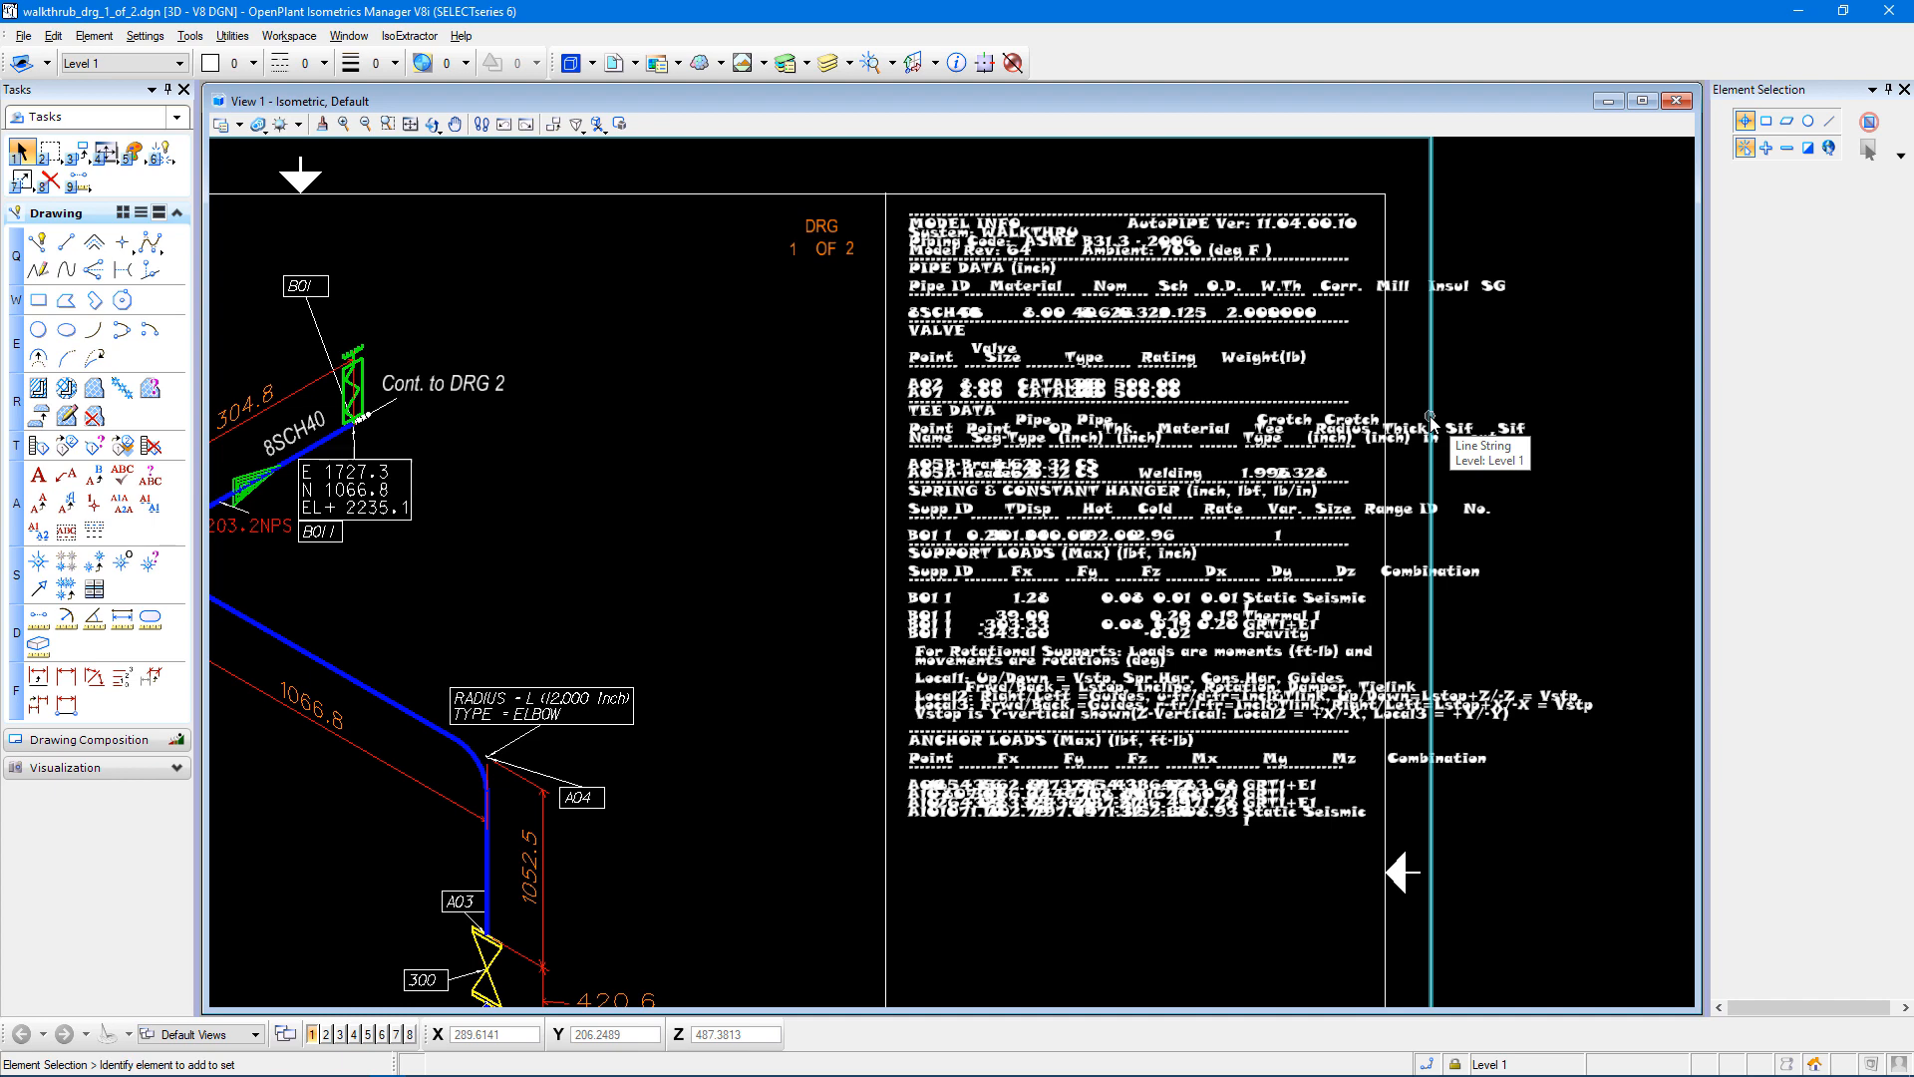
pyautogui.moveTo(1343, 451)
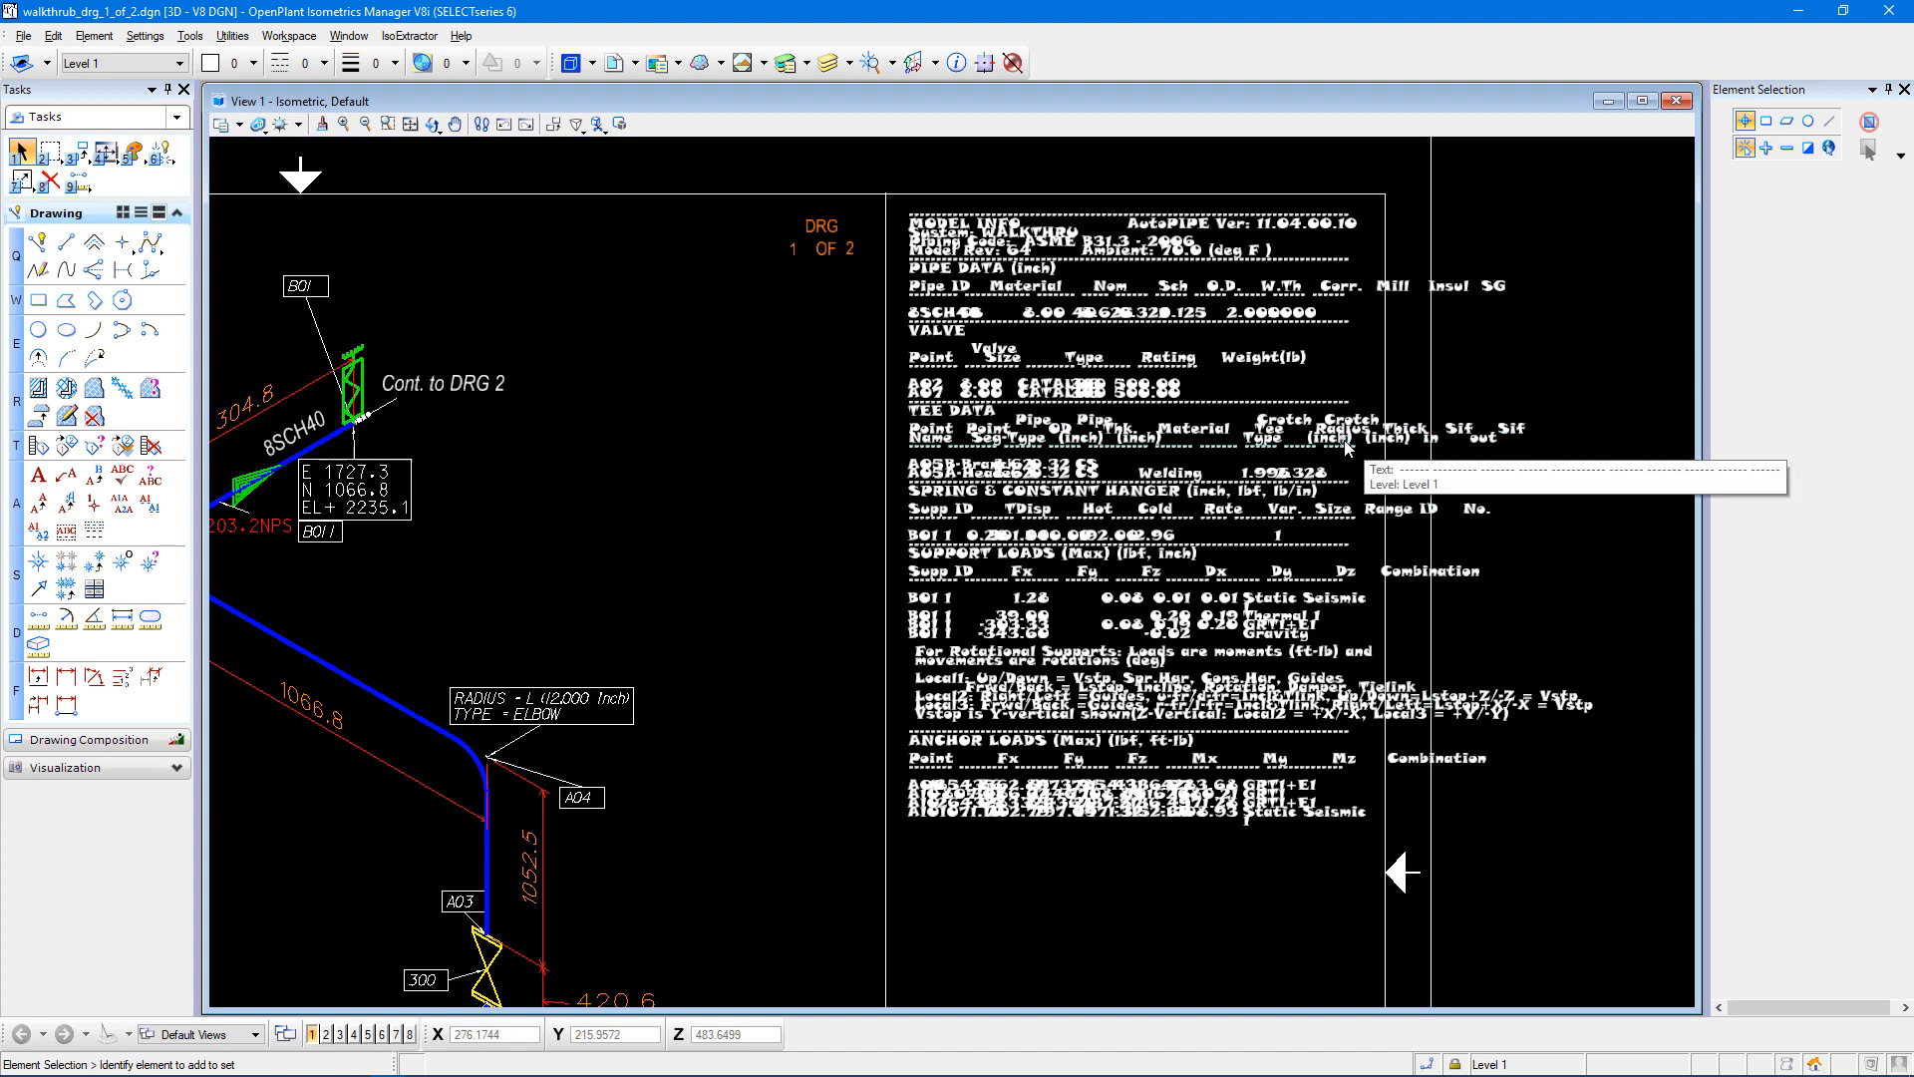